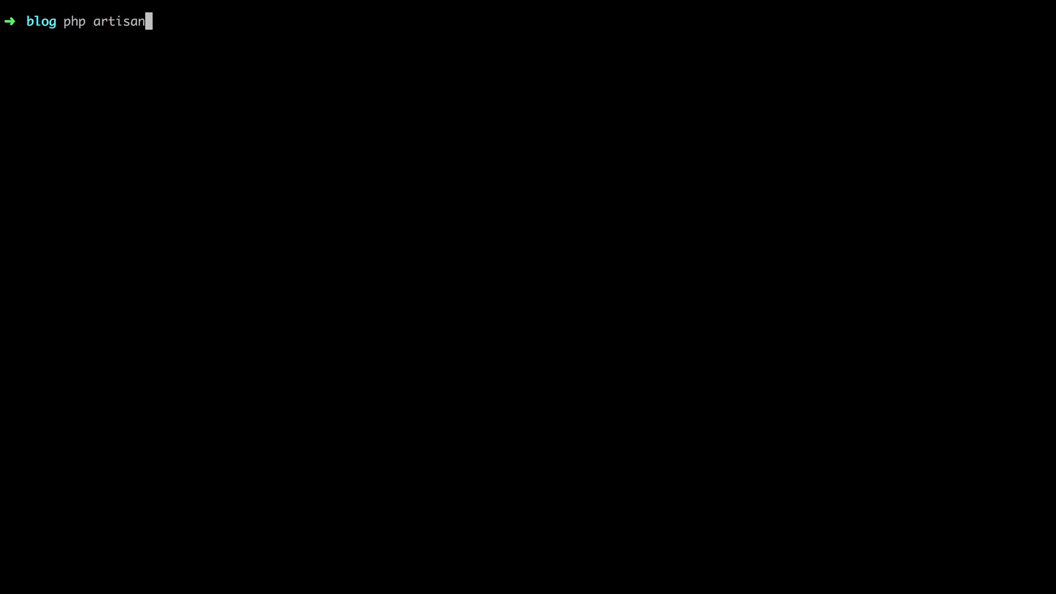
# - Generate the Task model with php artisan make:model Task
pyautogui.write('make:model')
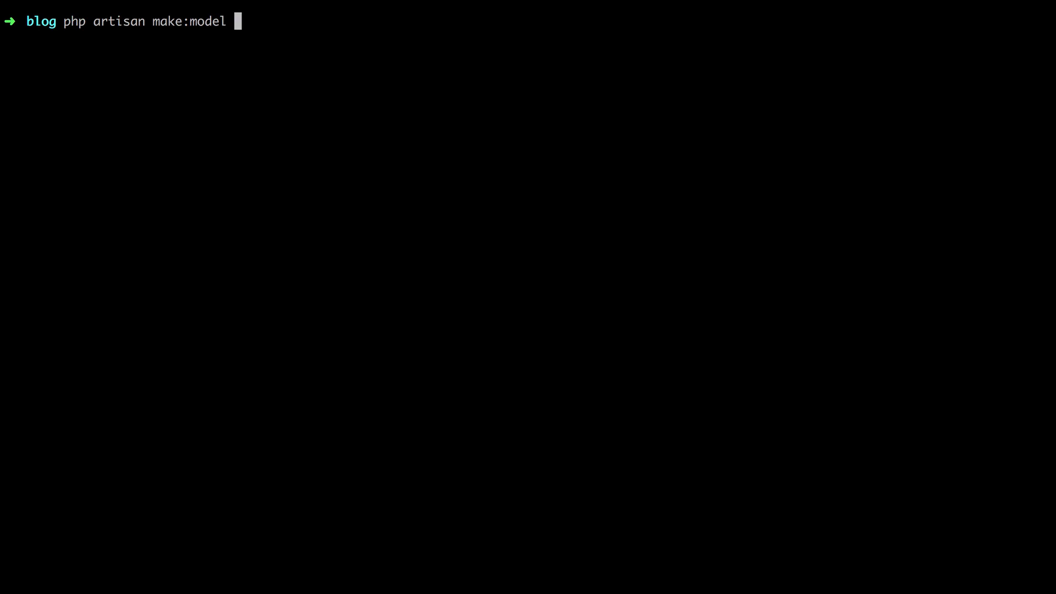
pyautogui.write('Task')
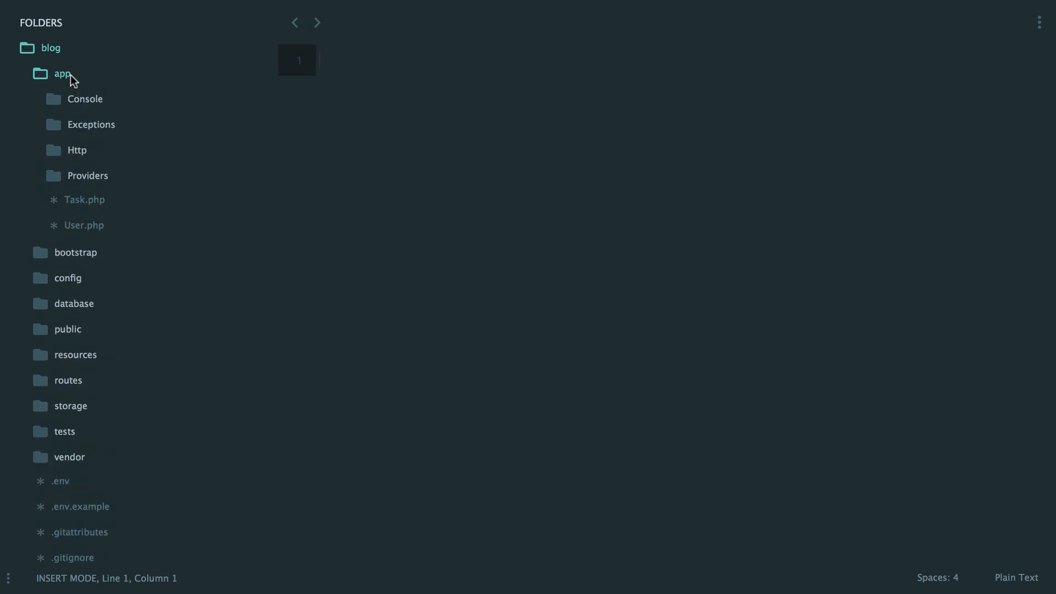
# - Open app/Task.php to view the empty Task class extending Model
pyautogui.click(84, 199)
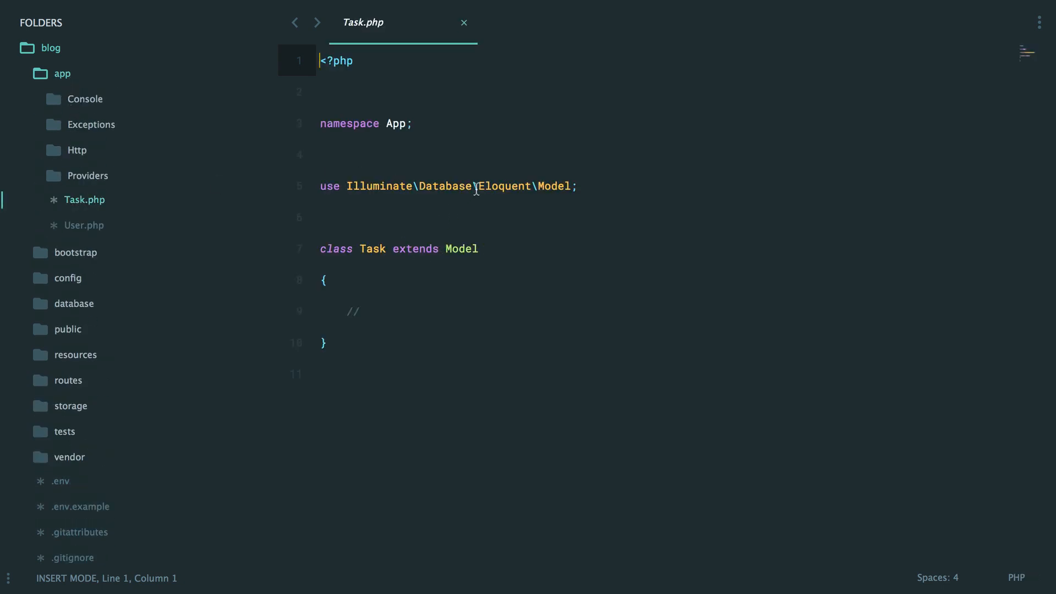
pyautogui.doubleClick(504, 186)
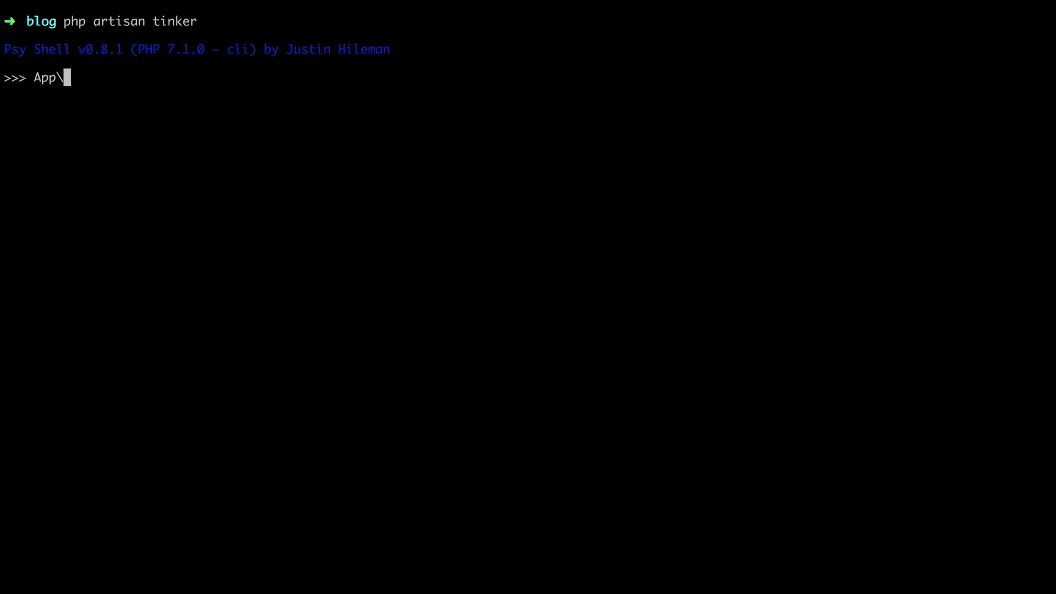
# - List all tasks with App\Task::all() in Tinker, then begin a where('id', '>', 2) query
pyautogui.write('Task')
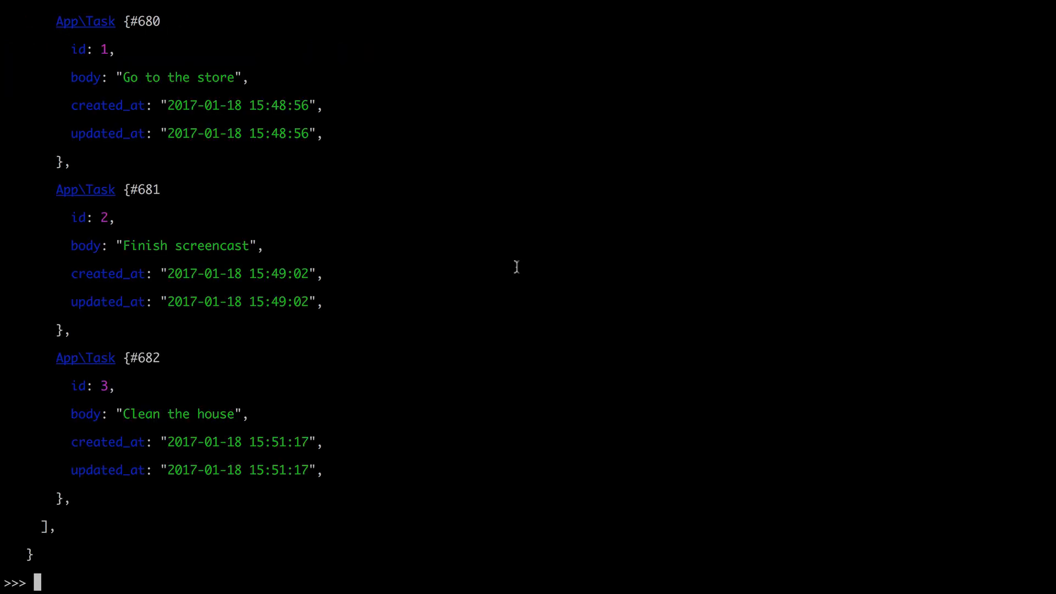
pyautogui.scroll(-3)
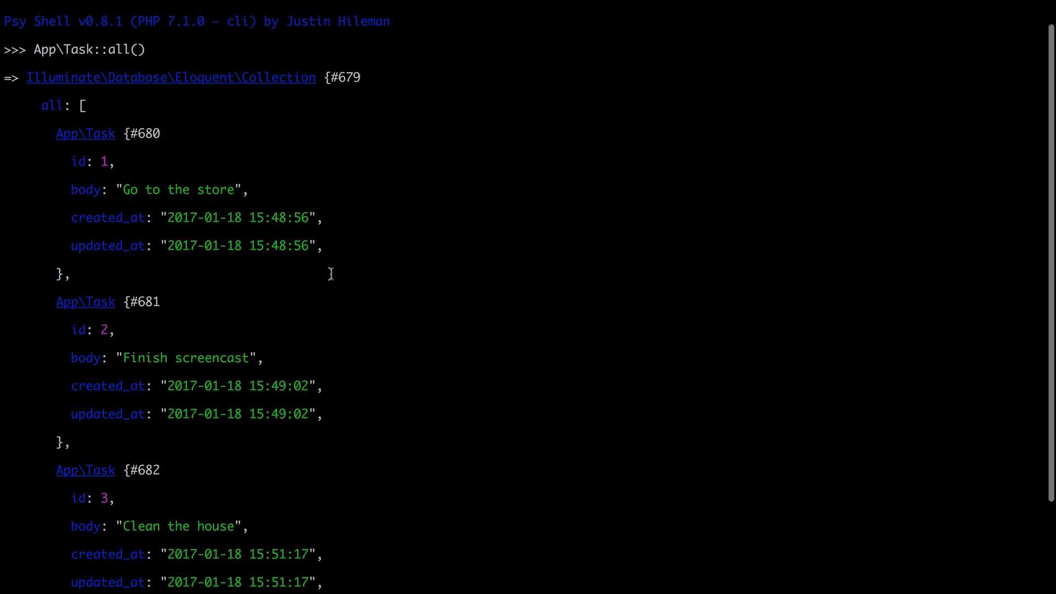
pyautogui.moveTo(161, 337)
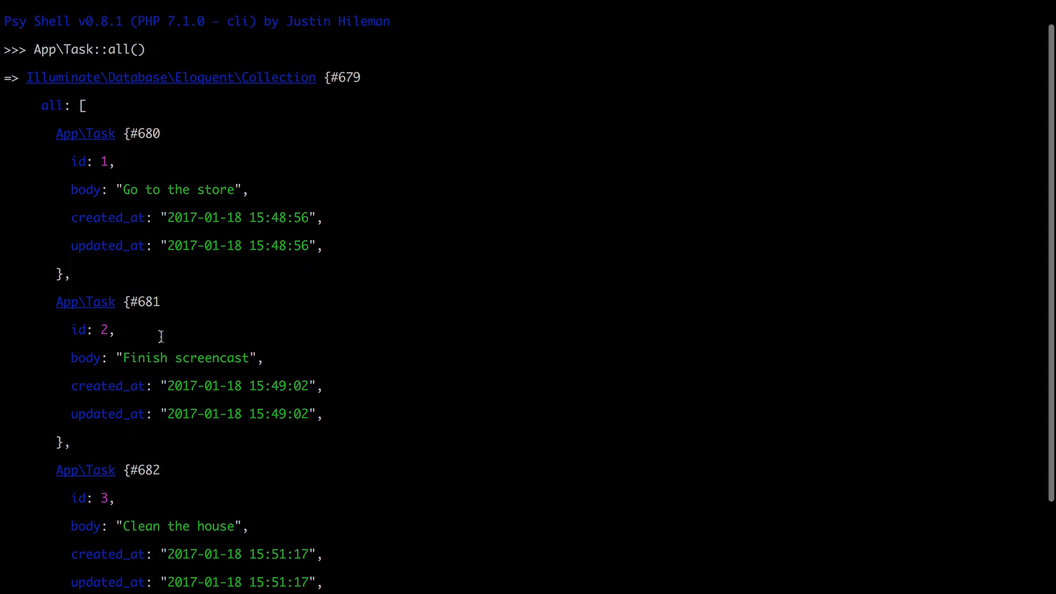
pyautogui.write("App\\Task::where('id', '>', 2)->)")
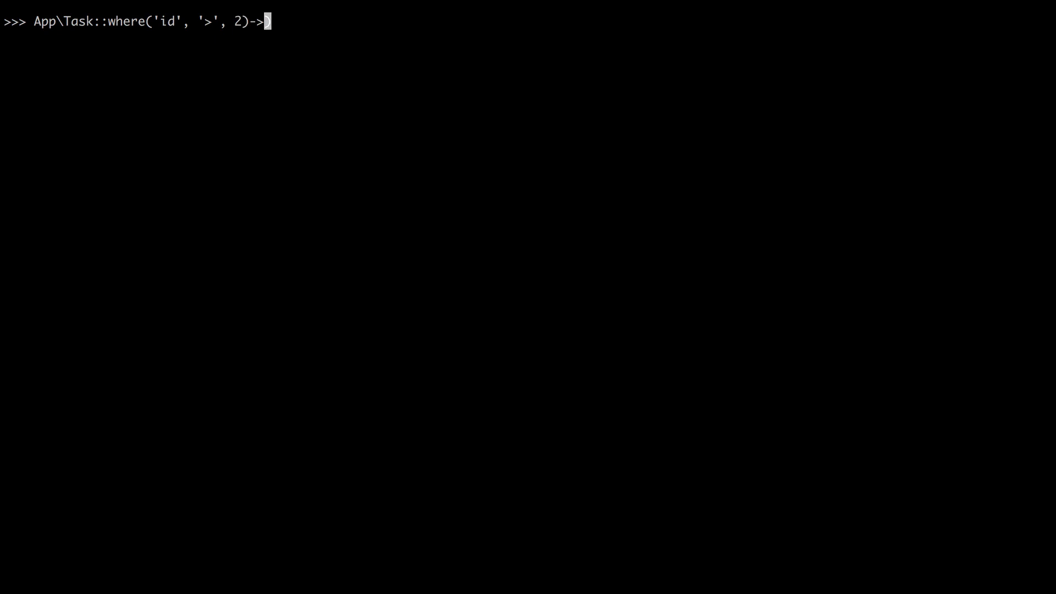
# - Fetch tasks with id above 2, then above 1, via where(...)->get()
pyautogui.write('get();')
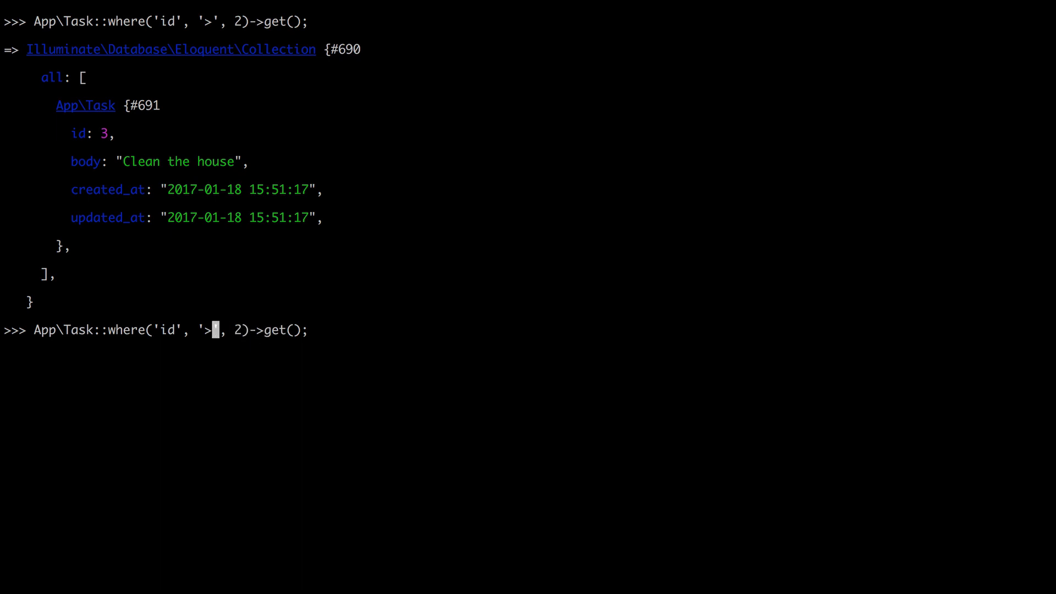
pyautogui.write('1')
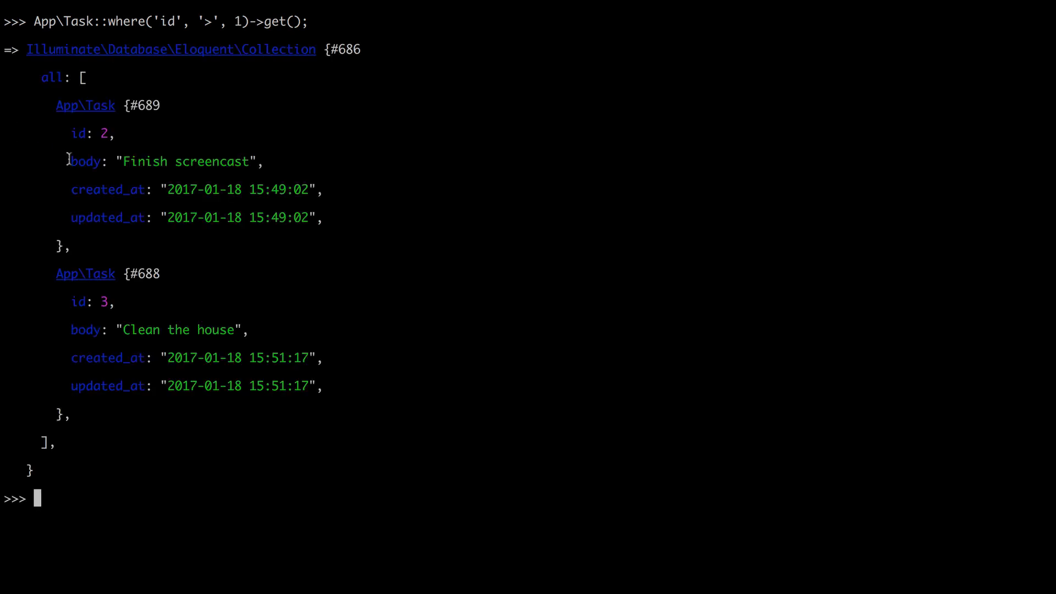
# - Pluck every task's body with App\Task::pluck('body'), then chain ->first()
pyautogui.write("App\\Task::pluck('body');")
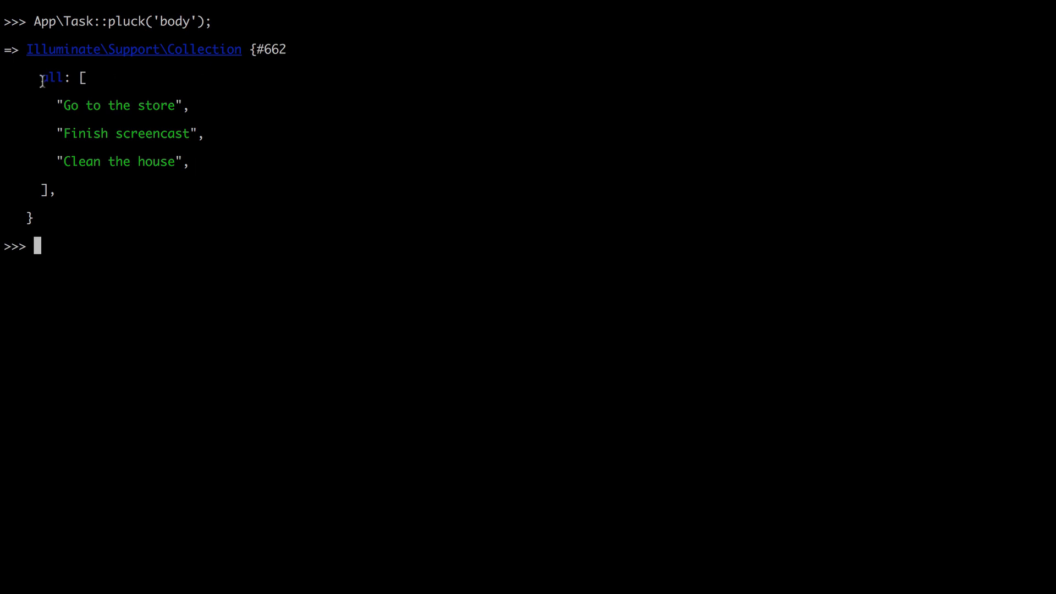
pyautogui.moveTo(196, 161)
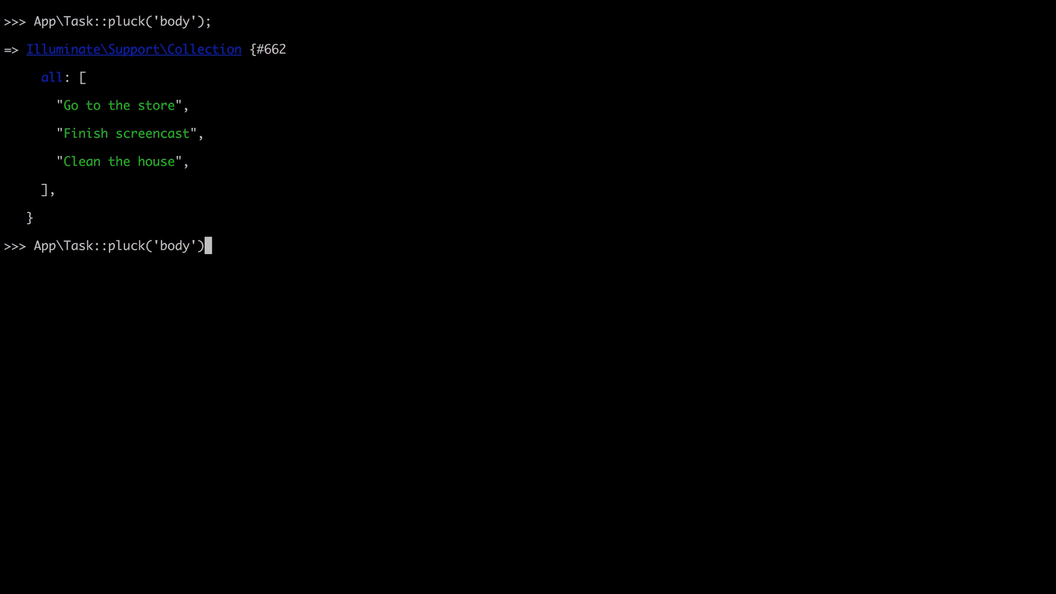
pyautogui.write('->first')
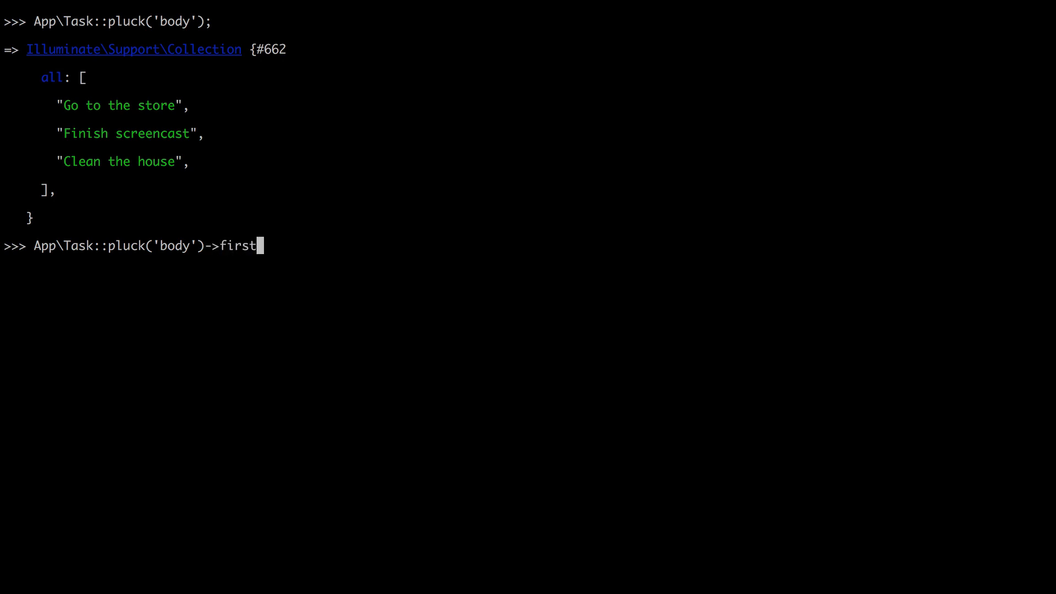
pyautogui.write('();')
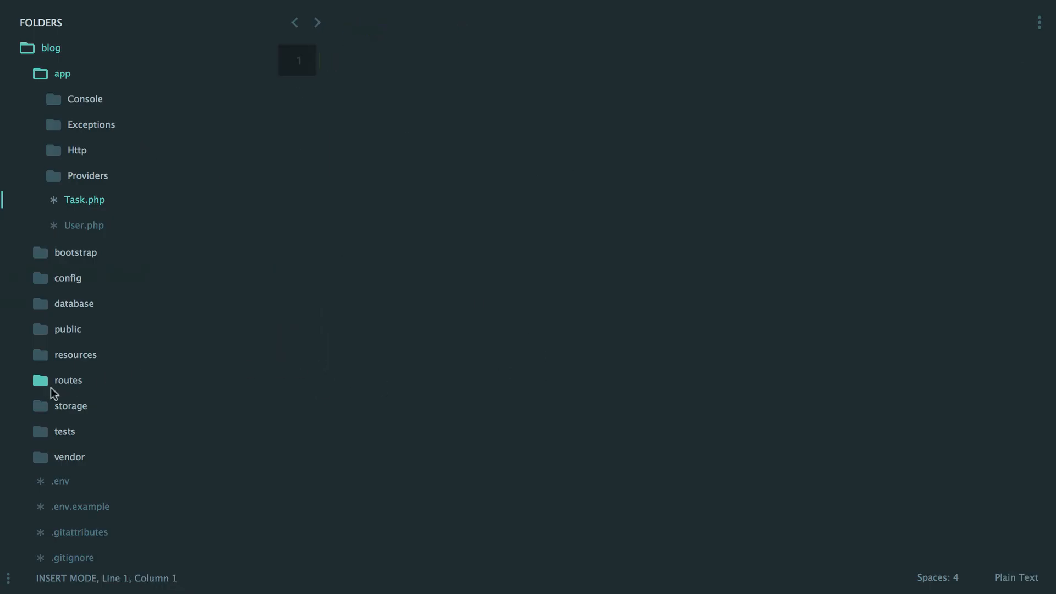
# - Make the /tasks route in web.php fetch tasks with App\Task::all()
pyautogui.click(68, 379)
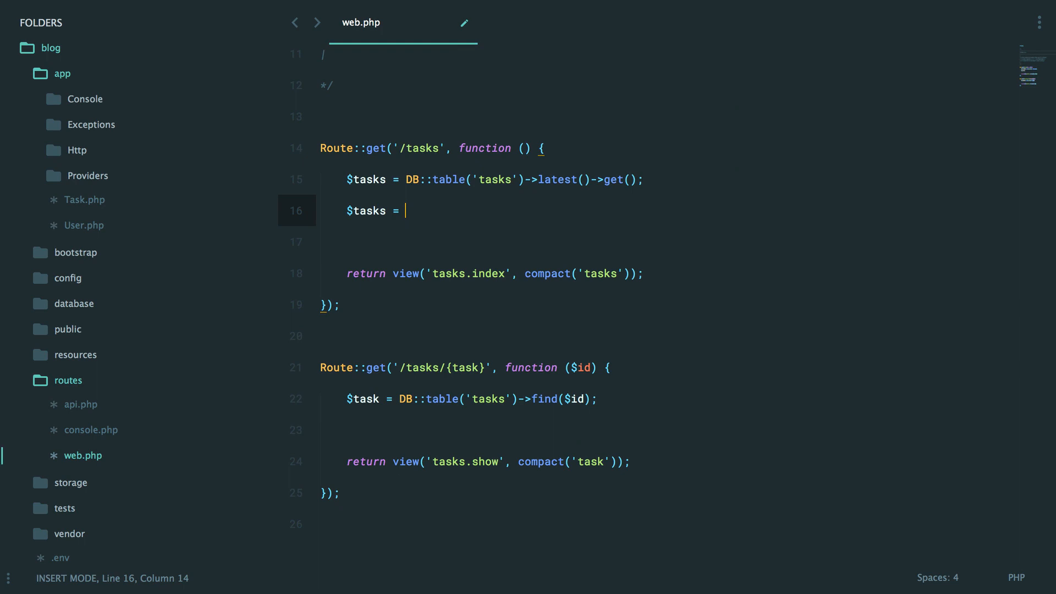
pyautogui.write('App\\Task::all();')
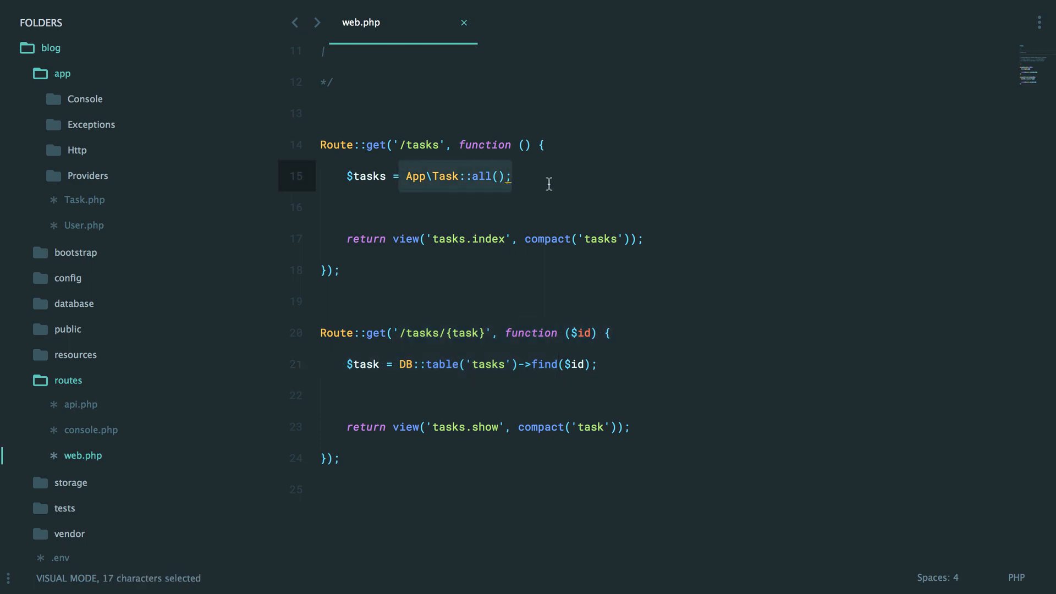
# - Add public function isComplete() returning false to the Task class
pyautogui.click(84, 199)
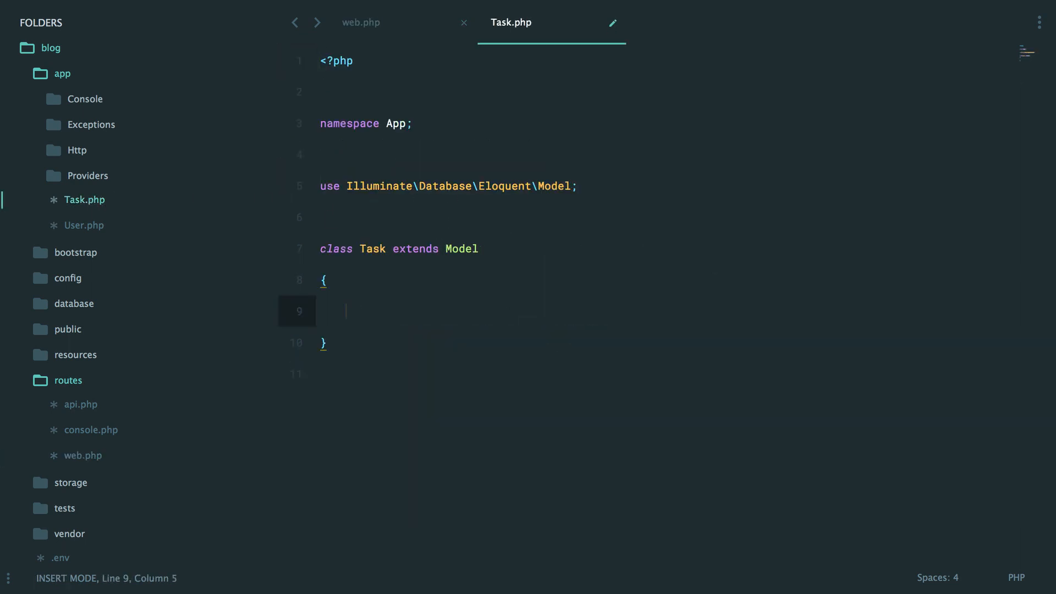
pyautogui.write('public function')
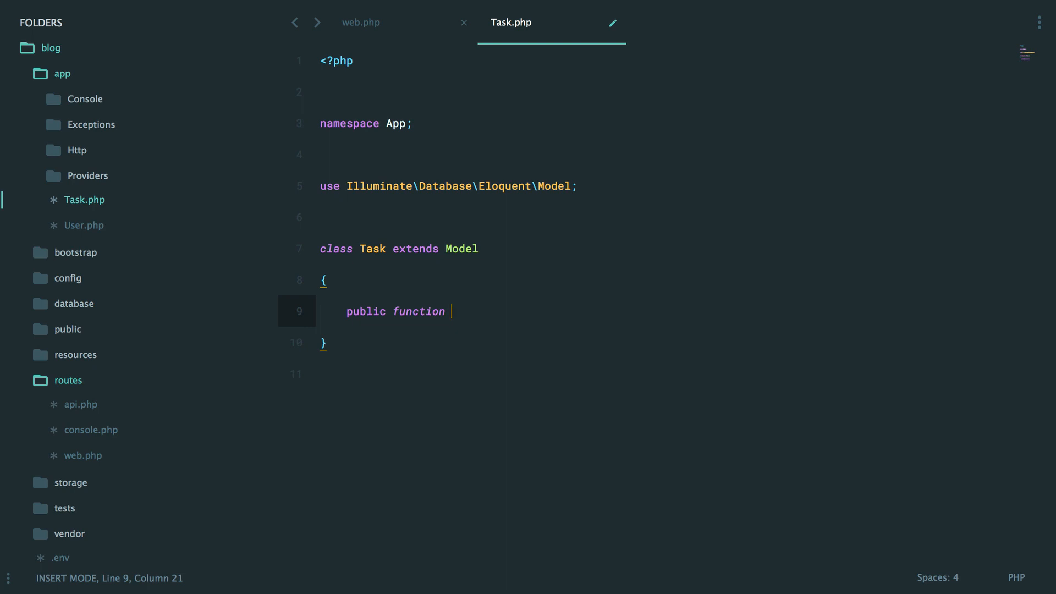
pyautogui.write('isComplete()')
pyautogui.write('{')
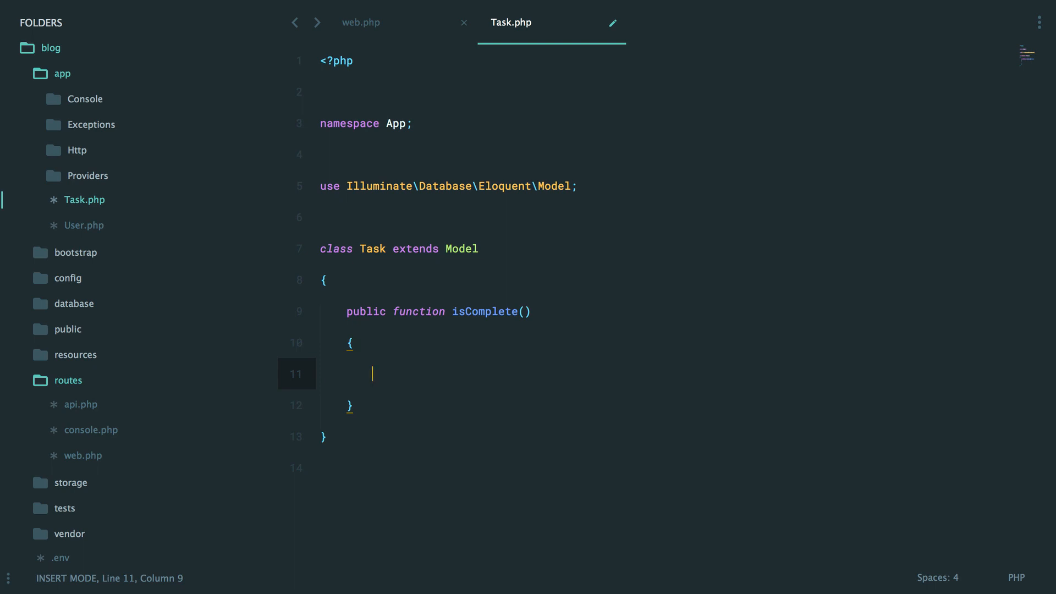
pyautogui.write('return false;')
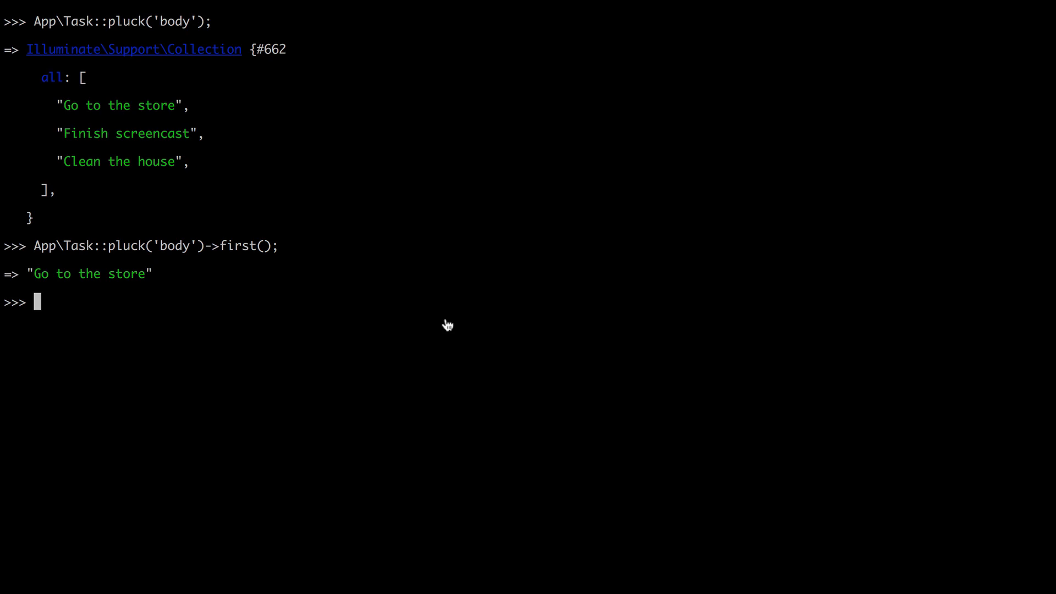
# - Load $task = App\Task::find(1) in Tinker and call $task->isComplete(), getting false
pyautogui.write('$task = App\\')
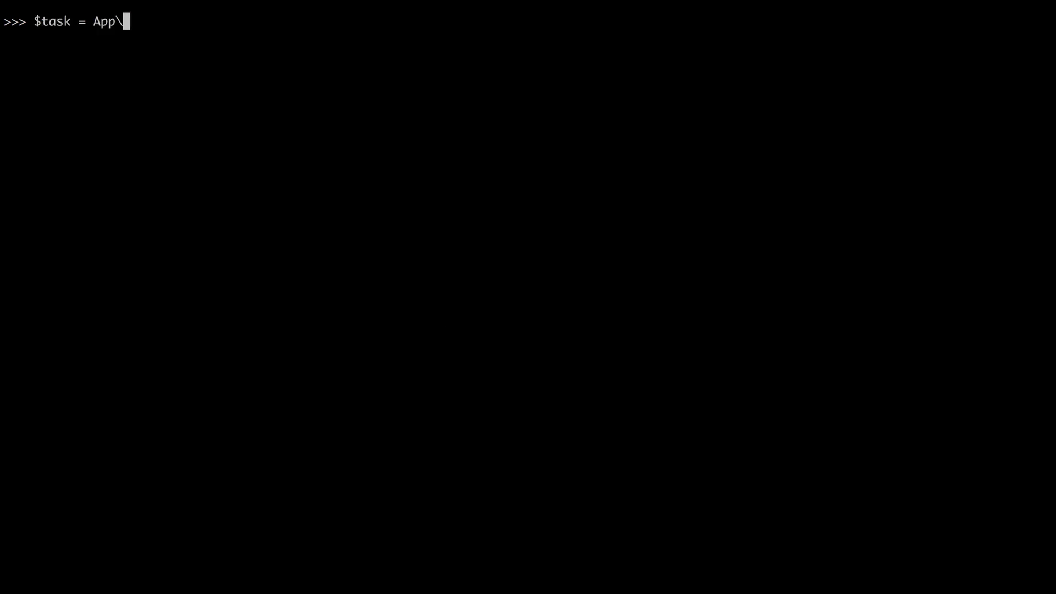
pyautogui.write('Task::find')
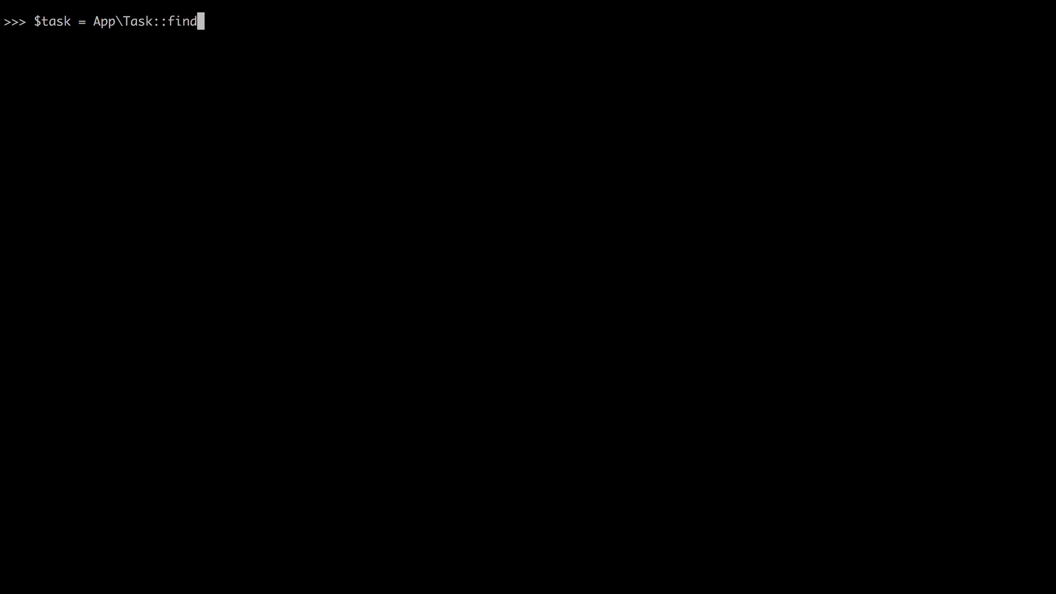
pyautogui.write('(1)')
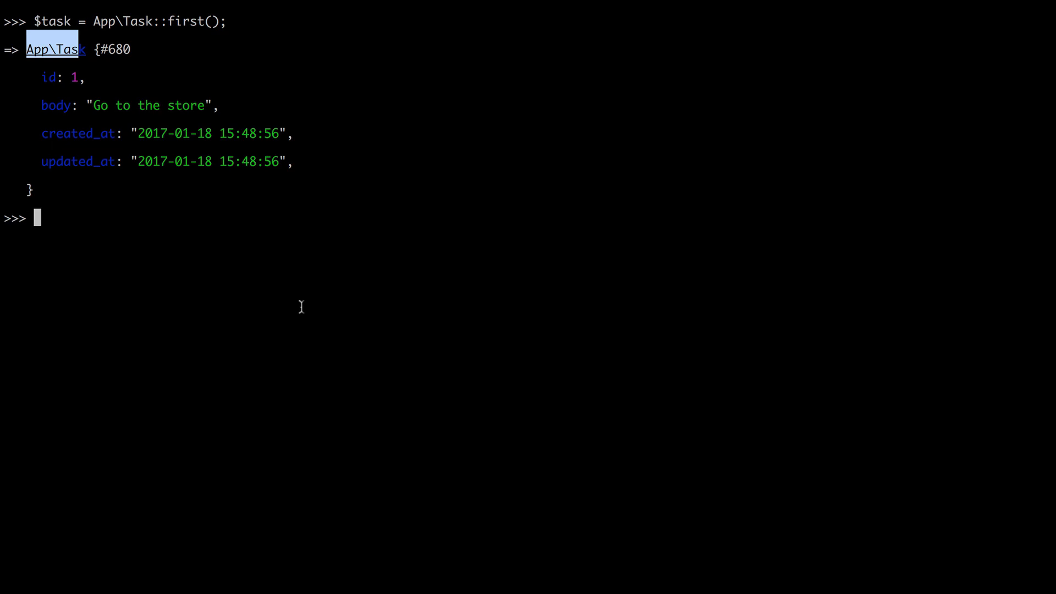
pyautogui.write('$task->isComplete();')
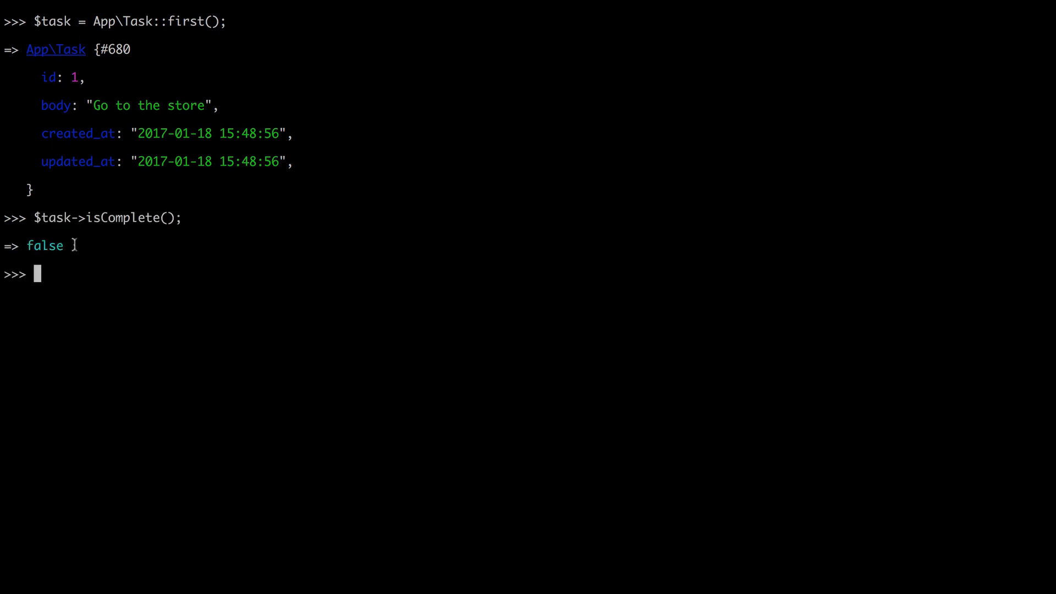
pyautogui.moveTo(380, 416)
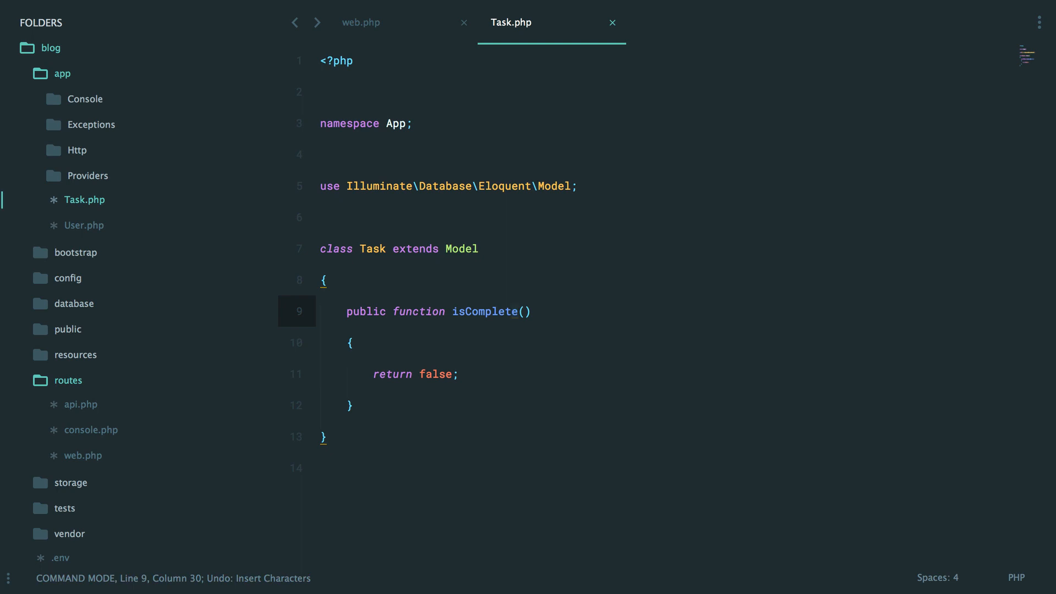
# - Open task 3 in Chrome and hit the "Class 'Task' not found" error
pyautogui.write('ar')
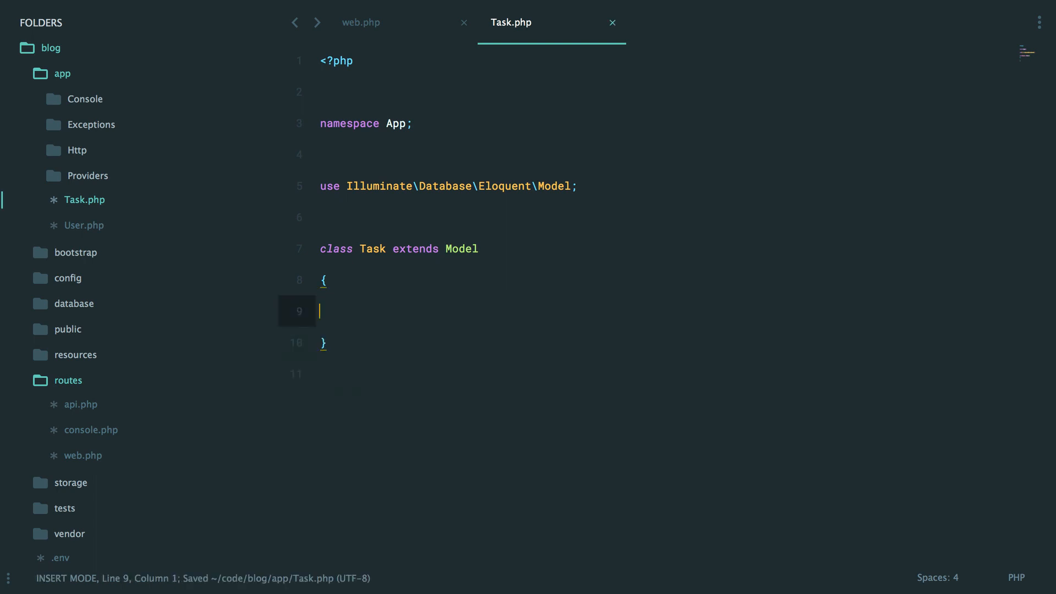
pyautogui.click(361, 22)
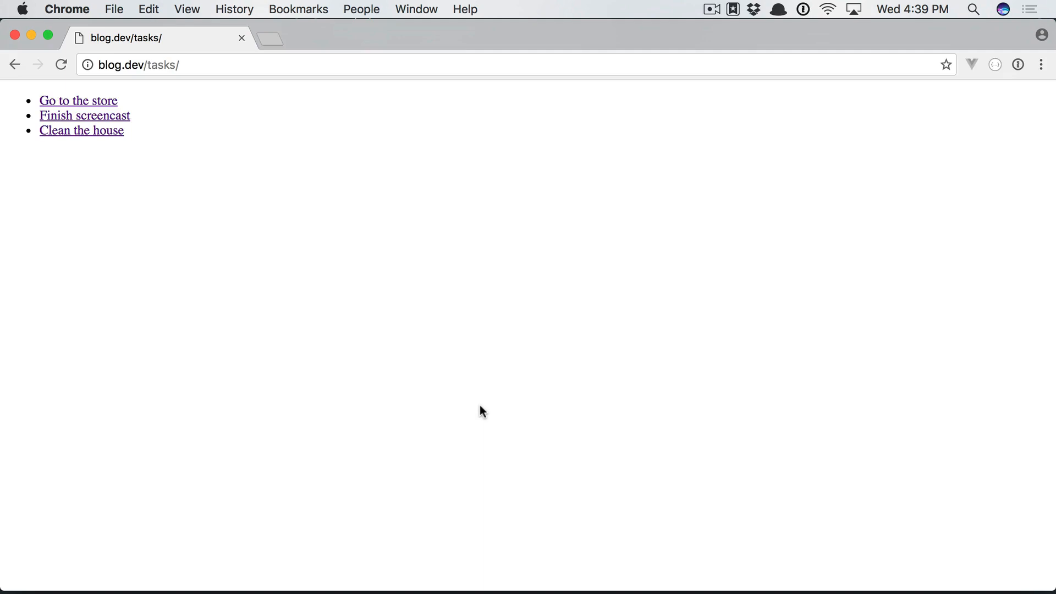
pyautogui.click(80, 130)
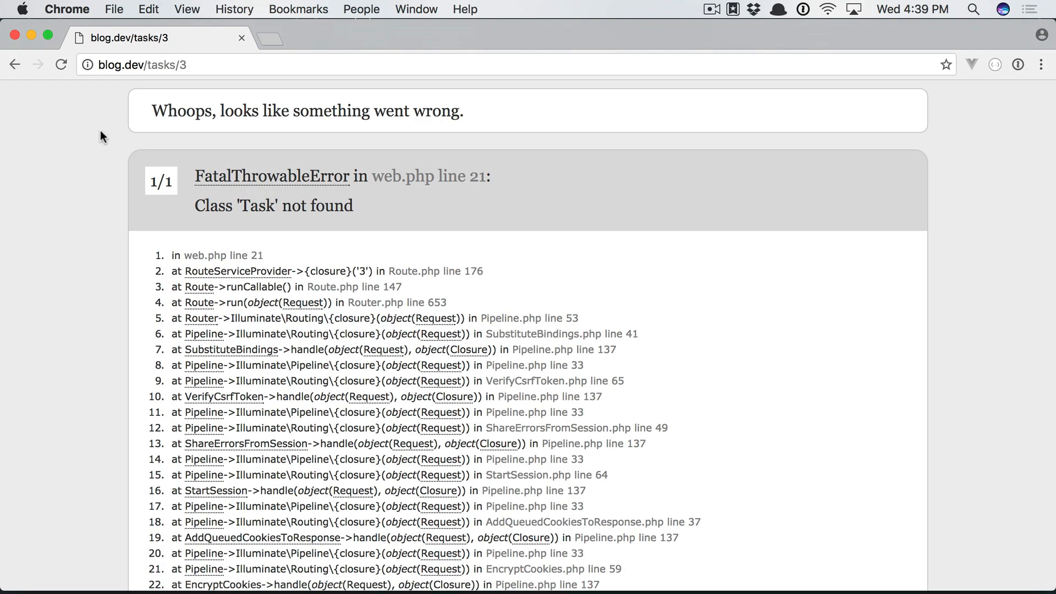
pyautogui.moveTo(335, 281)
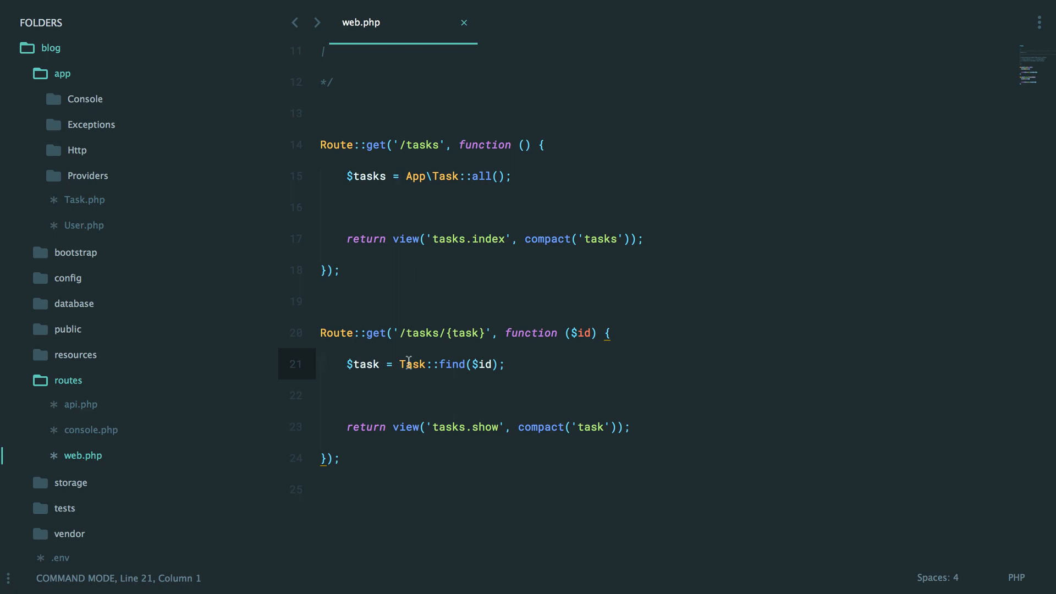
# - Copy Task.php's namespace to import App\Task in web.php, then reload task 1 showing "Go to the store"
pyautogui.click(85, 199)
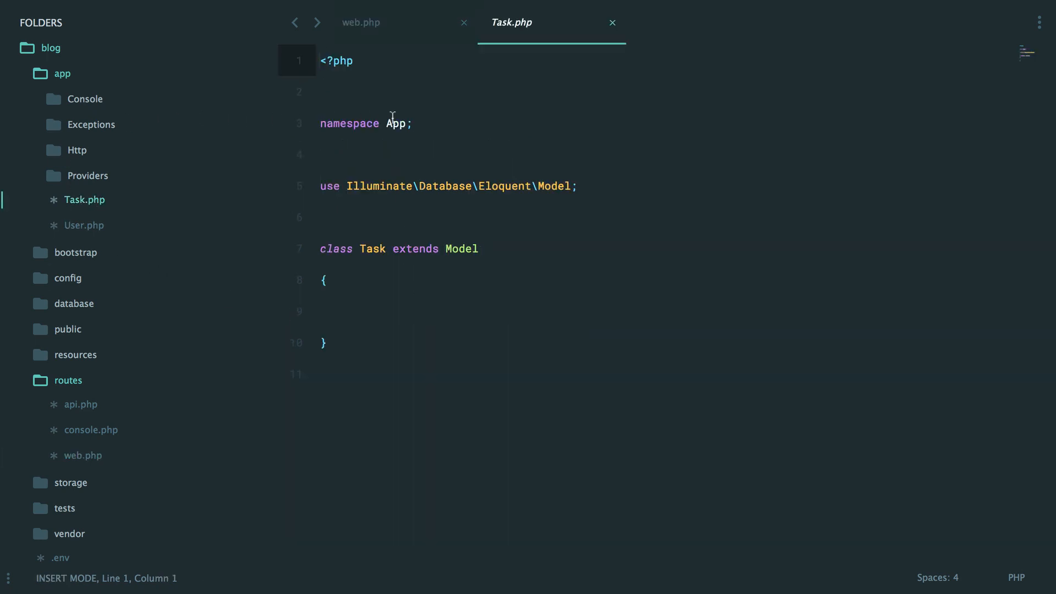
pyautogui.tripleClick(365, 123)
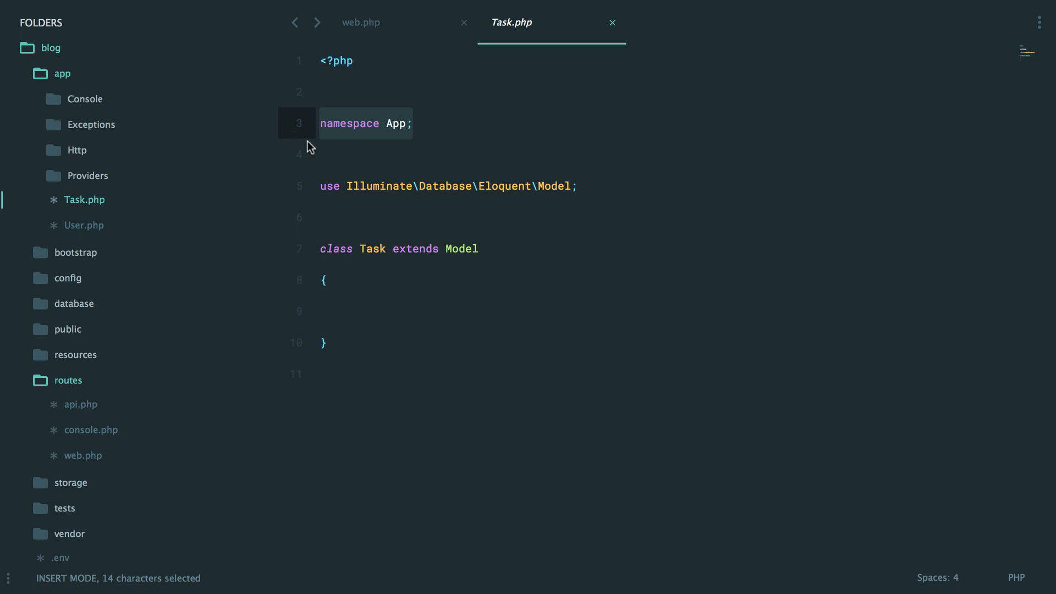
pyautogui.moveTo(384, 251)
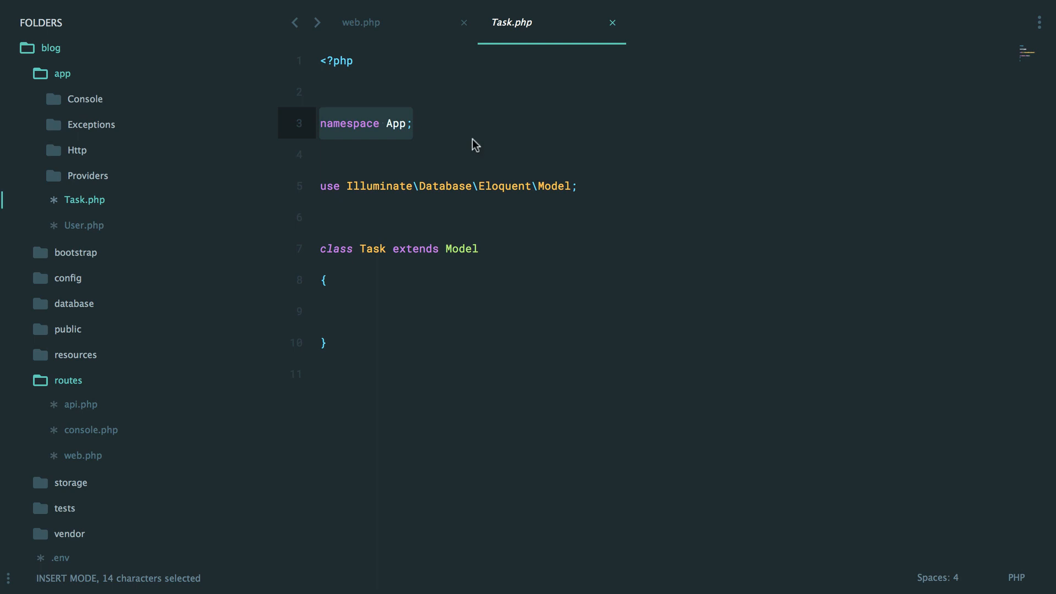
pyautogui.moveTo(345, 110)
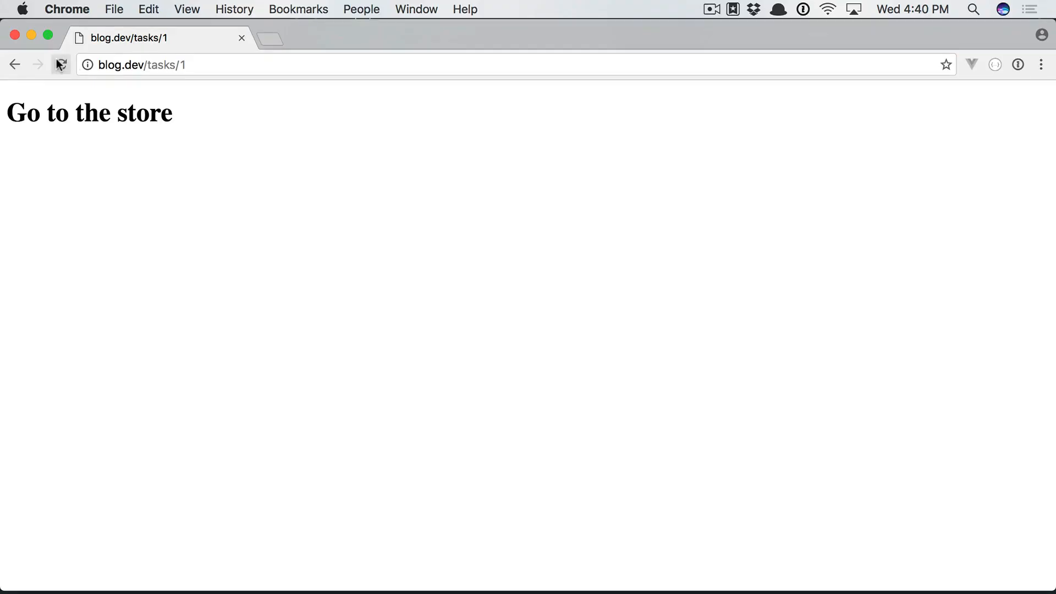
pyautogui.click(14, 65)
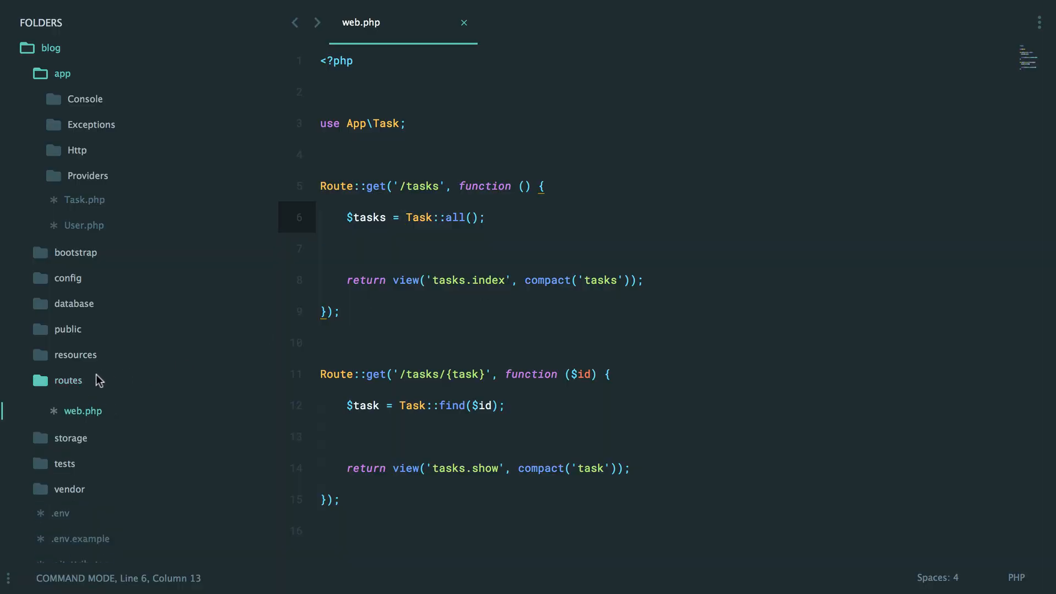
# - Collapse the routes folder before running php artisan migrate:reset
pyautogui.click(72, 303)
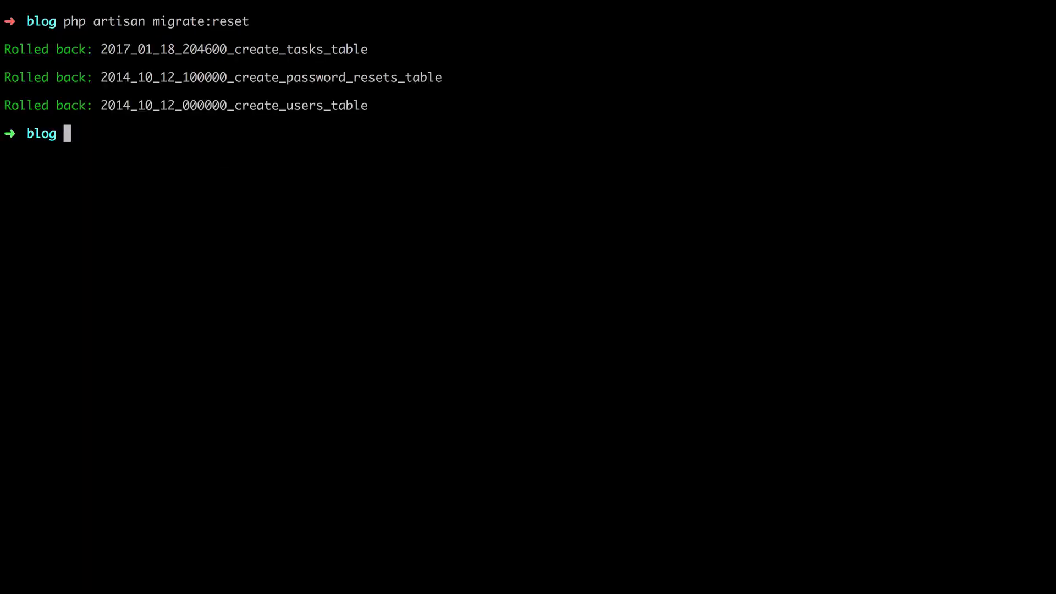
# - Delete the old 2017_01_18_204600_create_tasks_table.php migration from the sidebar
pyautogui.rightClick(153, 430)
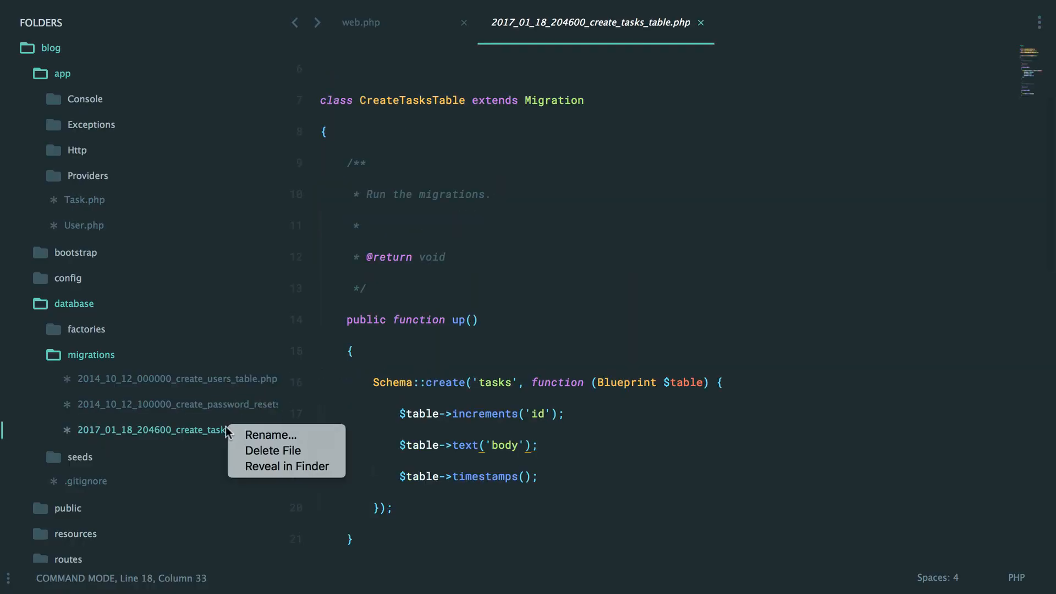
pyautogui.click(361, 22)
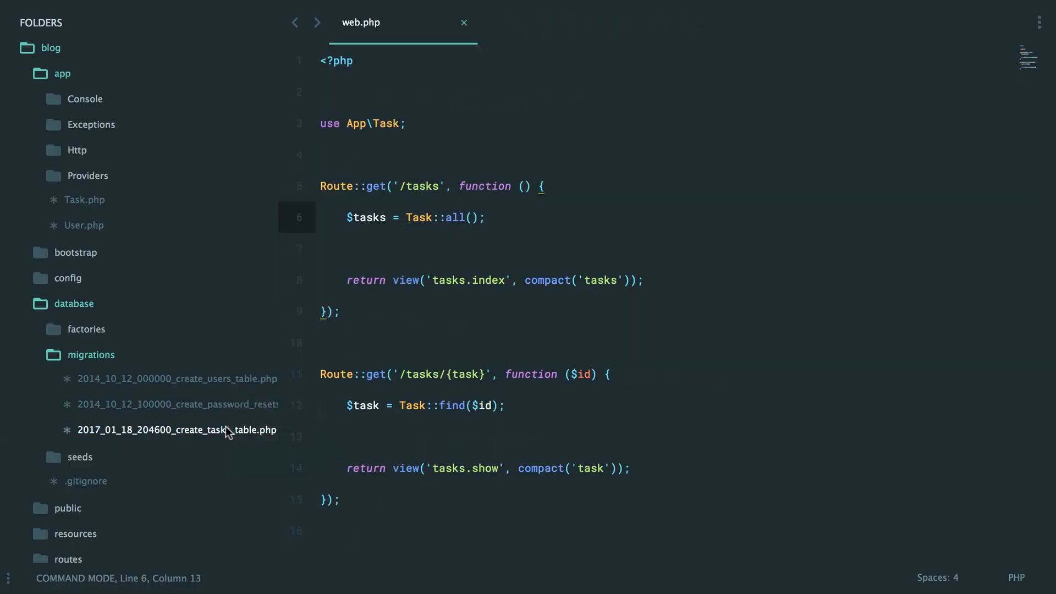
pyautogui.rightClick(82, 201)
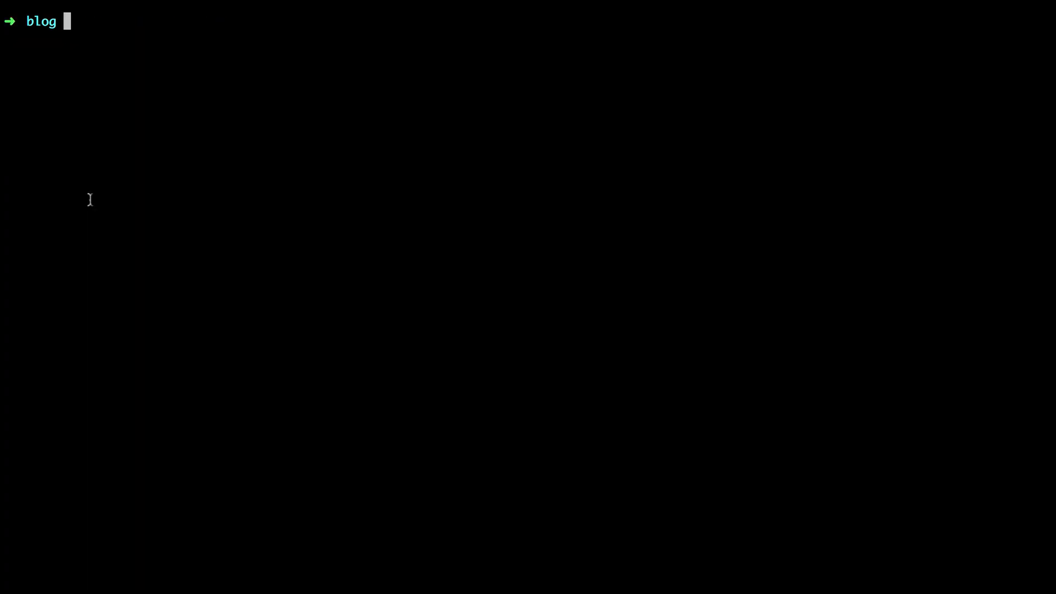
# - Run php artisan make:model Task with a dash to show the make:model help and options
pyautogui.write('php artisan make:mod')
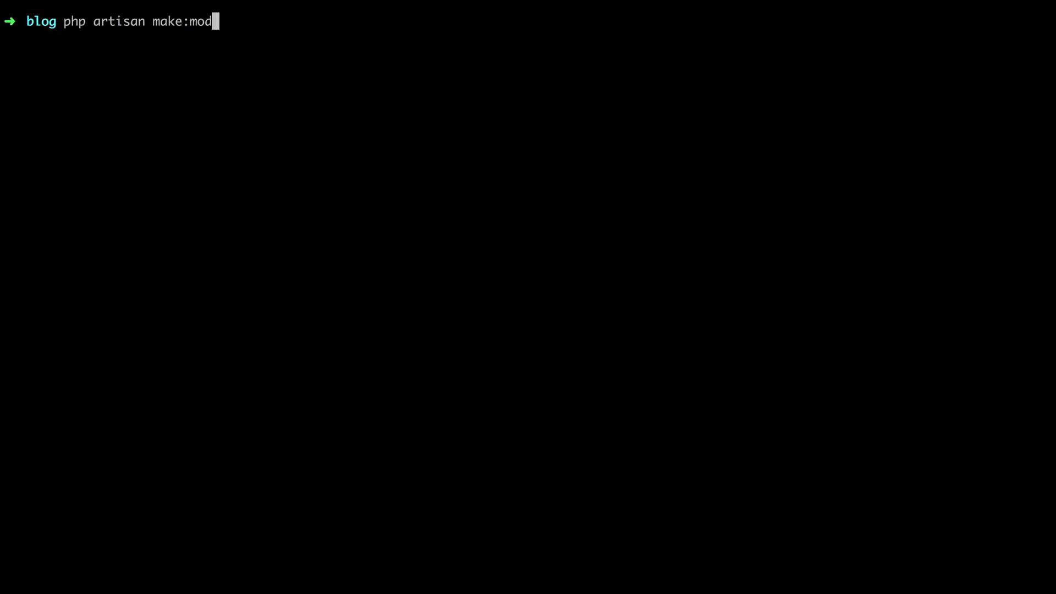
pyautogui.write('el Task -')
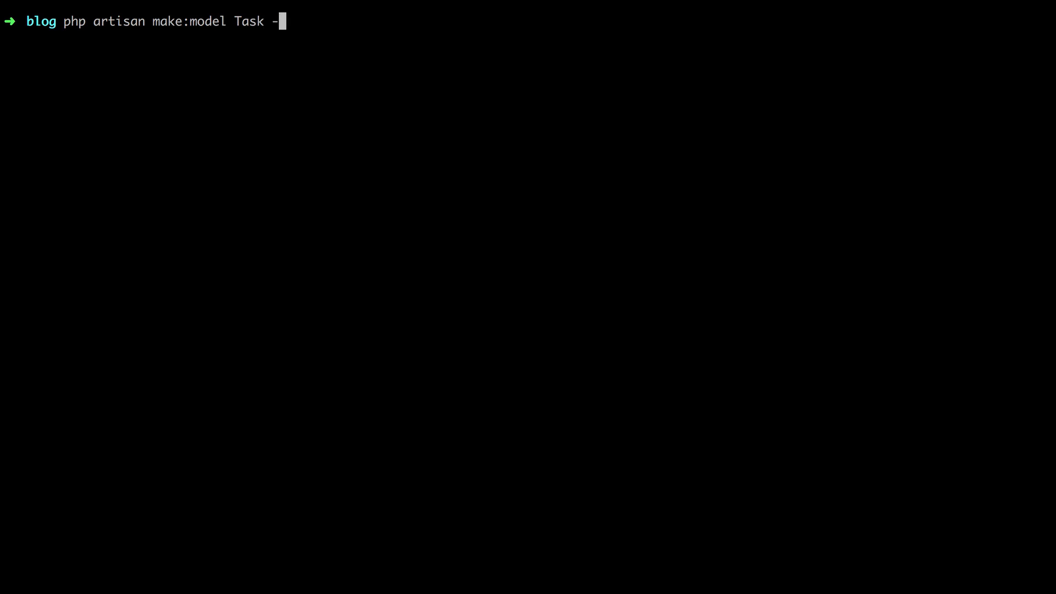
pyautogui.press('BackSpace')
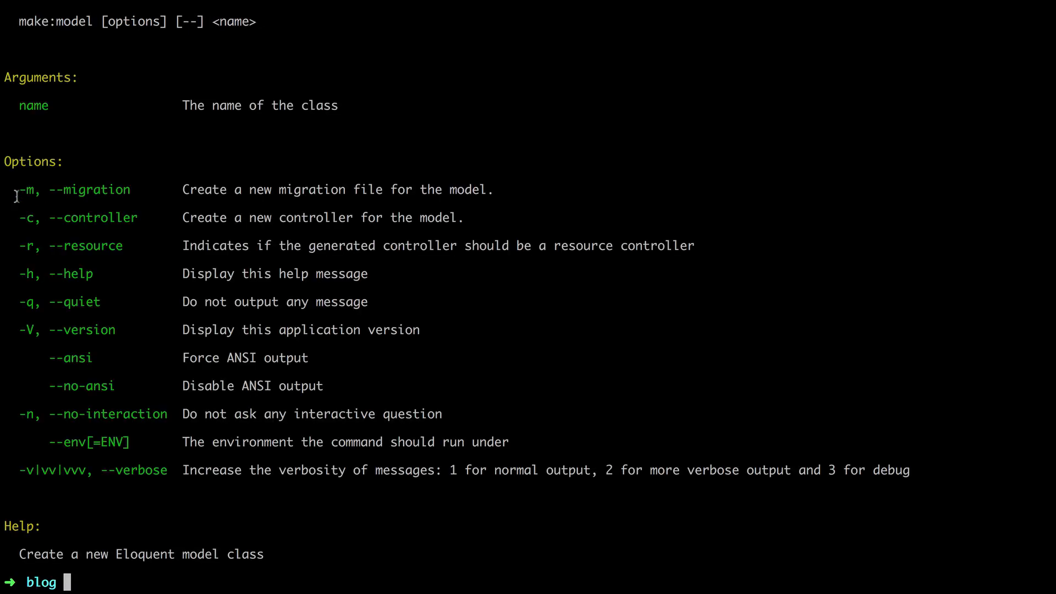
pyautogui.moveTo(464, 189)
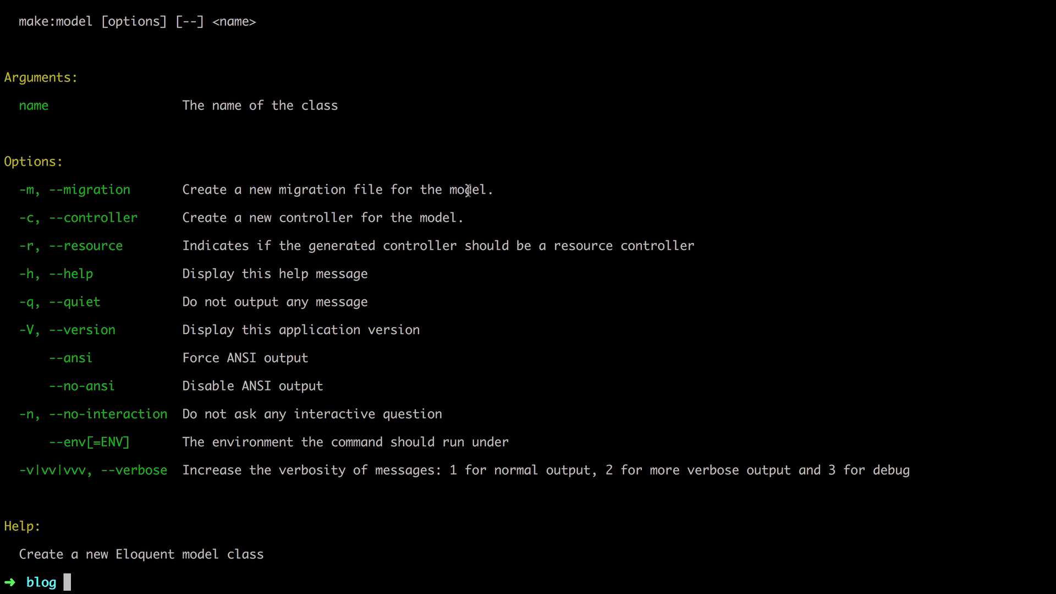
pyautogui.moveTo(84, 190)
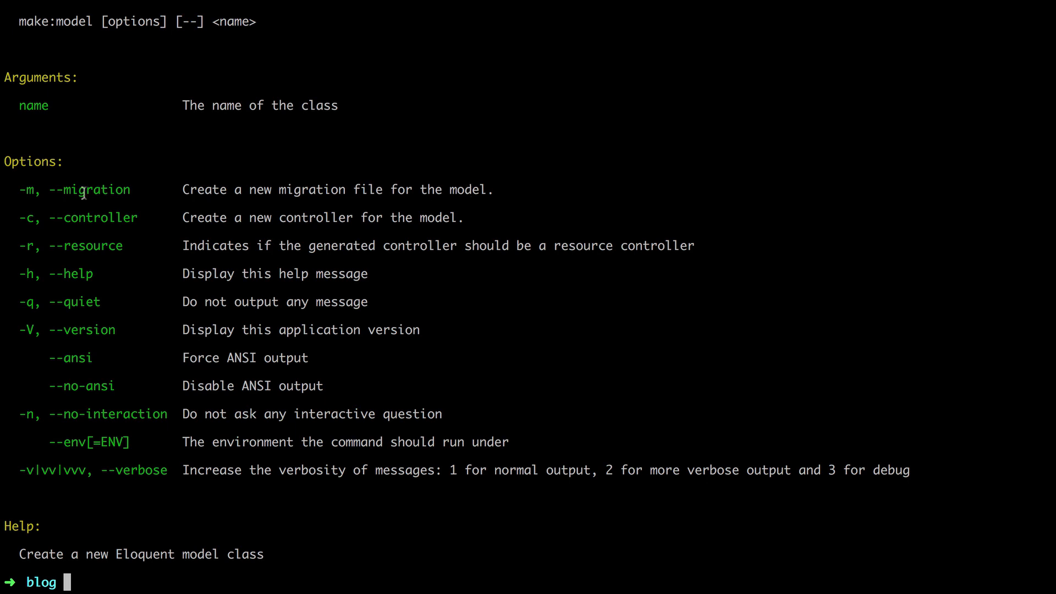
pyautogui.moveTo(319, 215)
pyautogui.write('php artisan ma')
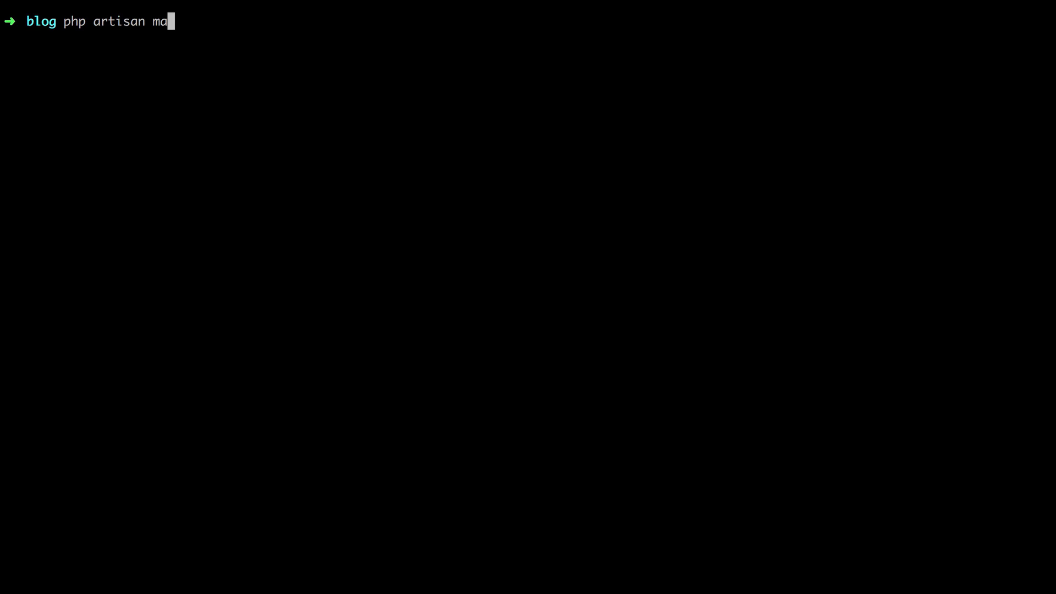
# - Run php artisan make:model Task -m to recreate the Task model with a migration
pyautogui.write('ke:model T')
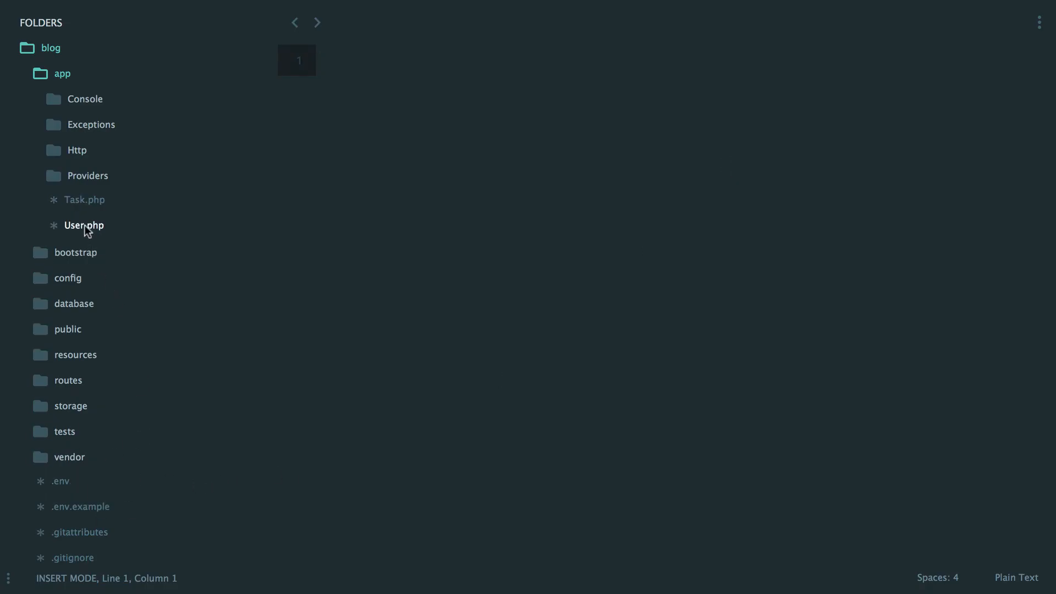
pyautogui.click(84, 199)
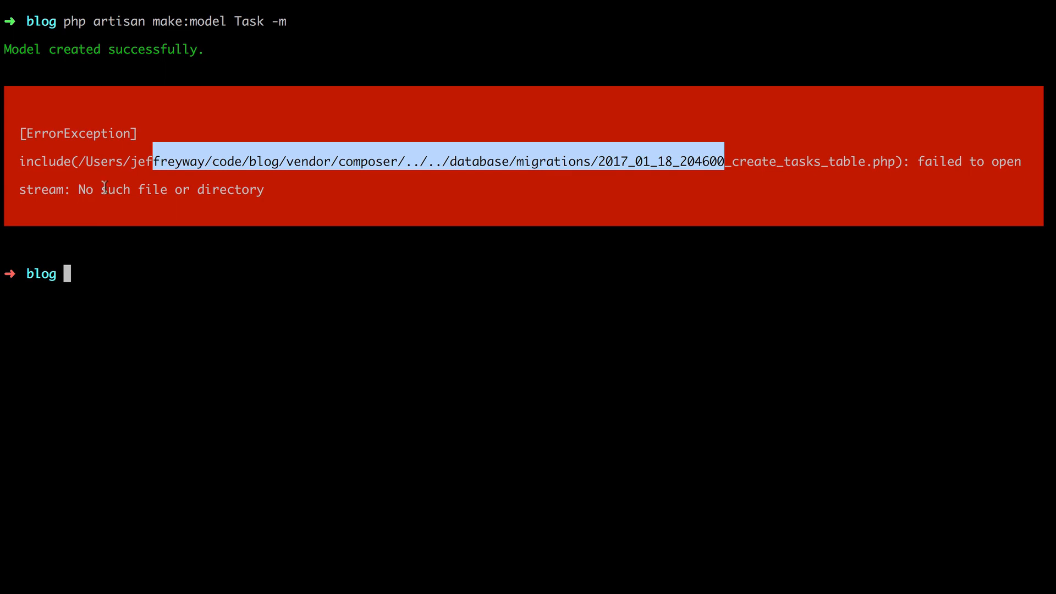
pyautogui.click(269, 263)
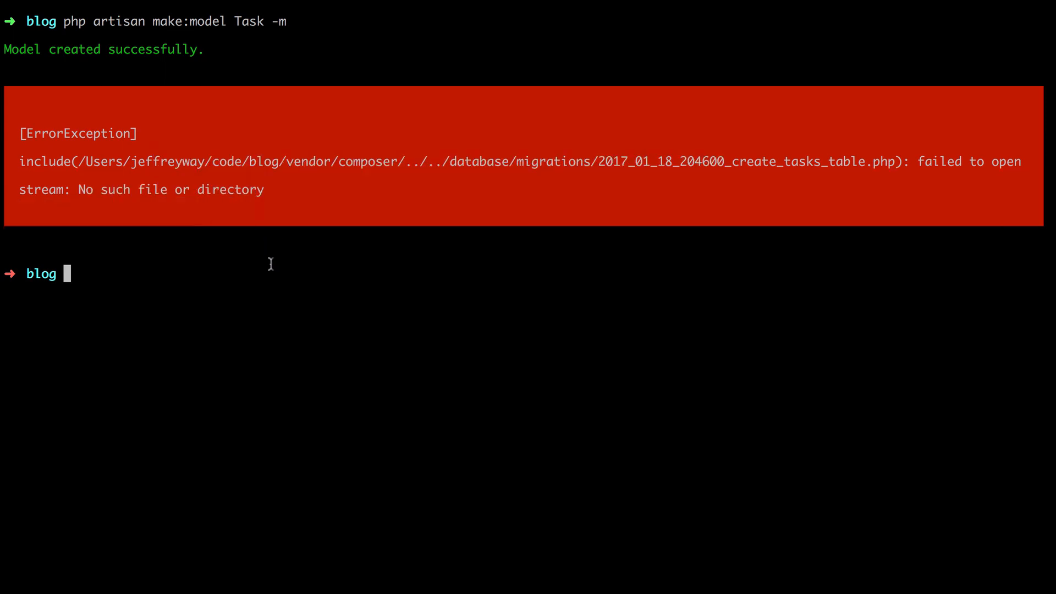
# - Run composer dump-autoload to clear the missing-migration error
pyautogui.write('composer')
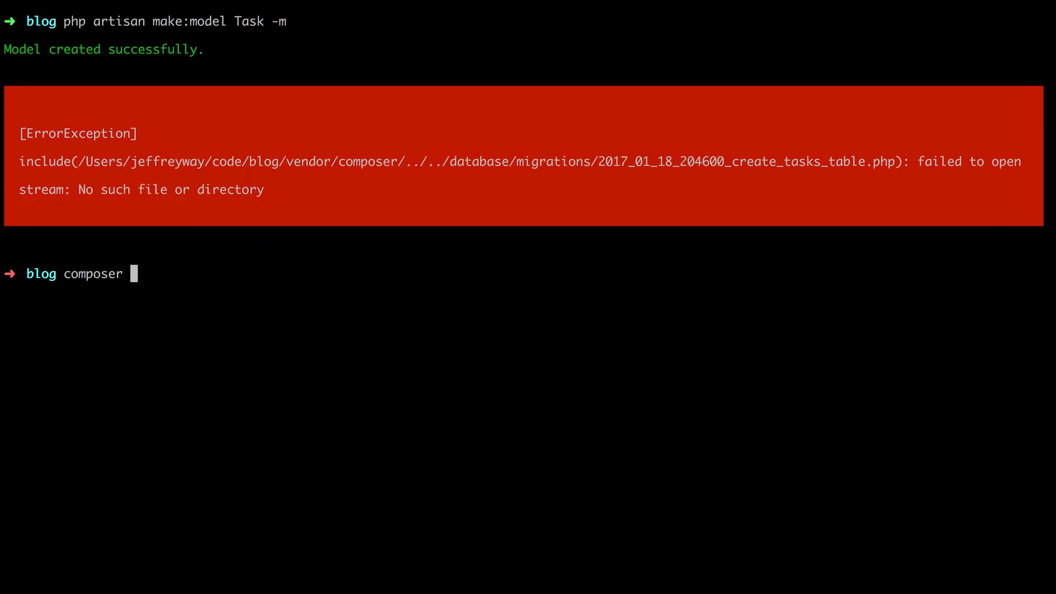
pyautogui.write('dump-autoload')
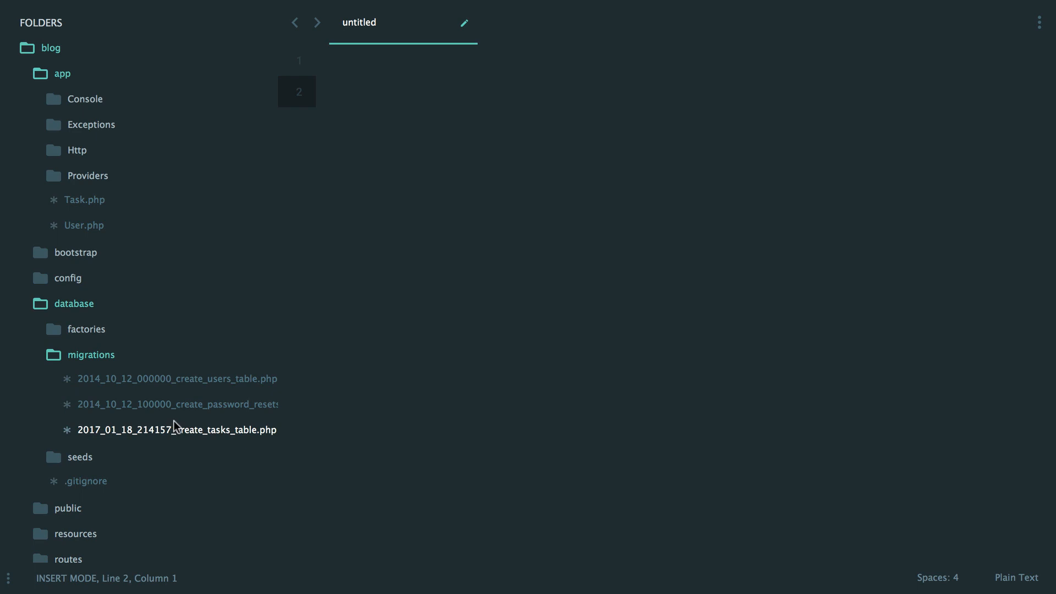
# - Add $table->text('body') and $table->boolean('completed') columns to the tasks migration
pyautogui.click(84, 199)
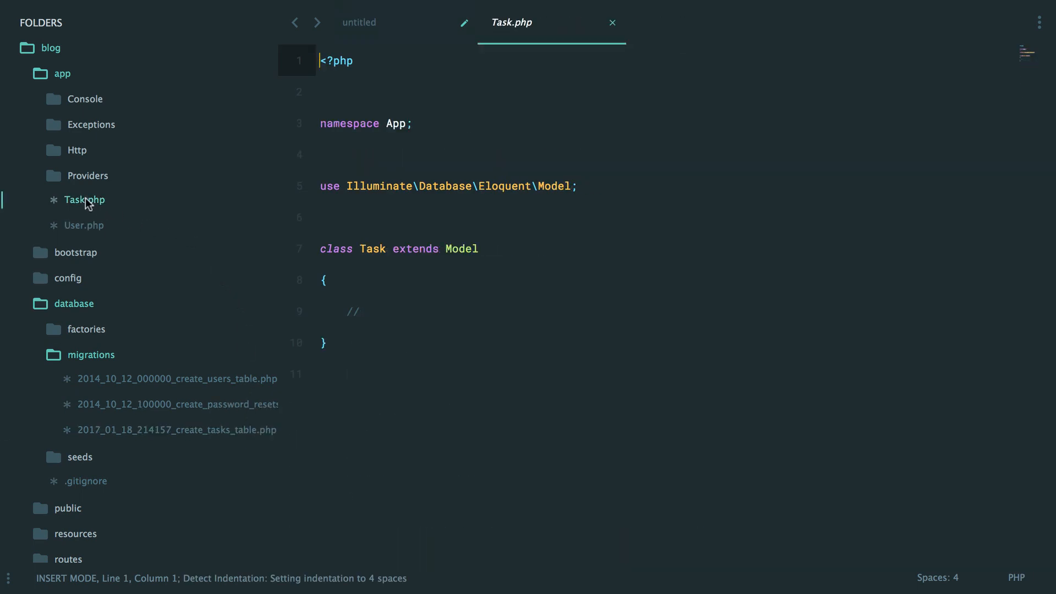
pyautogui.moveTo(471, 322)
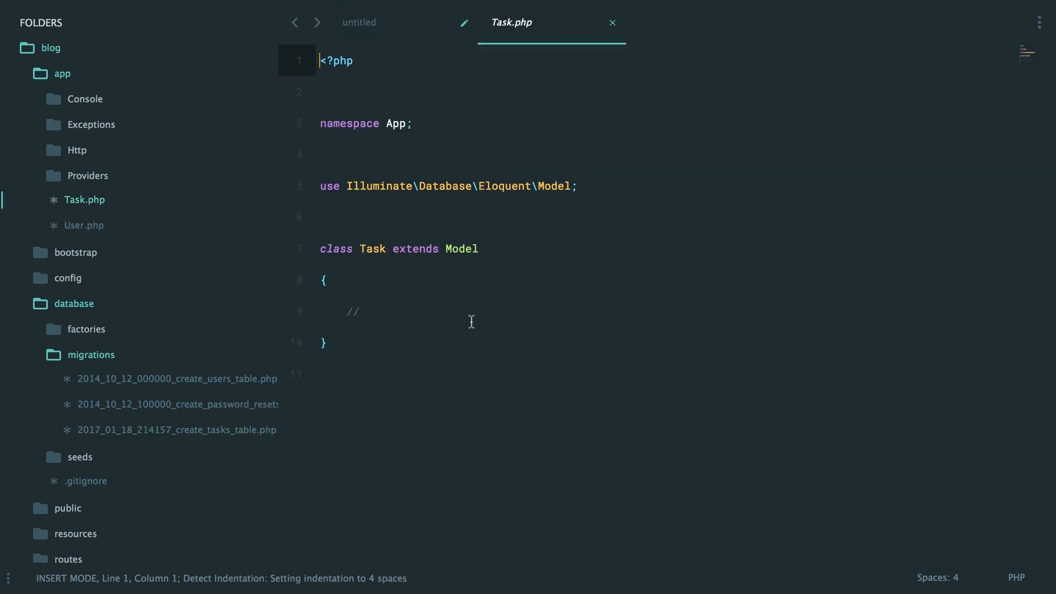
pyautogui.click(177, 431)
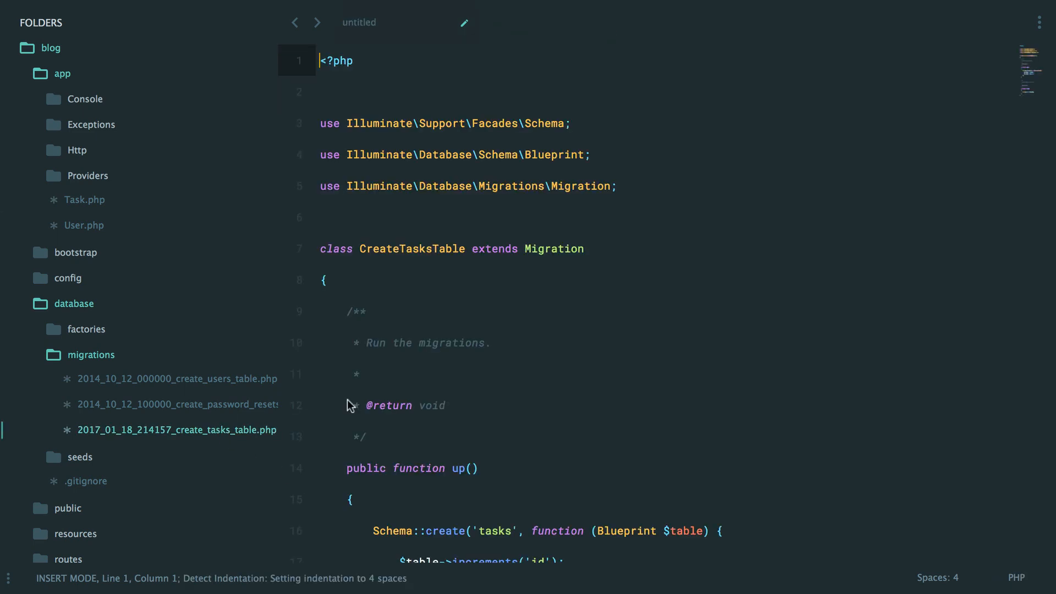
pyautogui.write("$table->text('b")
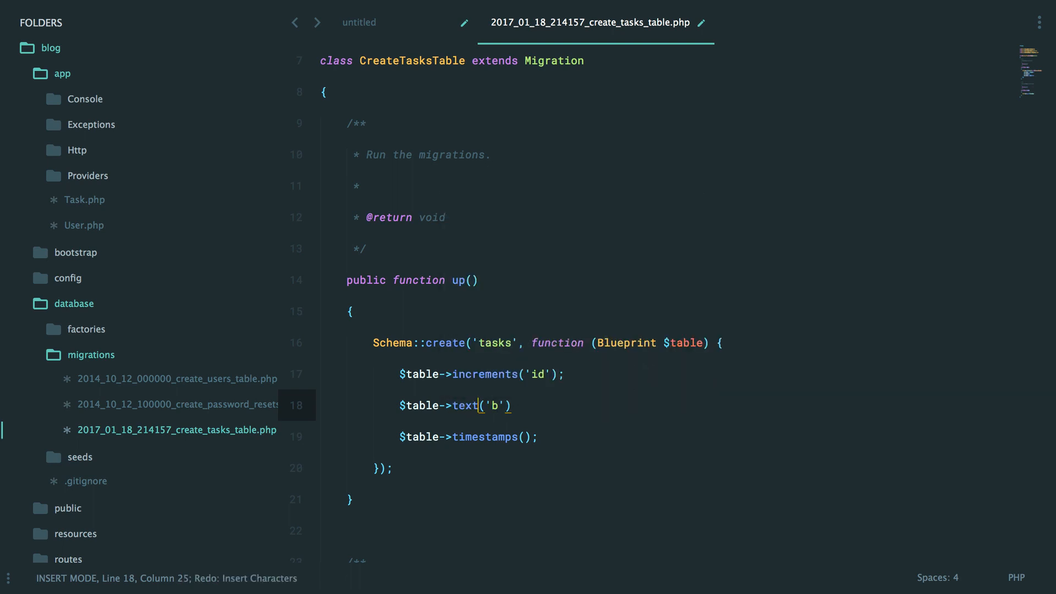
pyautogui.write('ody')
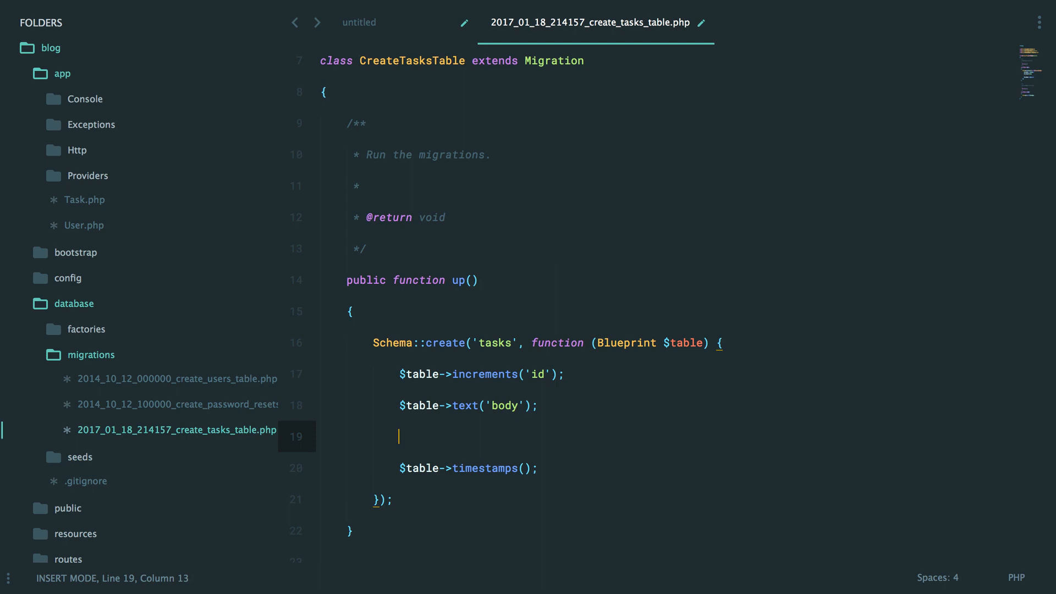
pyautogui.write('$table->boolea')
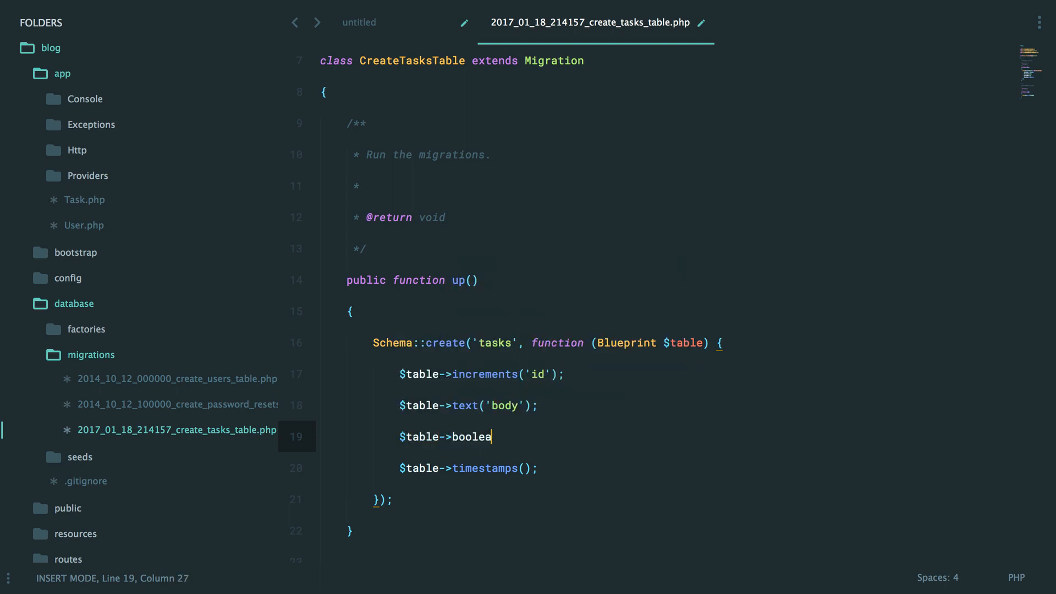
pyautogui.write("n('comp'")
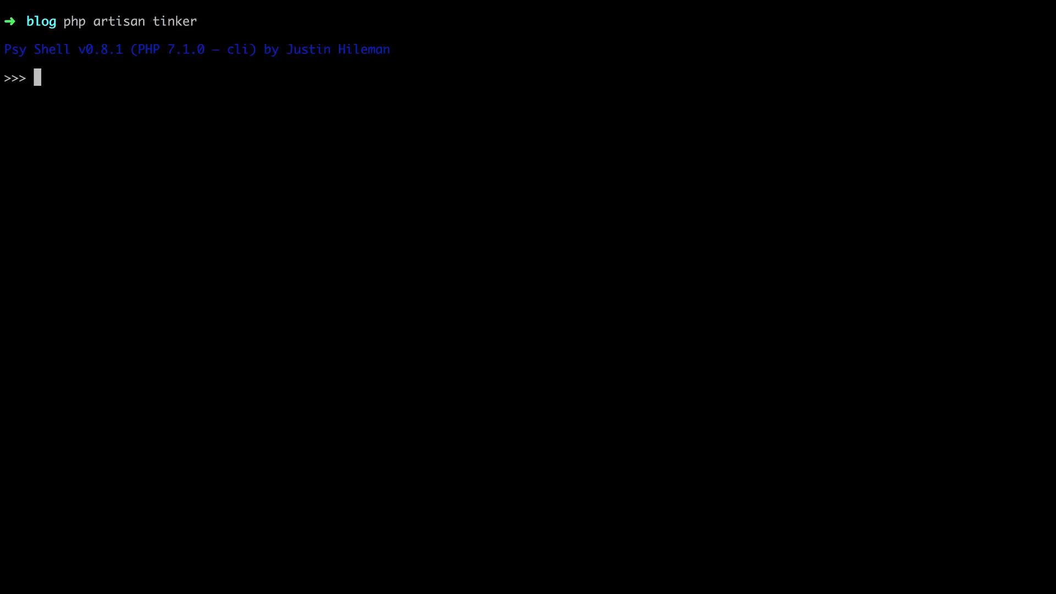
# - In Tinker create a new App\Task with body 'Go to the market' and completed = false
pyautogui.write('$tas')
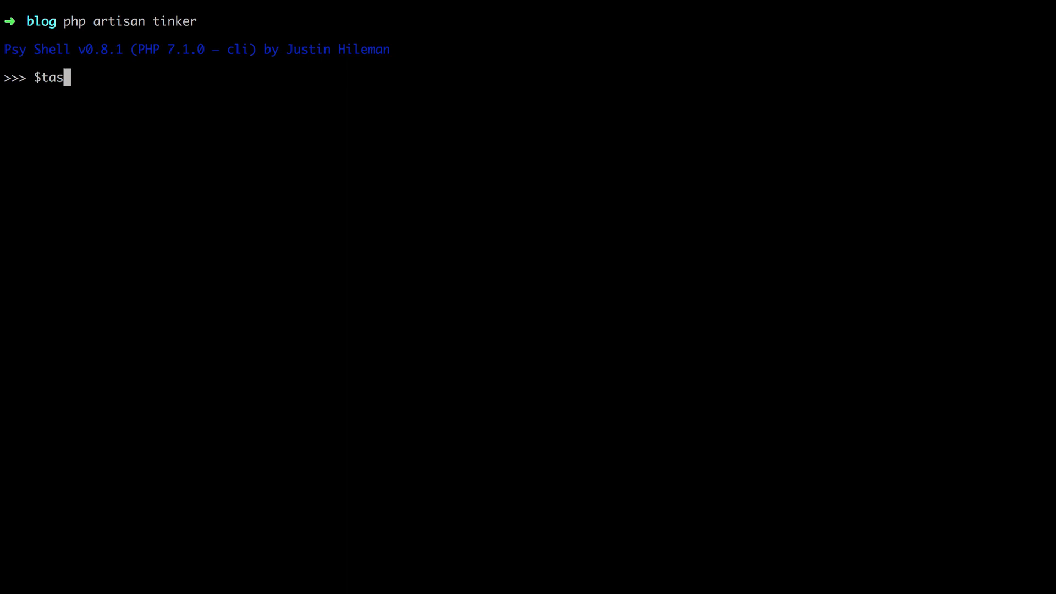
pyautogui.write('k = new App\\Task;')
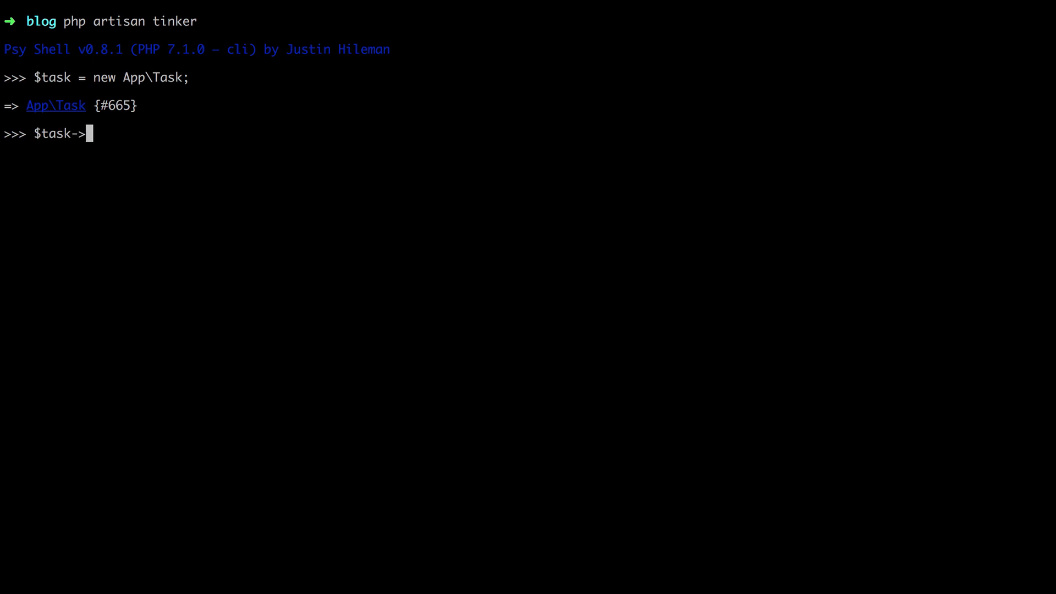
pyautogui.write("body = 'Go to the market';")
pyautogui.write('$tas')
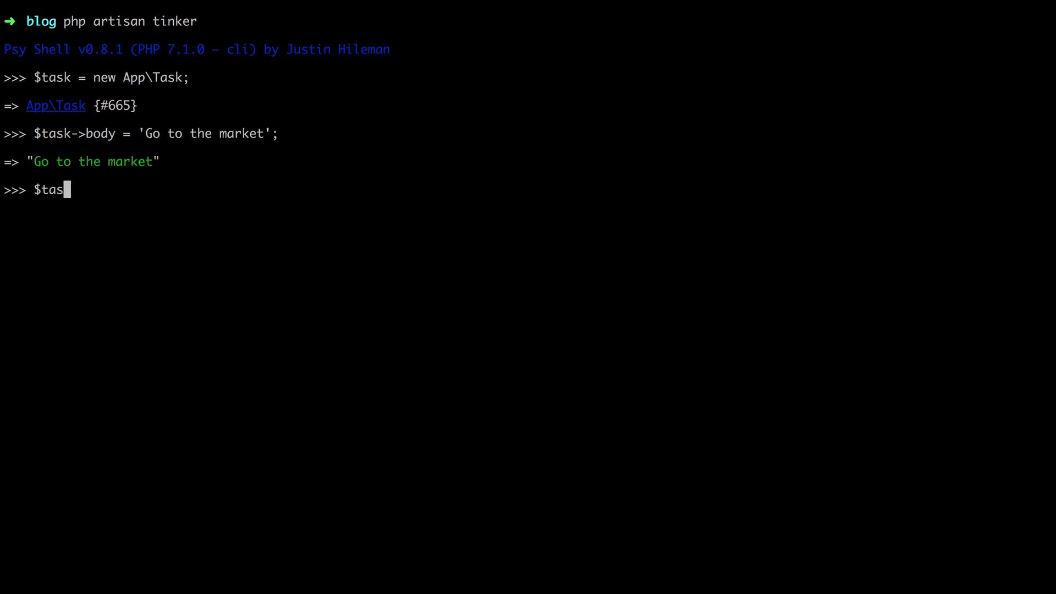
pyautogui.write('k->complete')
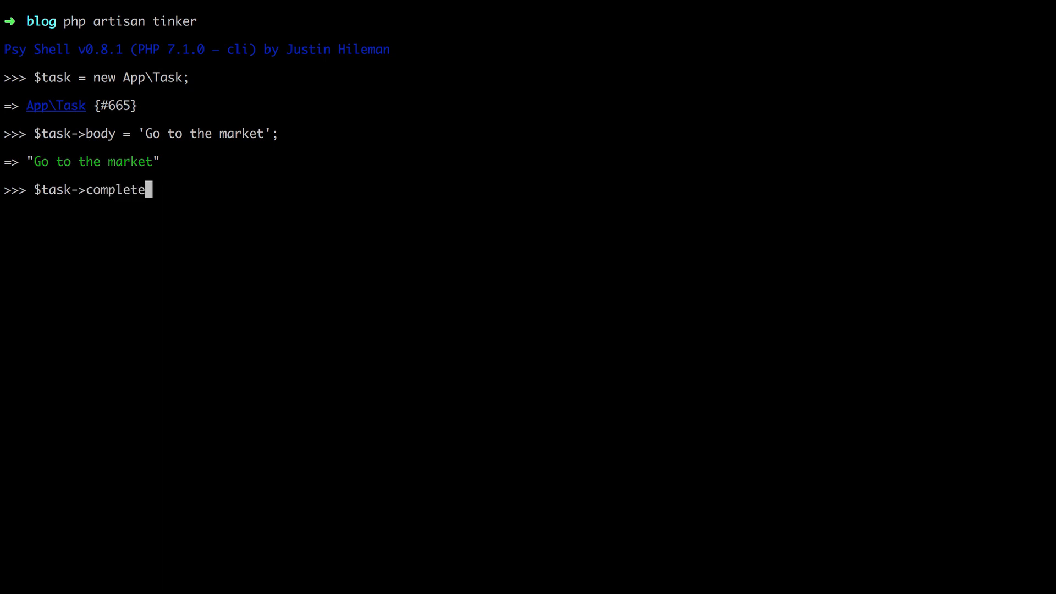
pyautogui.write('d')
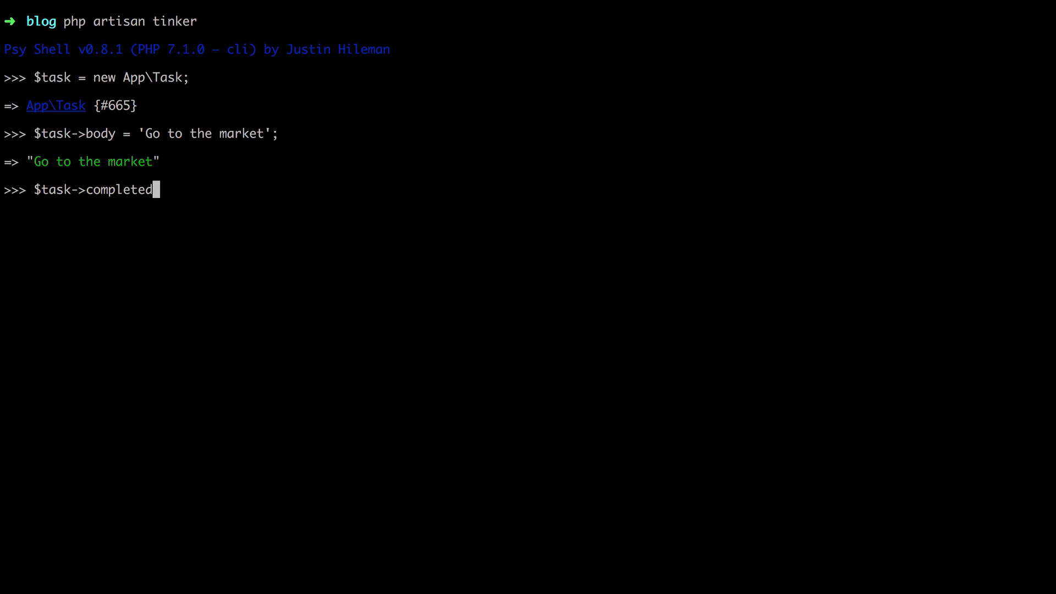
pyautogui.write('= false;')
pyautogui.write('php artisan migrate')
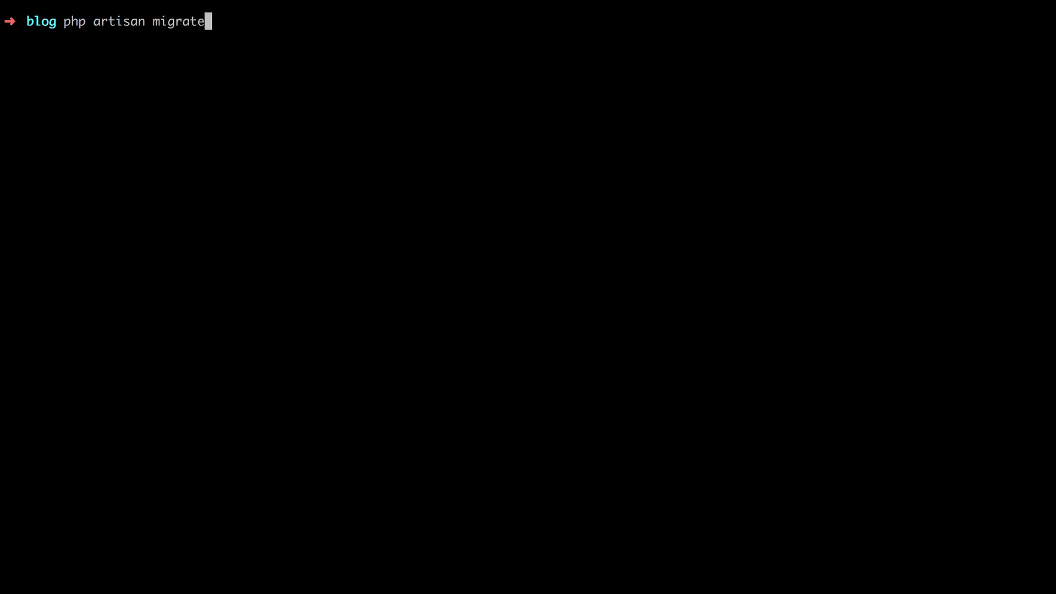
# - Run php artisan migrate:refresh, relaunch Tinker and rebuild the task with its body
pyautogui.write(':refresh')
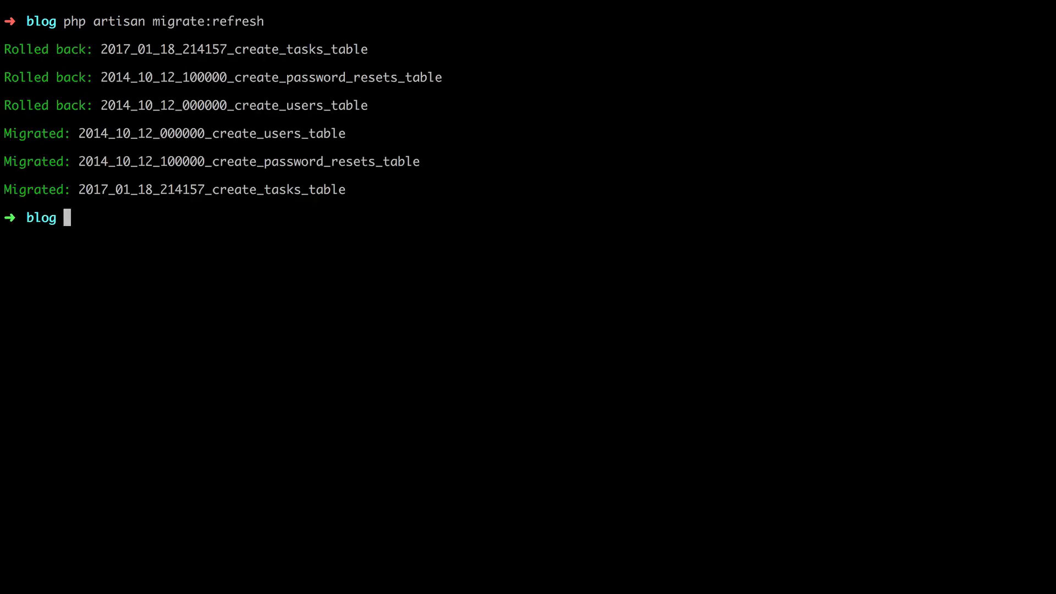
pyautogui.write('php artisan tinker')
pyautogui.write('$task->')
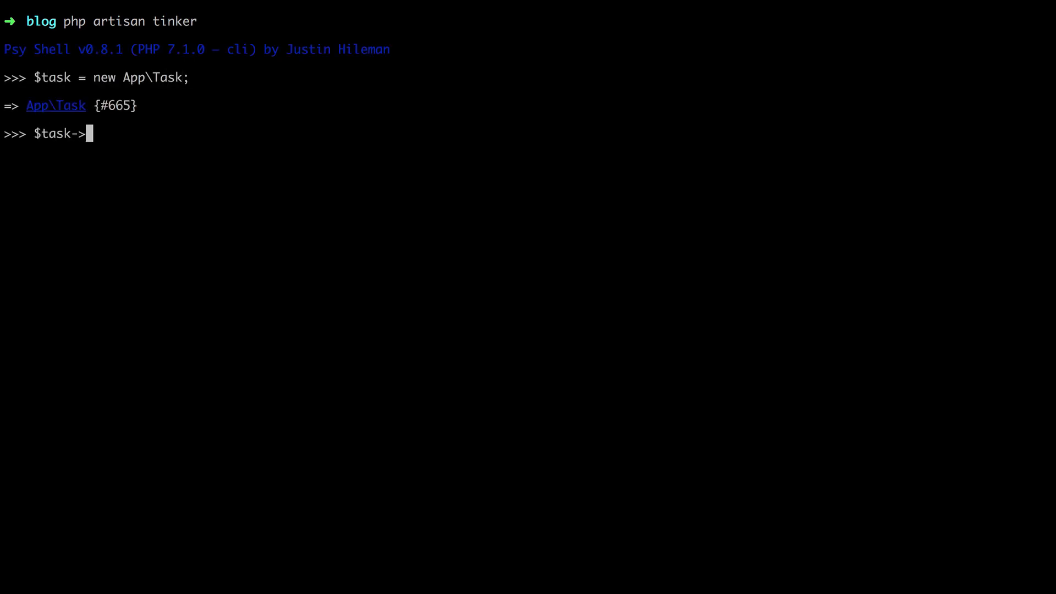
pyautogui.write("body = 'Go to the")
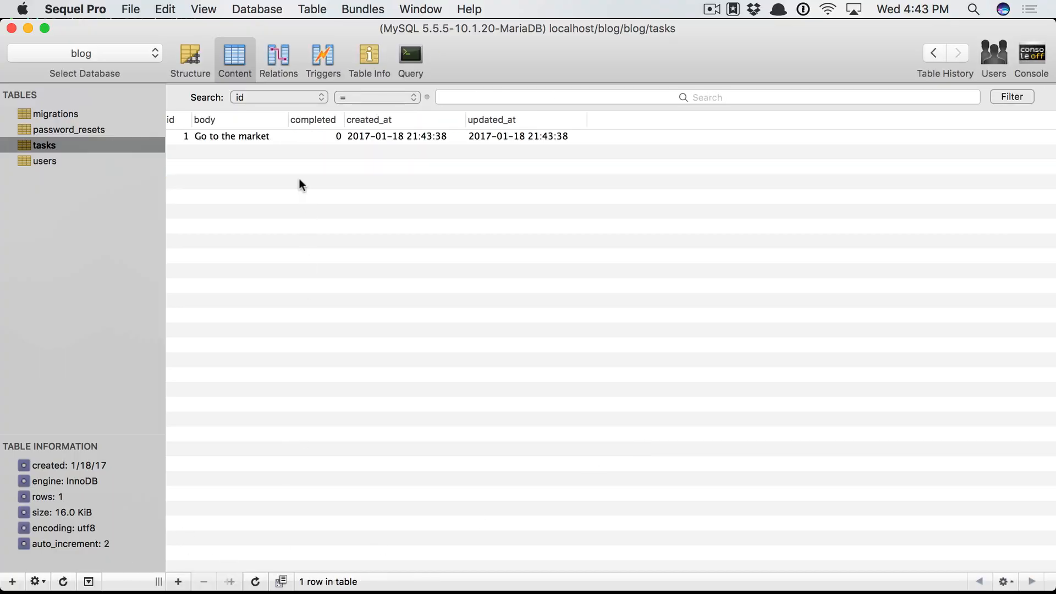
pyautogui.moveTo(330, 140)
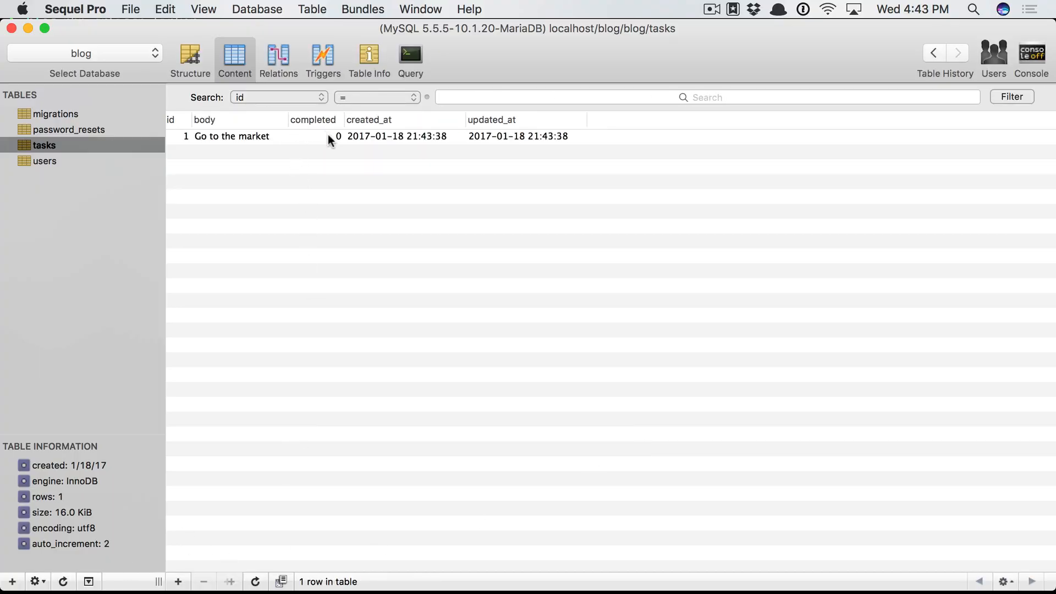
# - View the tasks table in Sequel Pro, check App\Task::first()->completed in Tinker, and add a row
pyautogui.click(231, 137)
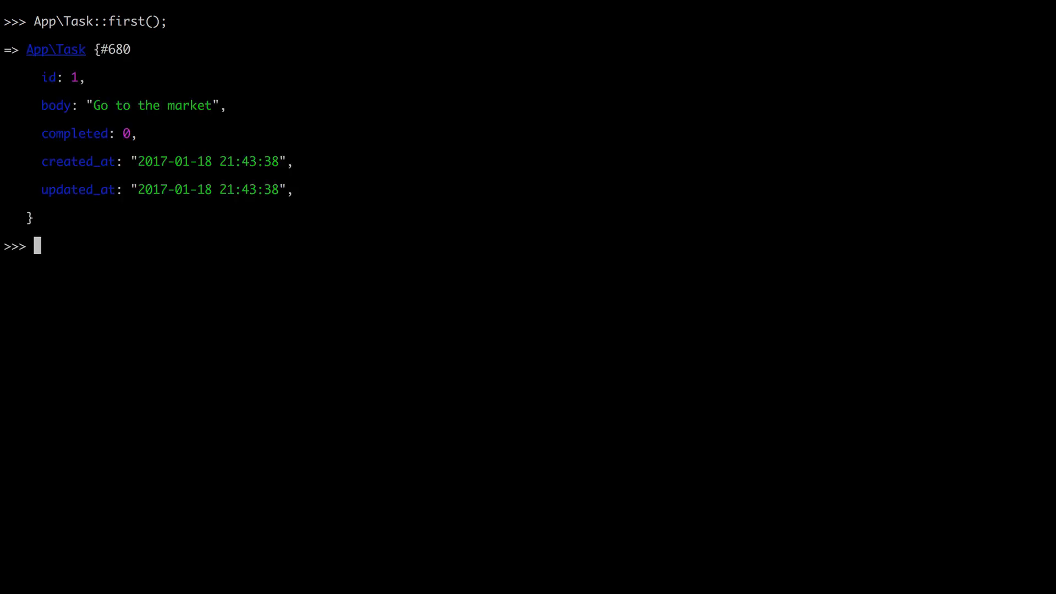
pyautogui.write('App\\Task::first()->complete')
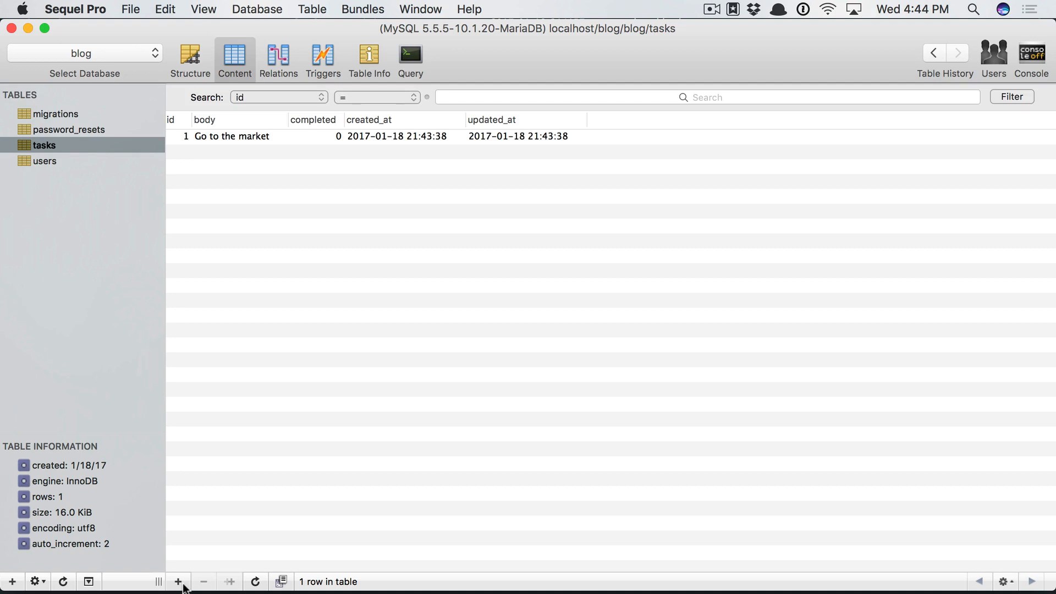
pyautogui.click(178, 581)
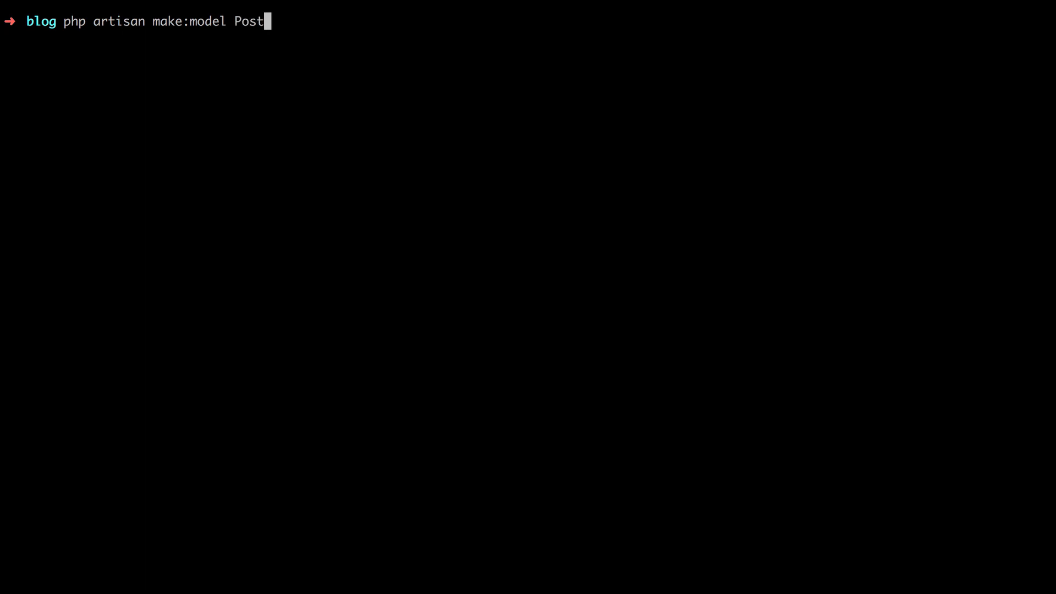
# - Erase the Post model name in the make:model command and start typing 'Noti'
pyautogui.press('Backspace')
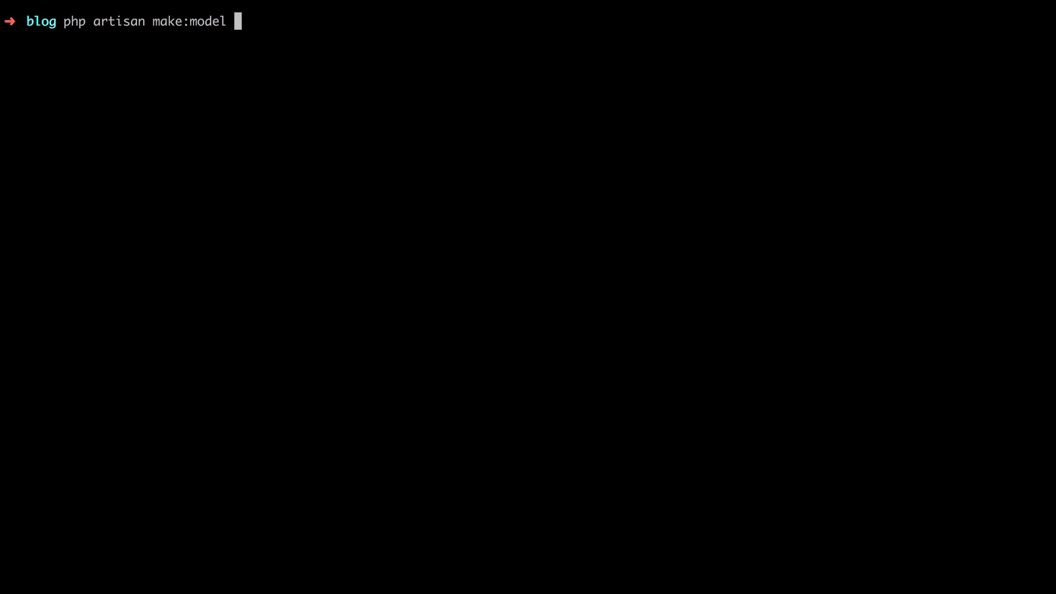
pyautogui.write('Noti')
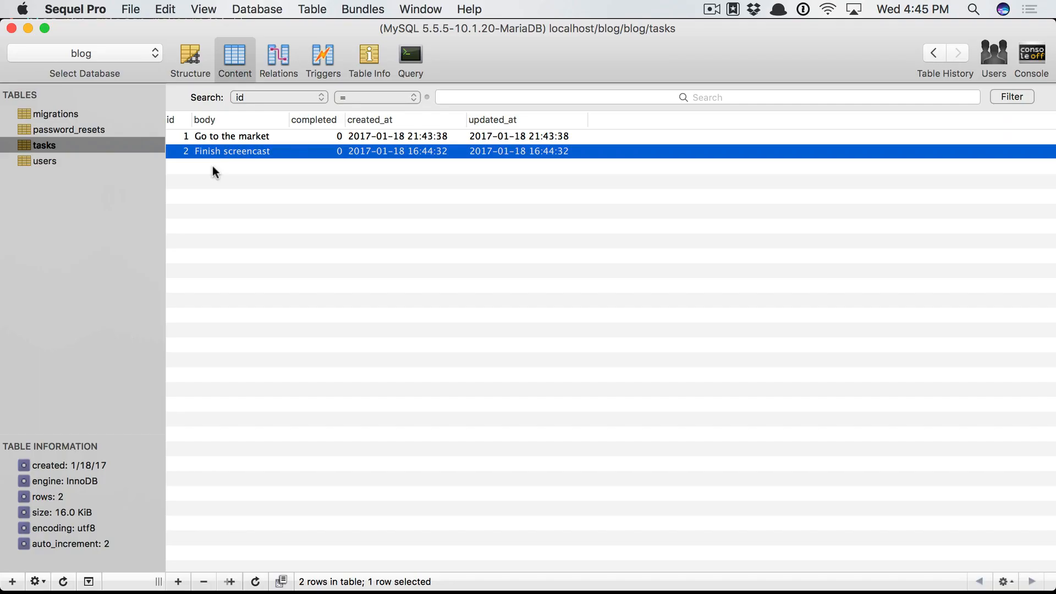
pyautogui.moveTo(106, 141)
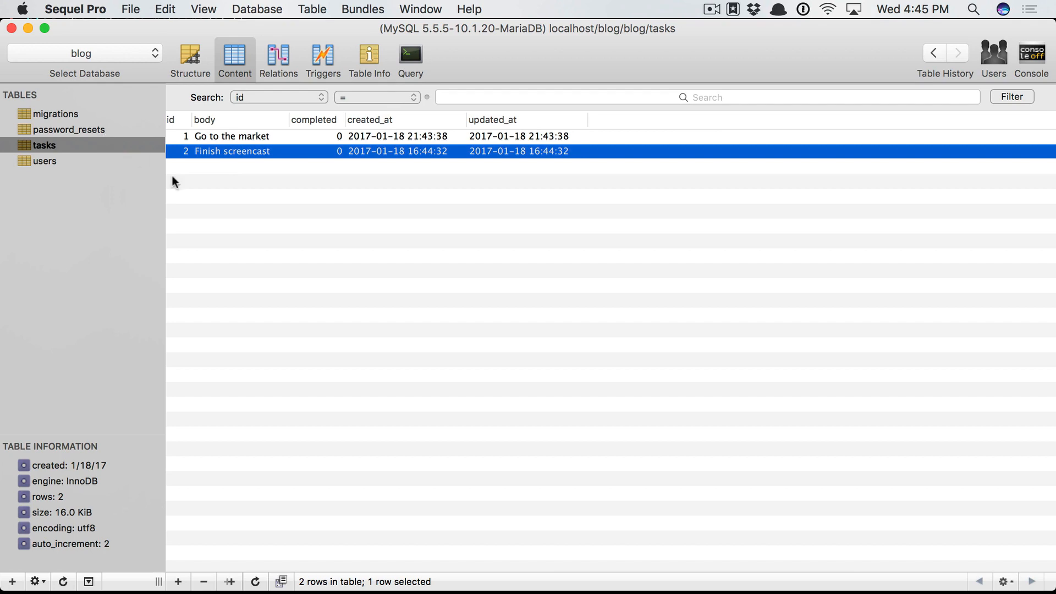
# - Duplicate the Finish screencast row as Learn Laravel and mark Go to the market completed 1
pyautogui.click(178, 581)
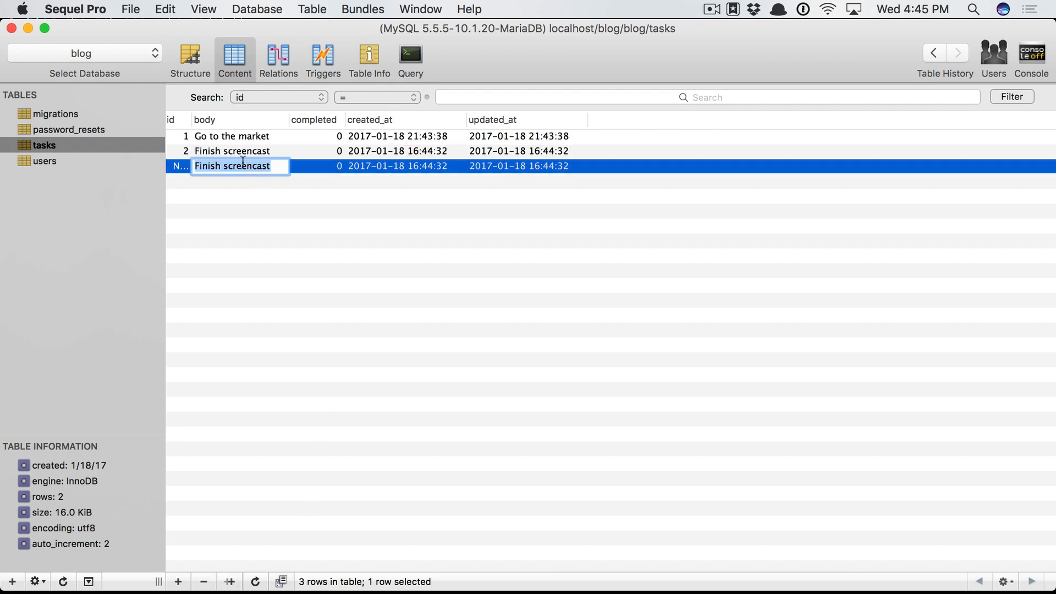
pyautogui.doubleClick(232, 166)
pyautogui.write('Learn Laravel')
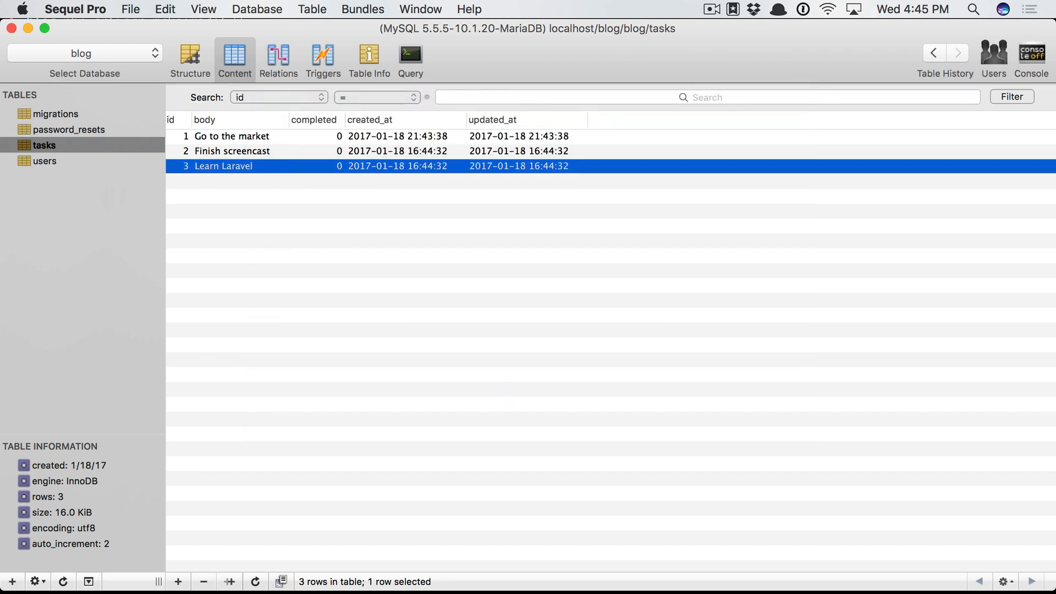
pyautogui.write('1')
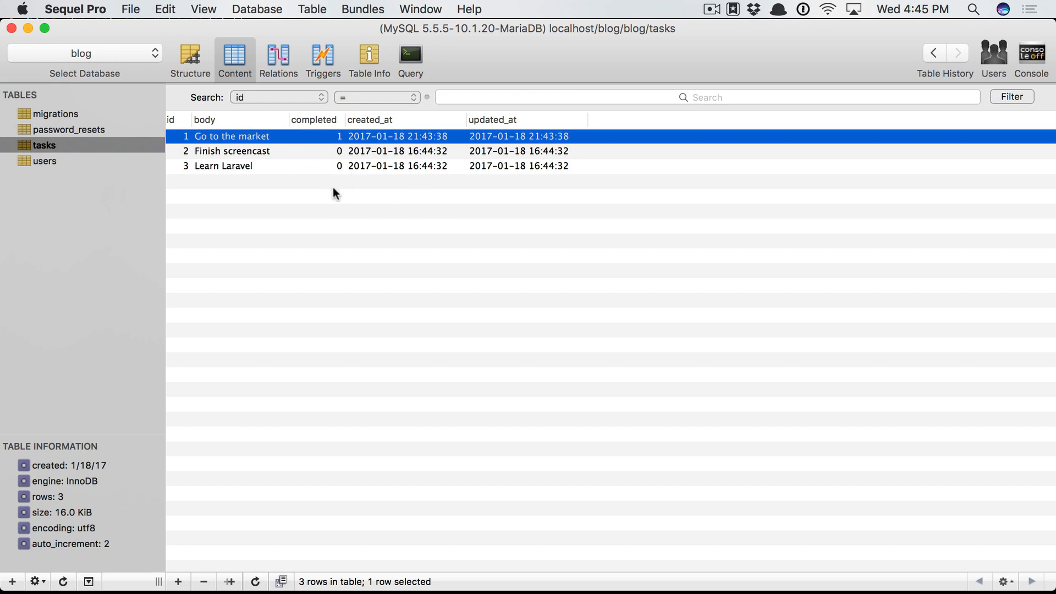
pyautogui.moveTo(336, 152)
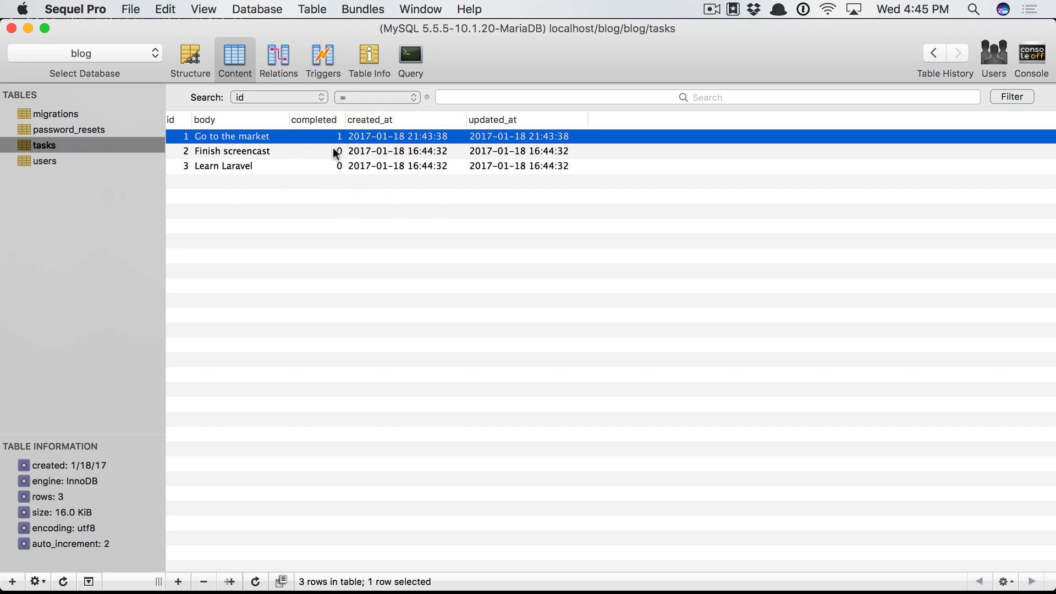
pyautogui.moveTo(263, 176)
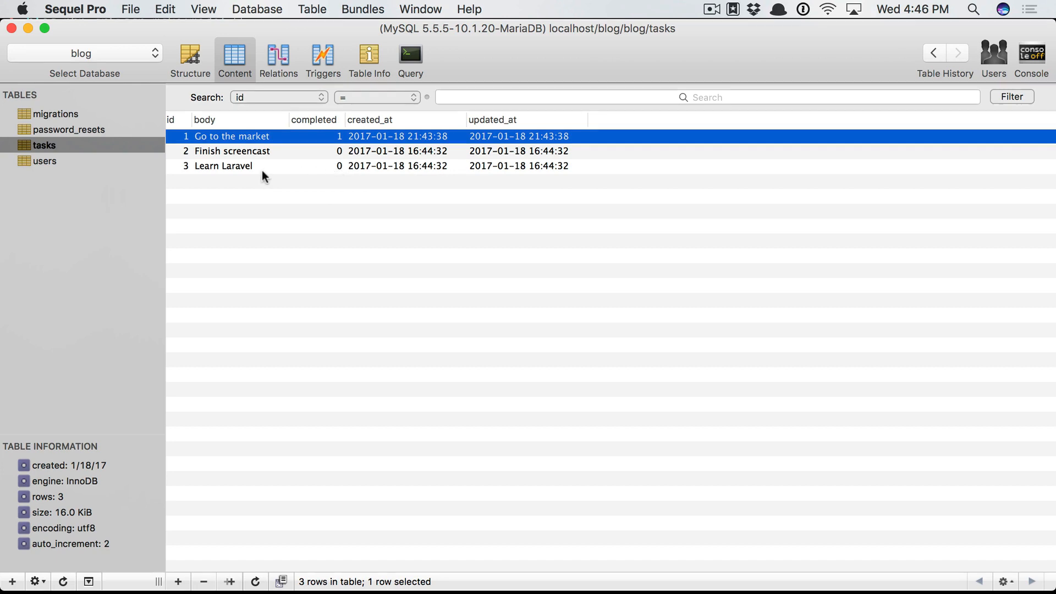
pyautogui.moveTo(592, 230)
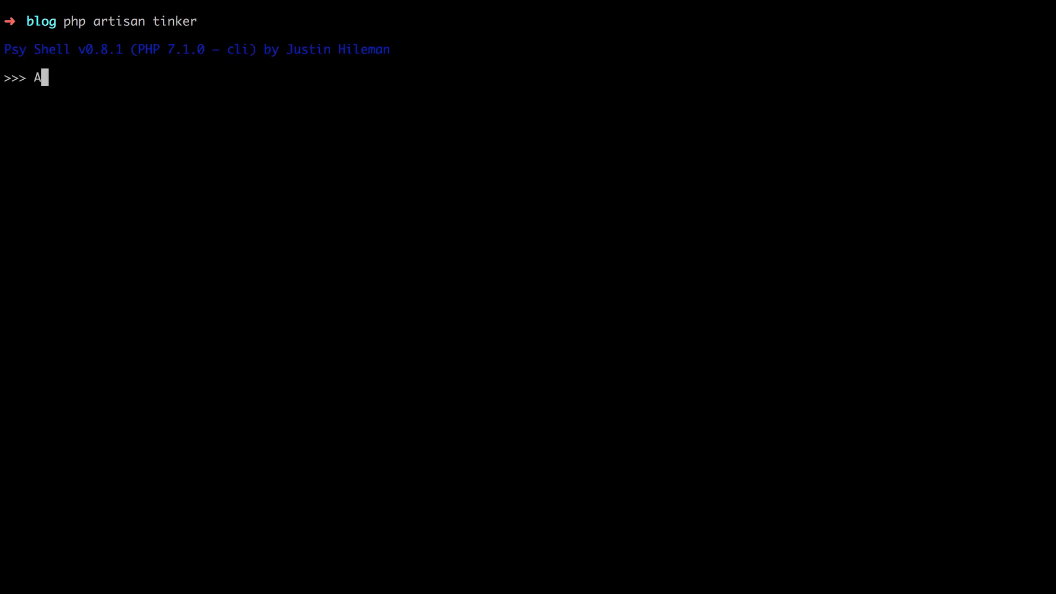
# - Query App\Task::where('completed', 0)->get() and then where('completed', 1) in Tinker
pyautogui.write('pp\\Task::where(')
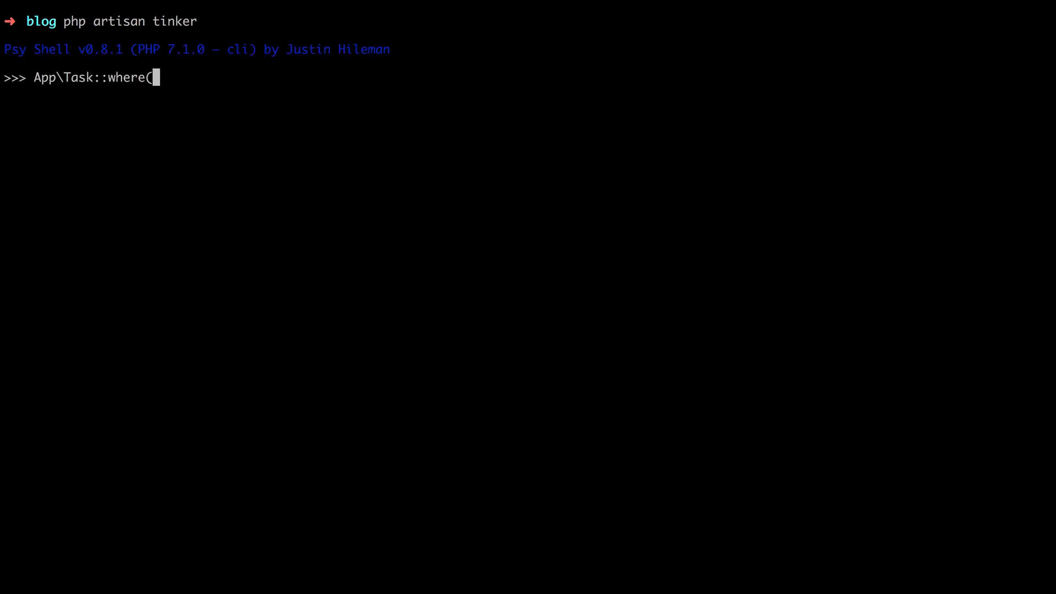
pyautogui.write("'completed', 0)->get();")
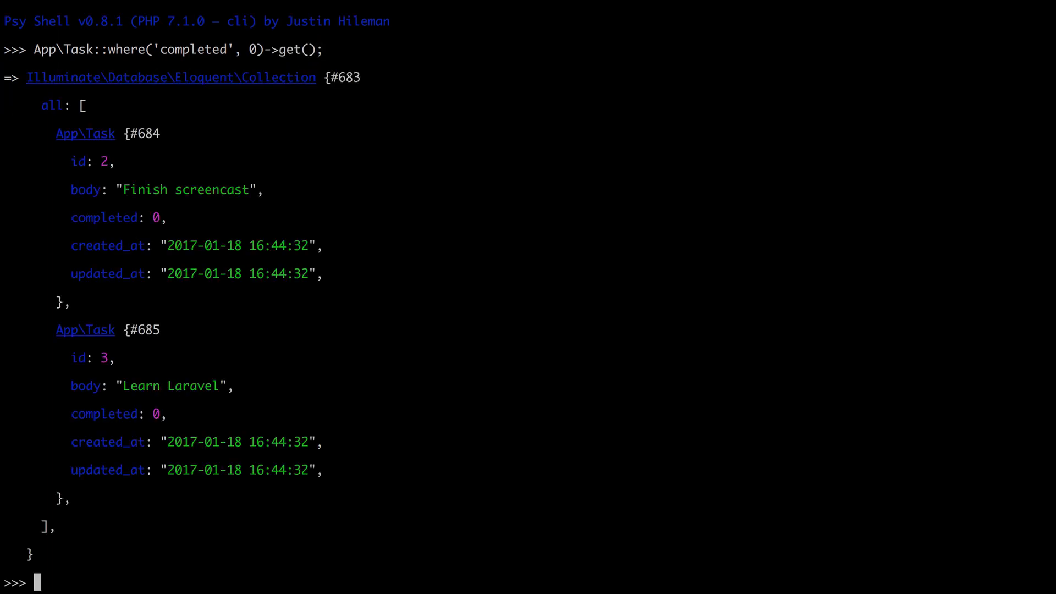
pyautogui.moveTo(127, 124)
pyautogui.write("App\\Task::where('completed', 1)->get();")
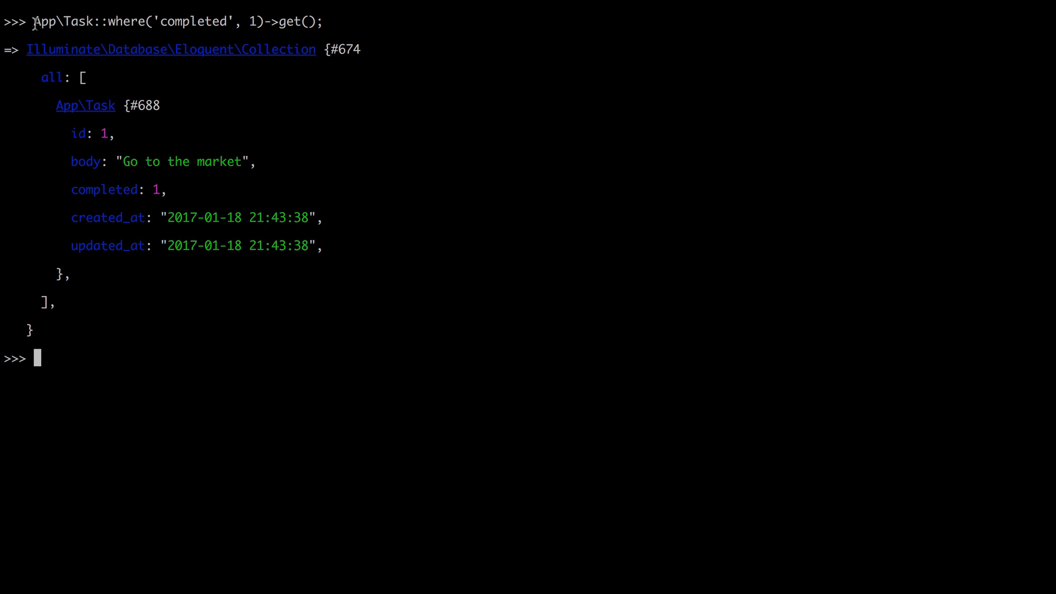
pyautogui.tripleClick(175, 21)
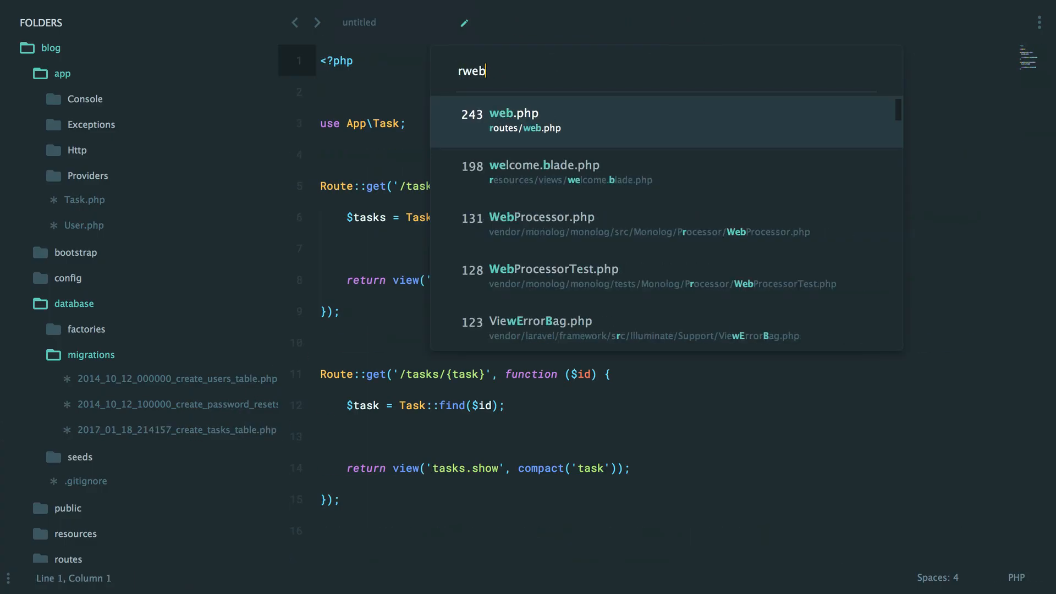
# - Add a Task::incomplete()->get() call inside the show route in web.php
pyautogui.click(514, 112)
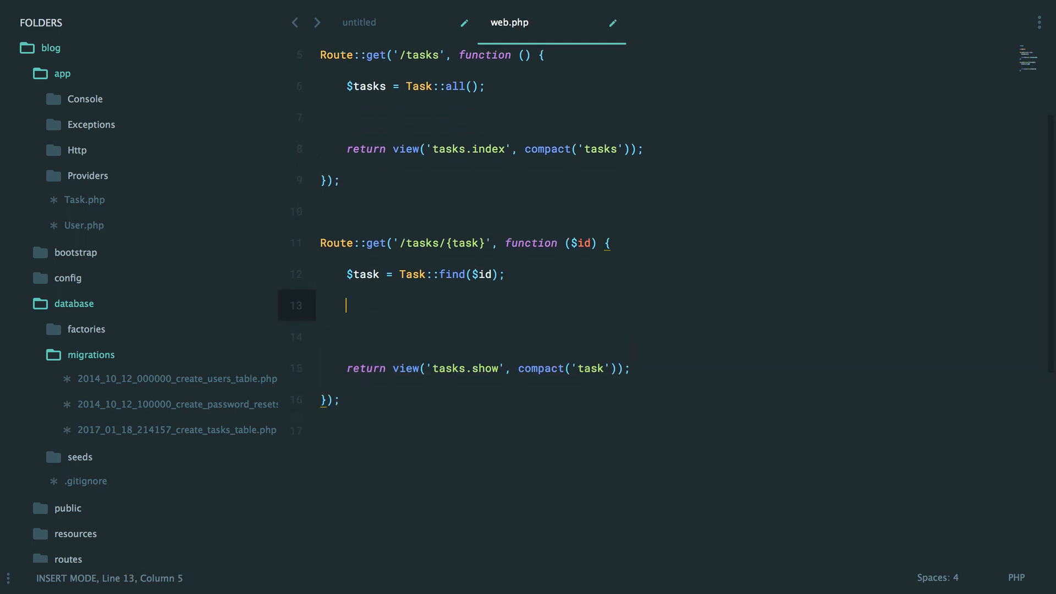
pyautogui.write('Task::incomplete')
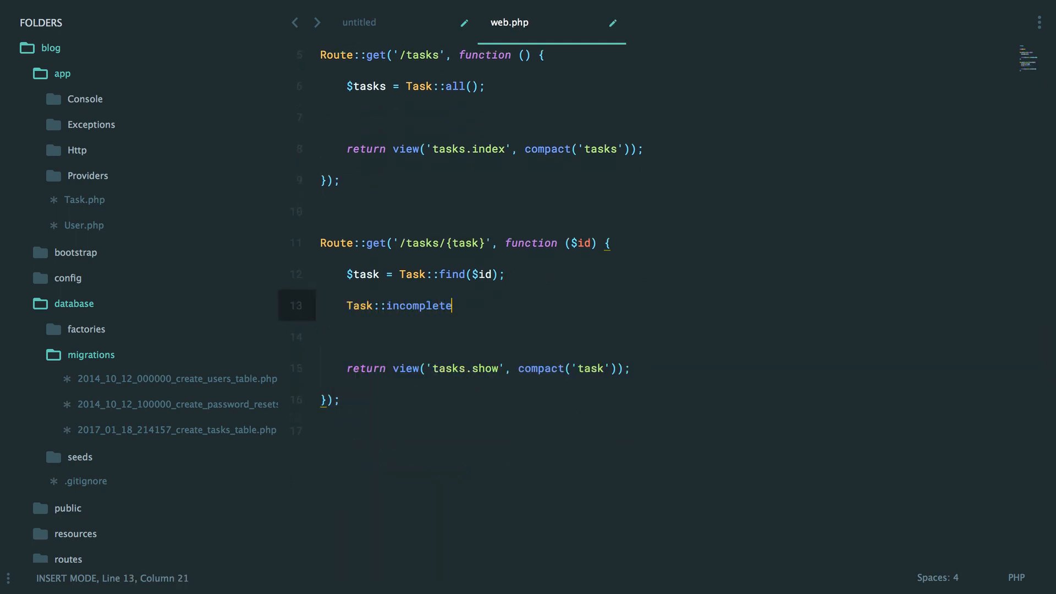
pyautogui.write('()->get();')
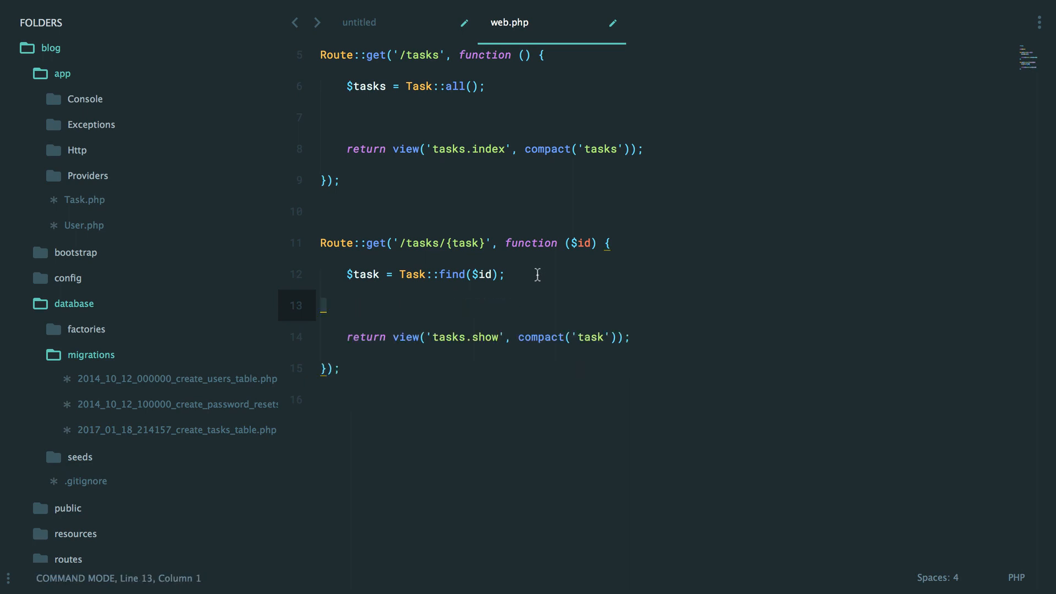
pyautogui.click(73, 303)
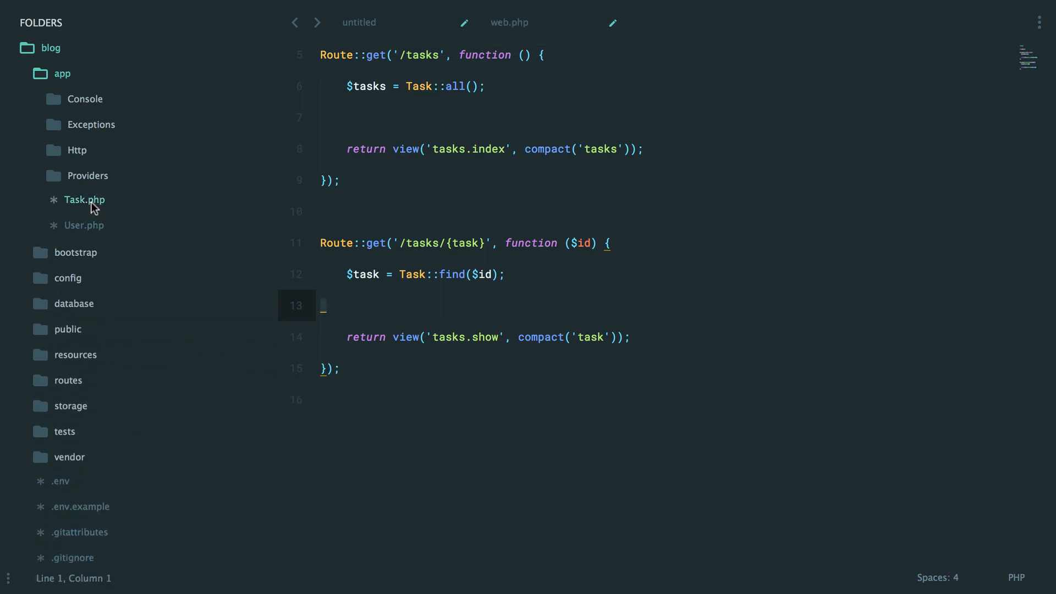
pyautogui.click(85, 199)
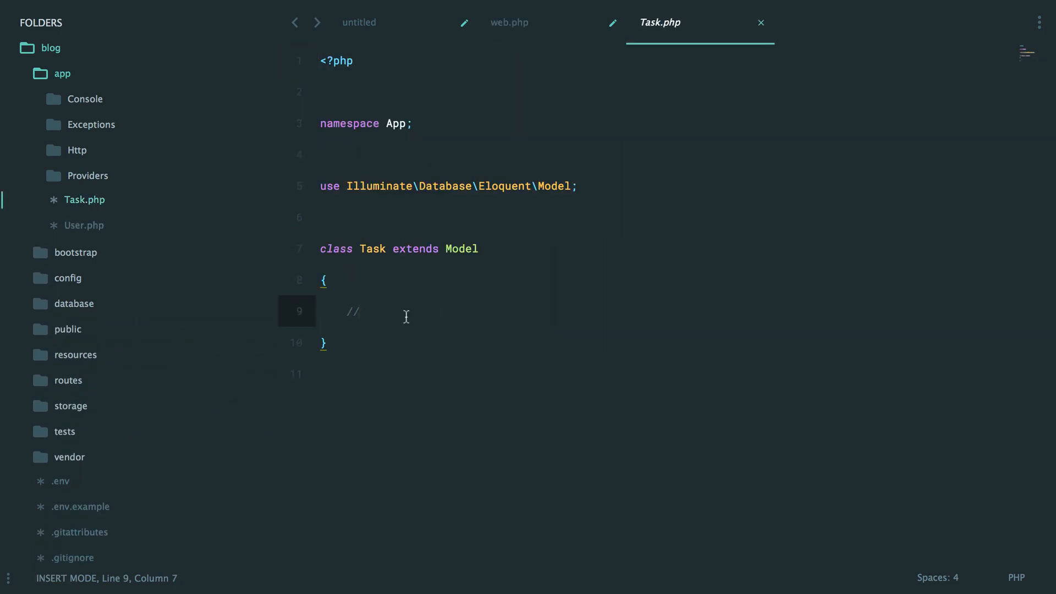
# - Define public static function incomplete() returning where('completed', 0)->get() in Task.php
pyautogui.press('BackSpace')
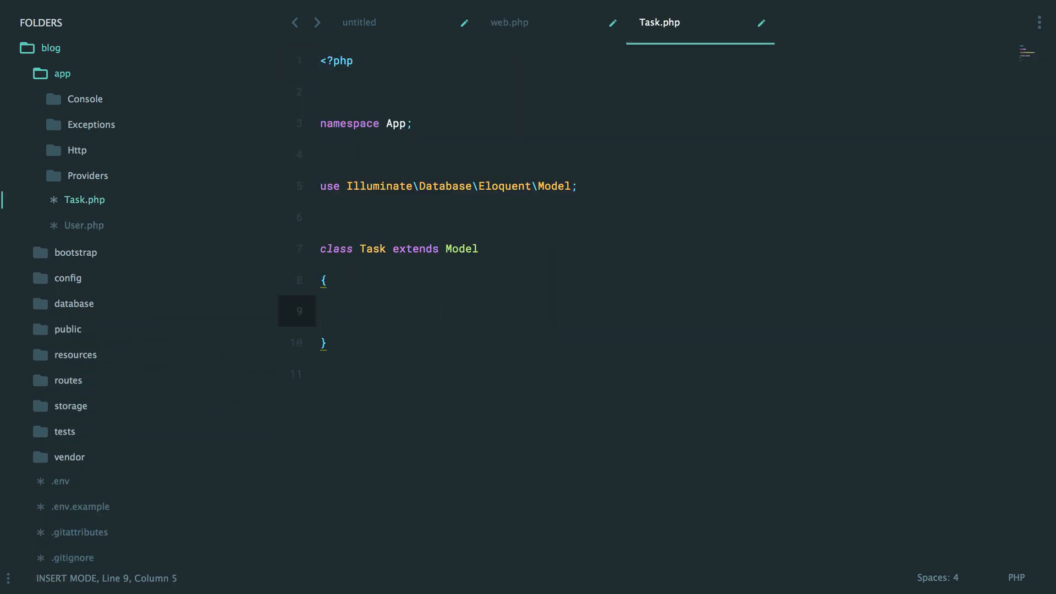
pyautogui.write('public static function incomplete(')
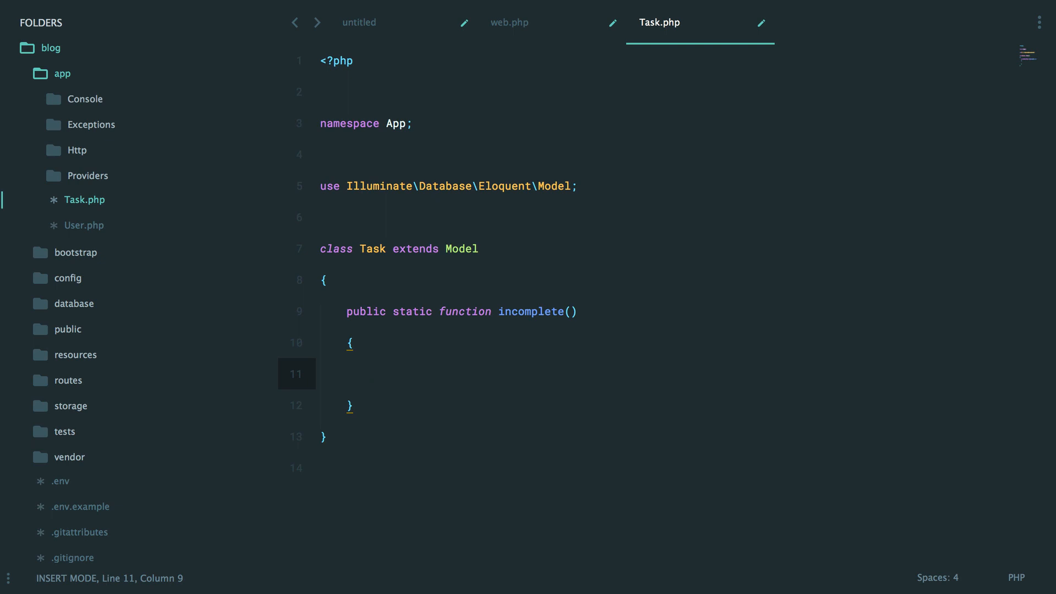
pyautogui.write('return Tas')
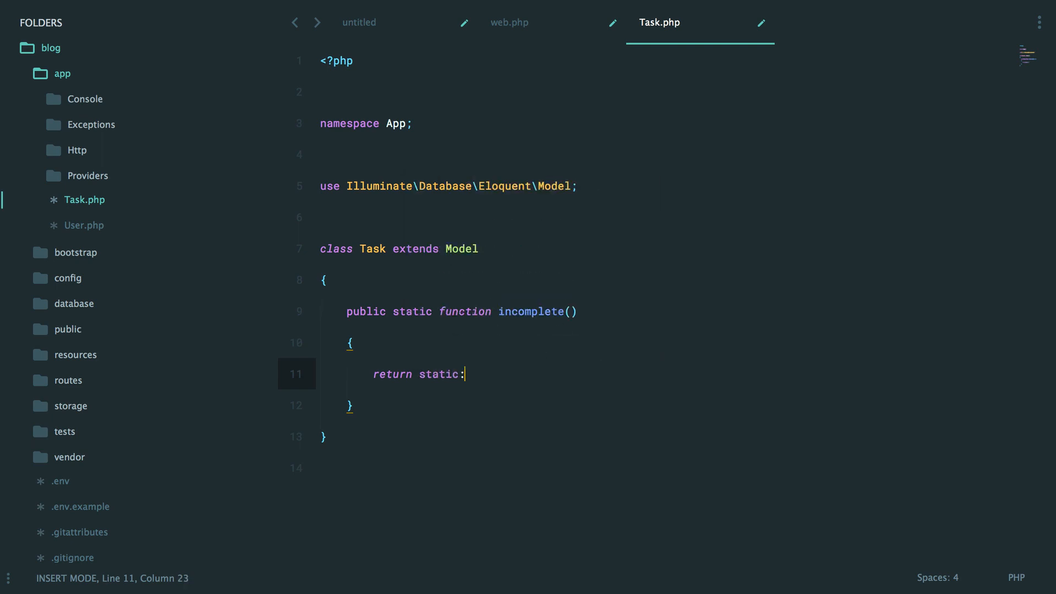
pyautogui.write(":where('completed', 0")
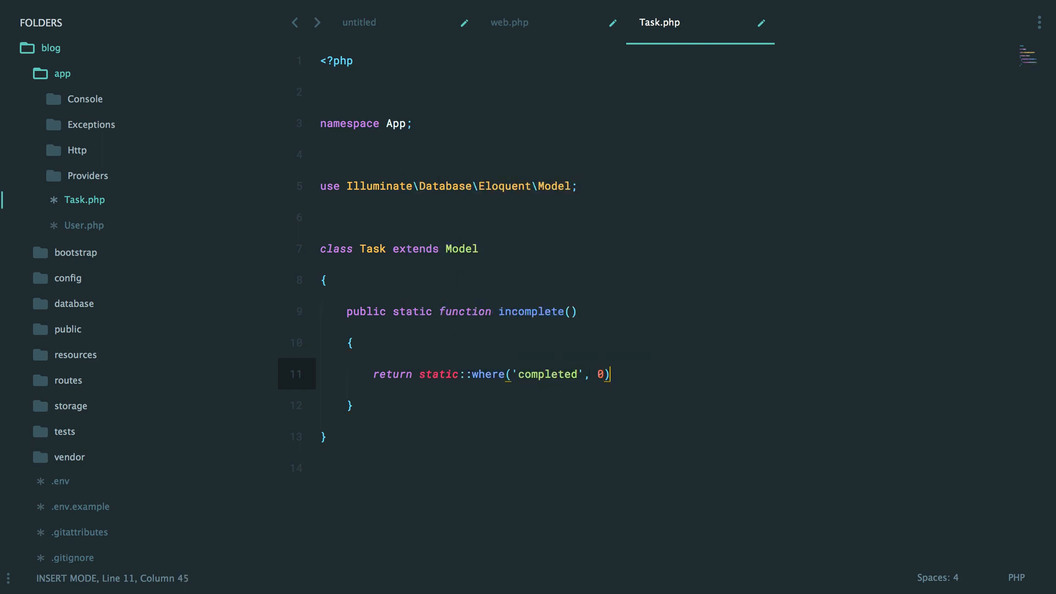
pyautogui.write('->get();')
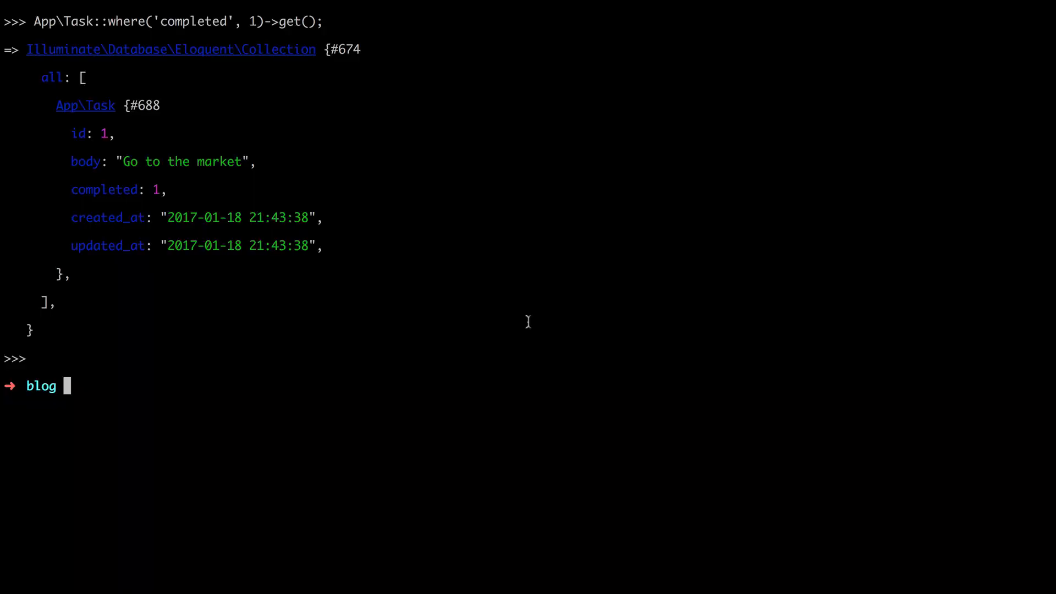
# - Start a fresh Tinker session with php artisan tinker
pyautogui.write('php artisan tinker')
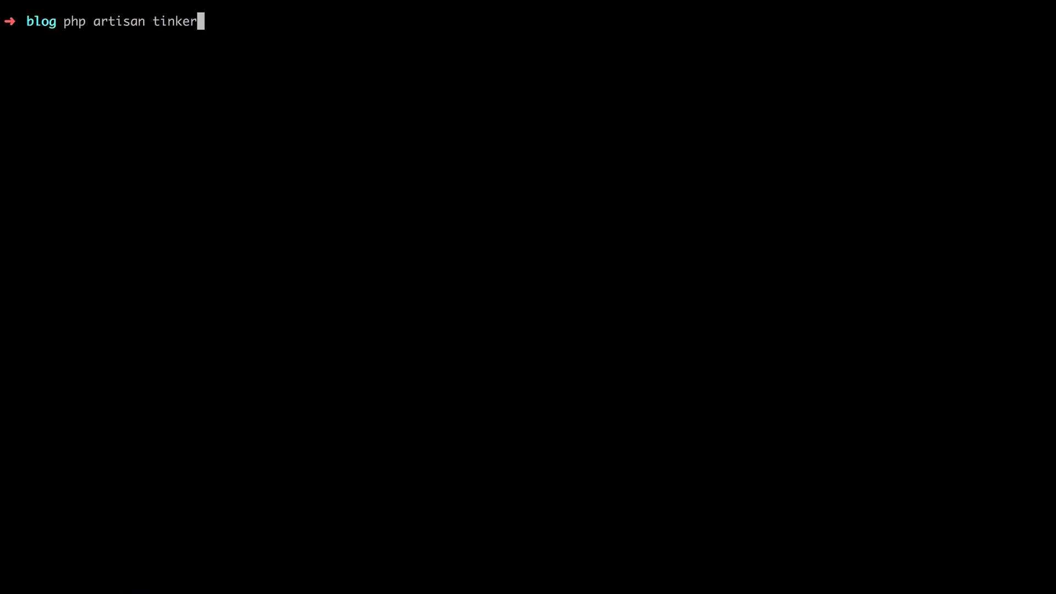
pyautogui.press('enter')
pyautogui.write('App\\Task::incomplete();')
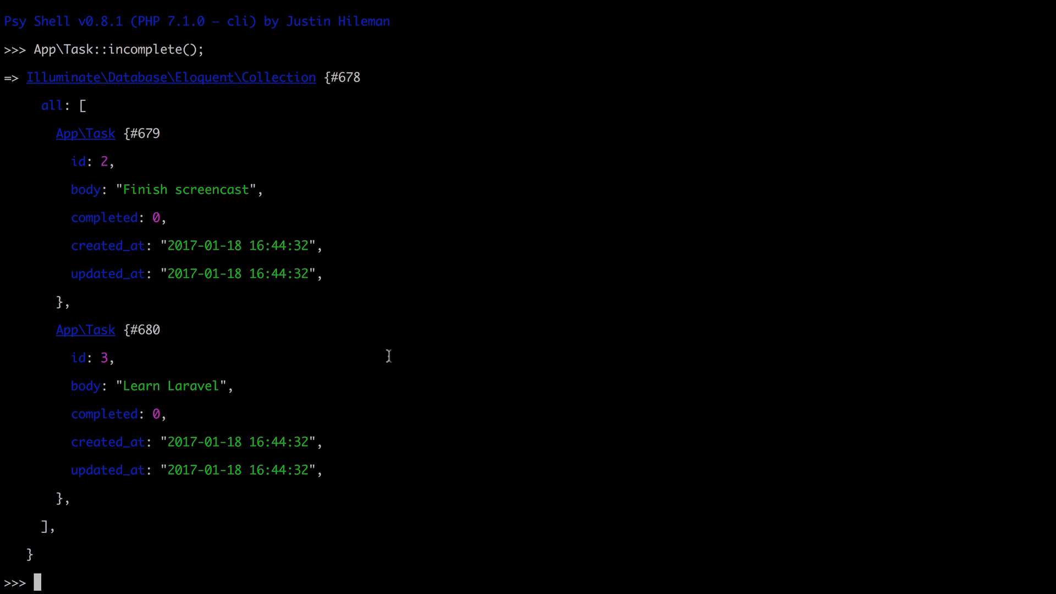
pyautogui.moveTo(390, 378)
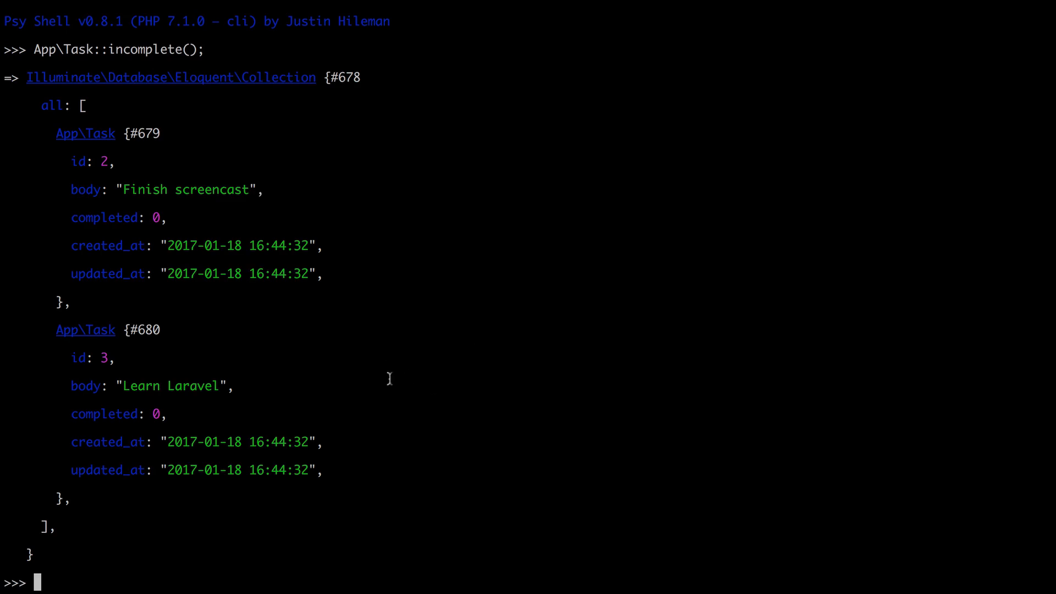
pyautogui.moveTo(29, 49)
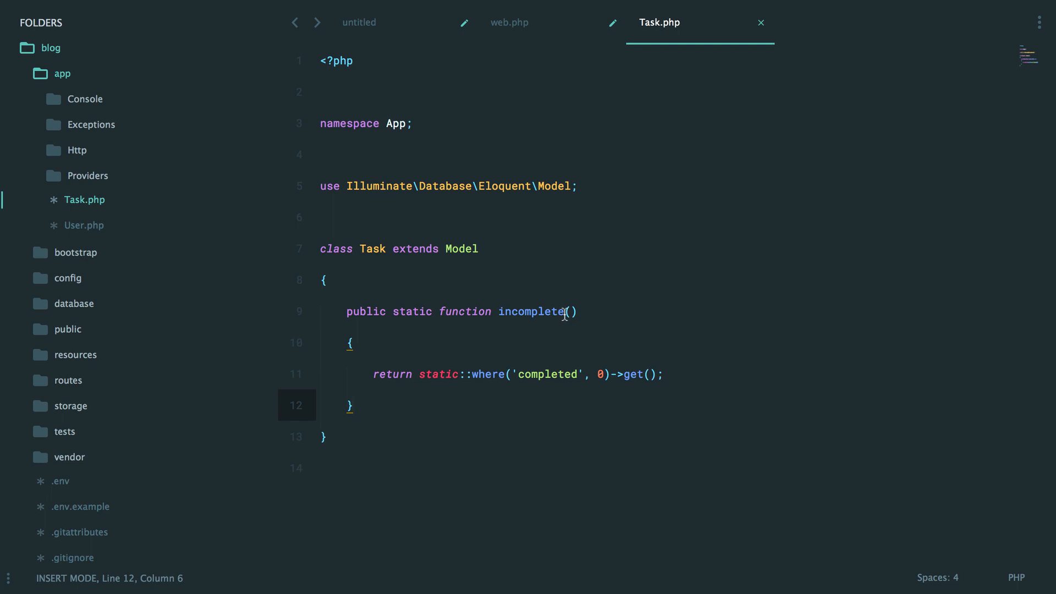
pyautogui.doubleClick(535, 311)
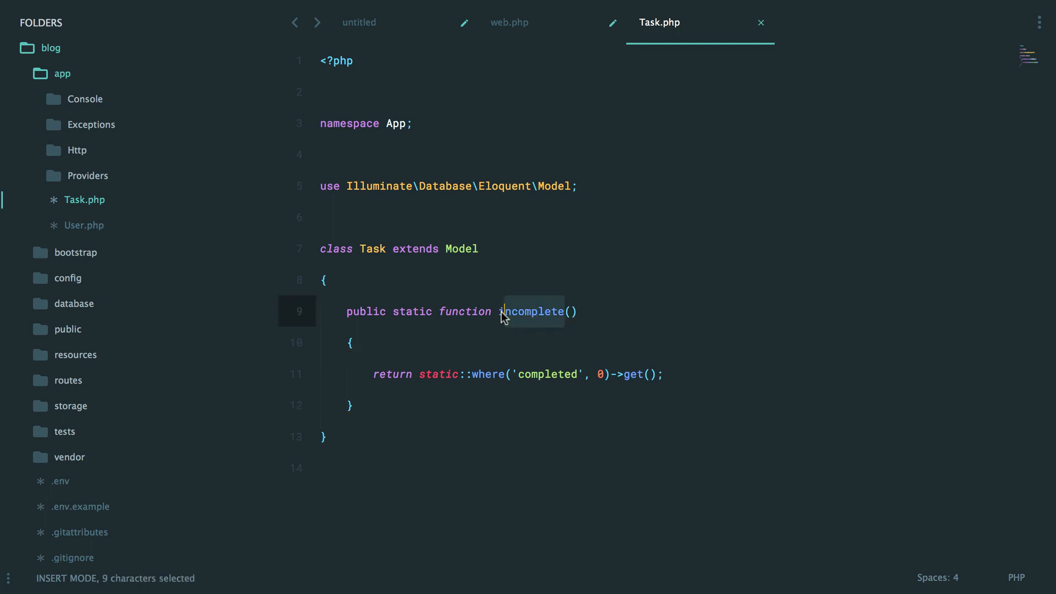
pyautogui.click(475, 341)
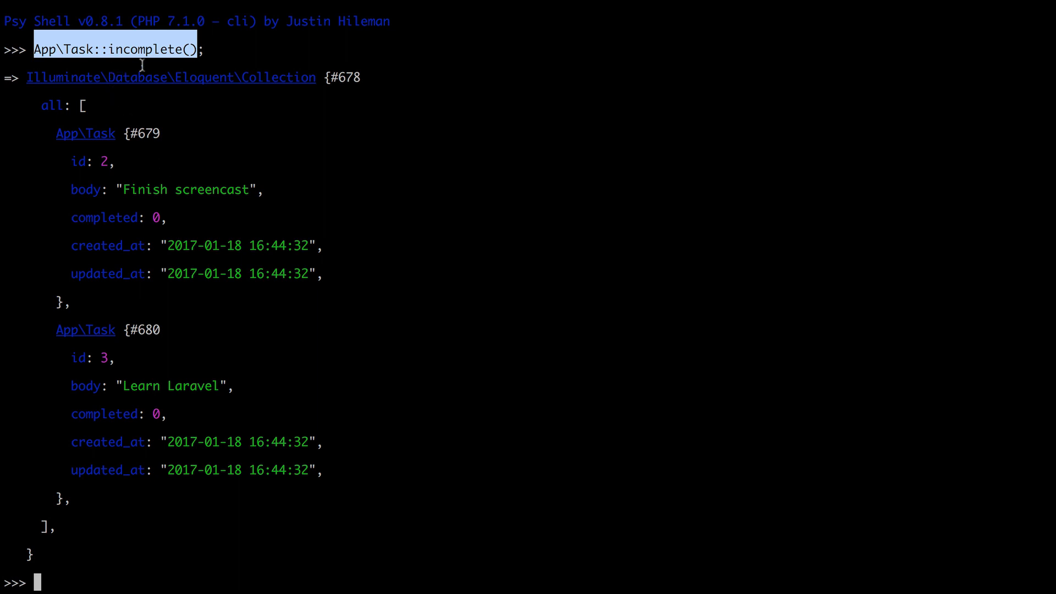
pyautogui.moveTo(329, 217)
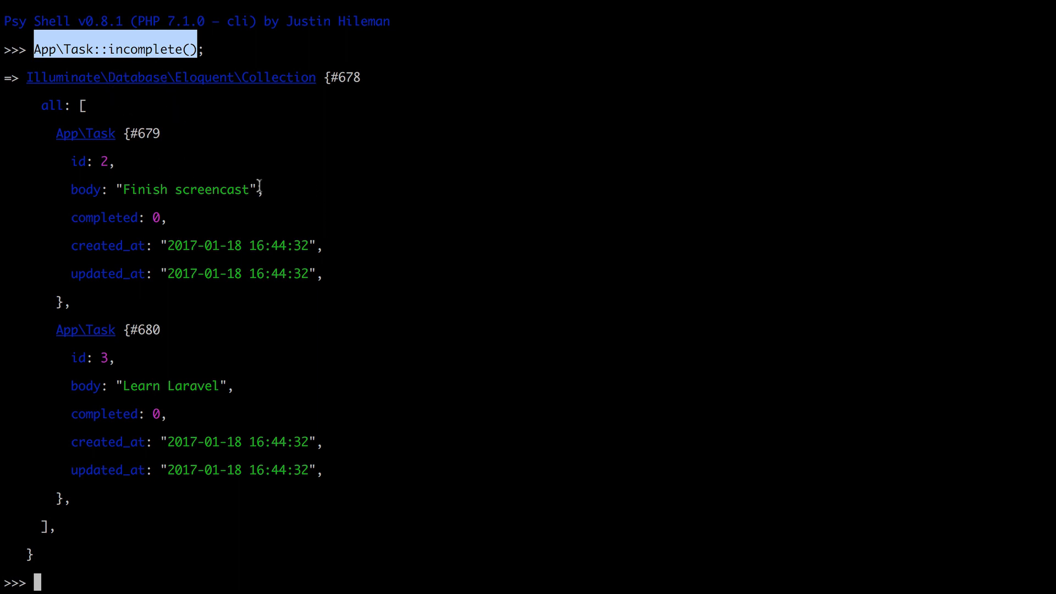
pyautogui.moveTo(305, 231)
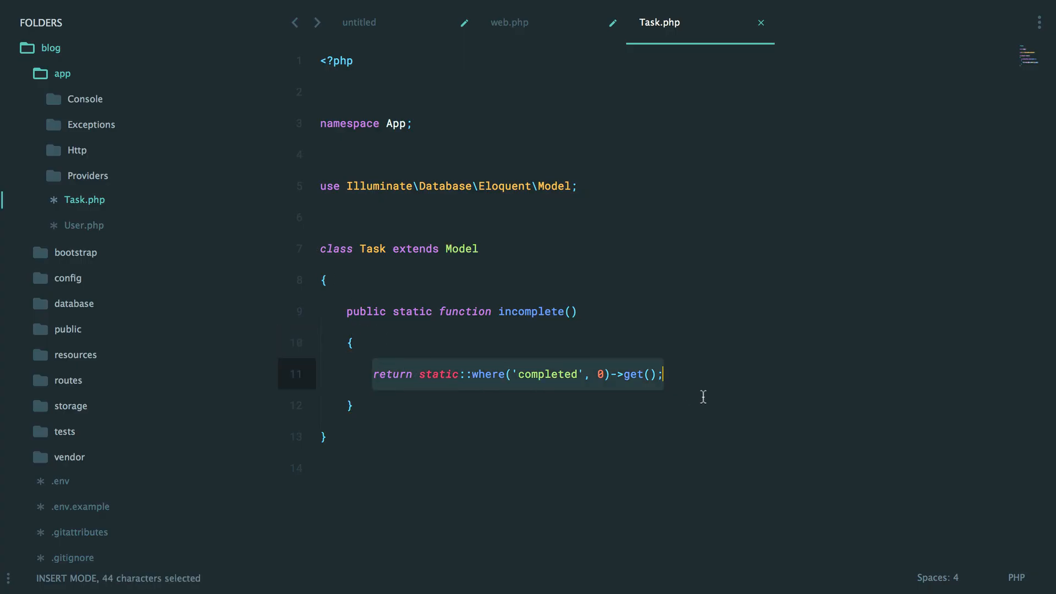
pyautogui.moveTo(703, 398)
pyautogui.write('s')
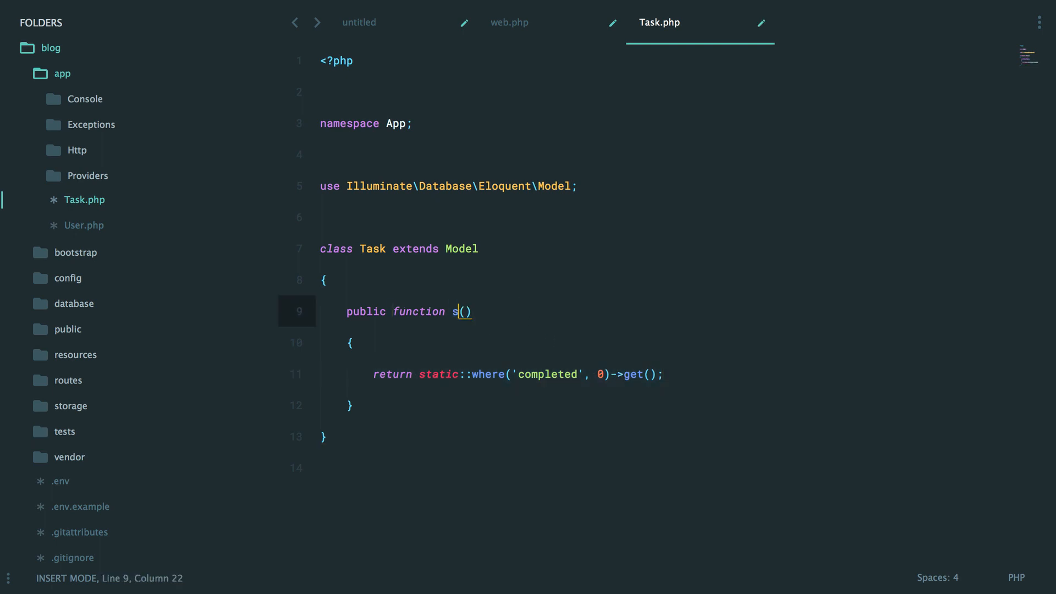
# - Rename the method to scopeIncomplete($query) with a // Task::incomplete() usage comment
pyautogui.write('copeIncomplete')
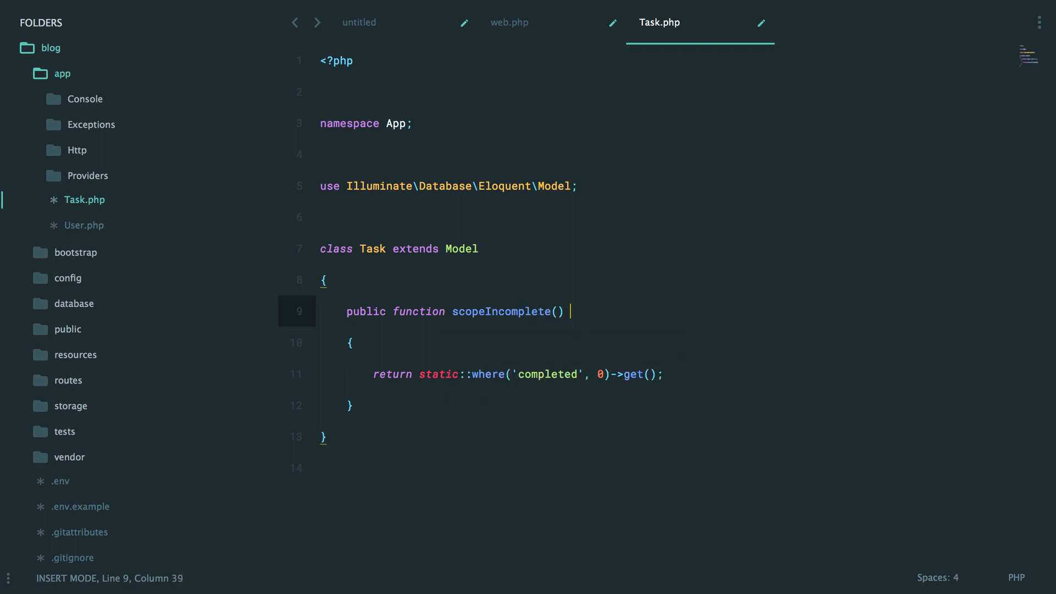
pyautogui.write('// Task::i')
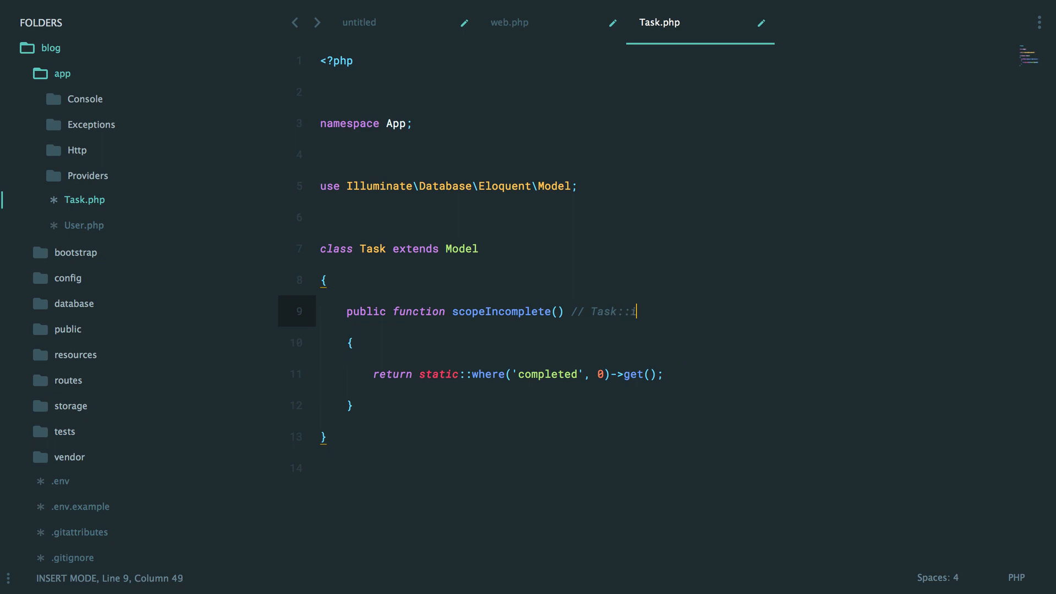
pyautogui.write('ncomplete()')
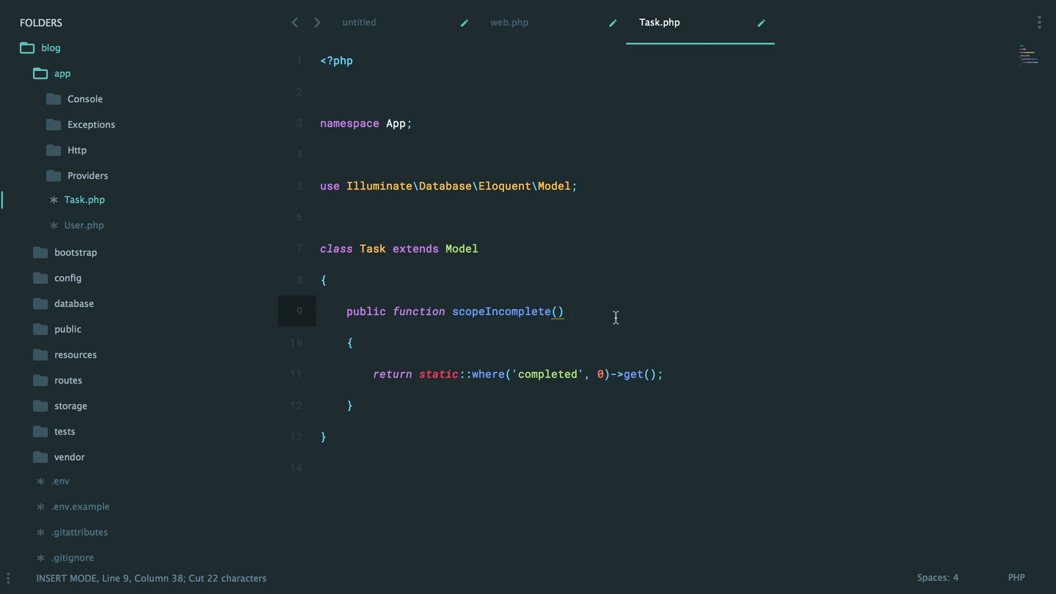
pyautogui.write('$que')
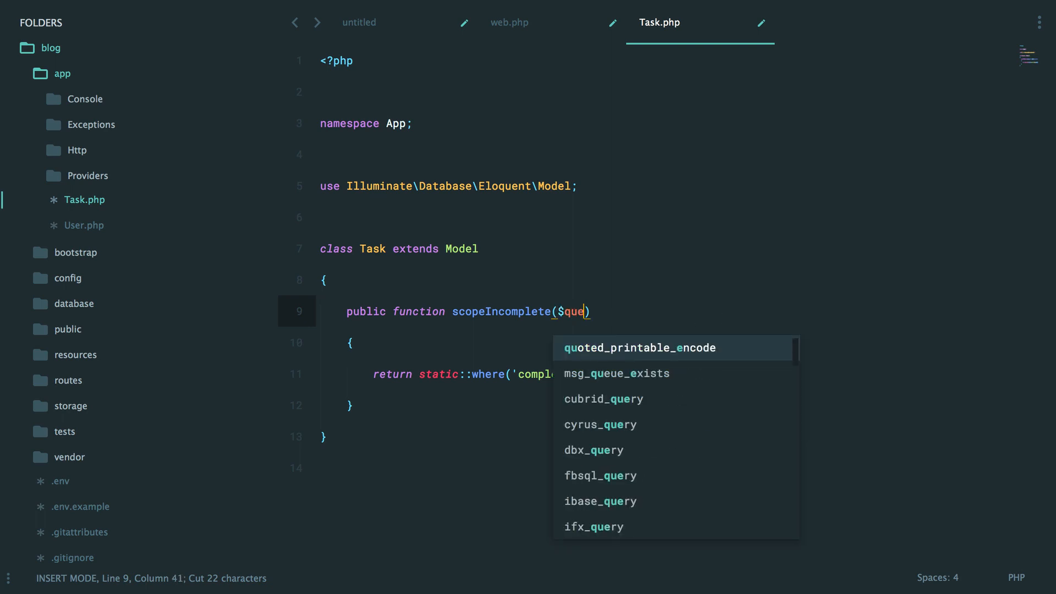
pyautogui.write('ry, $v')
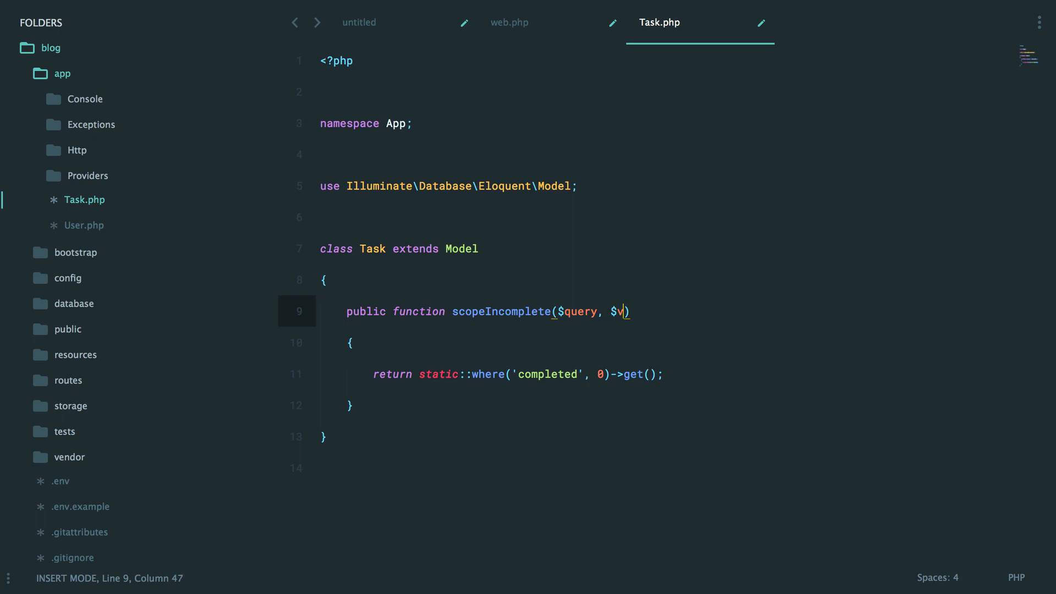
# - Replace the static query with return $query->where('completed', 0) and save Task.php
pyautogui.write('al) Task:')
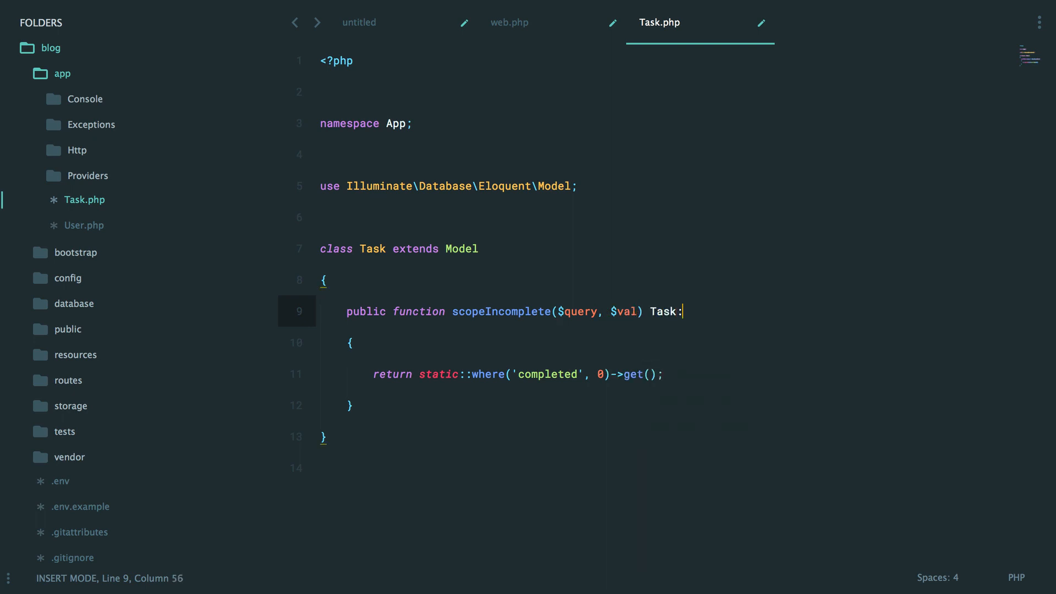
pyautogui.write(':incko')
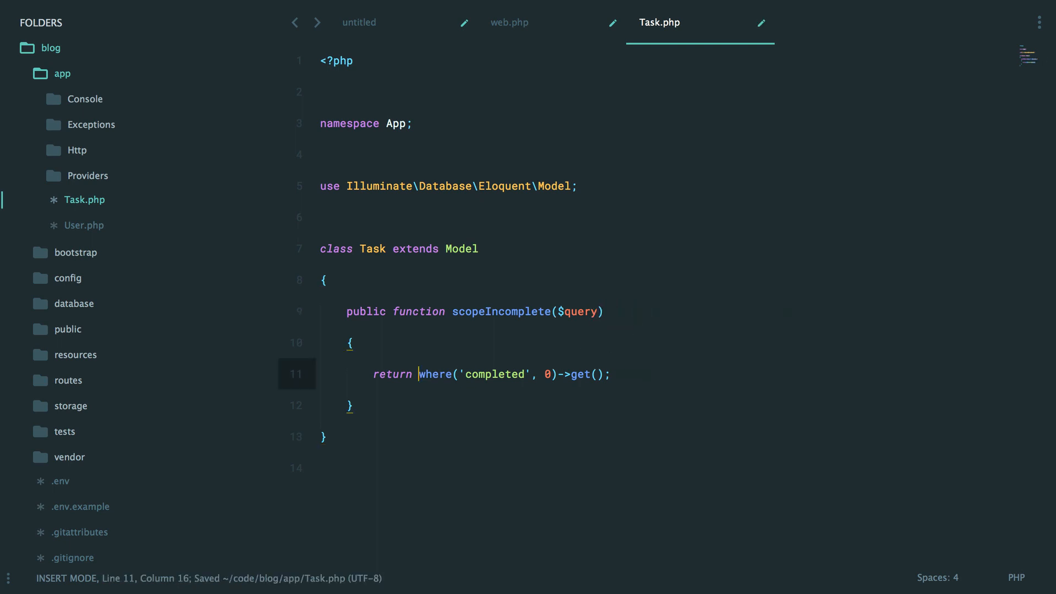
pyautogui.write('$query->')
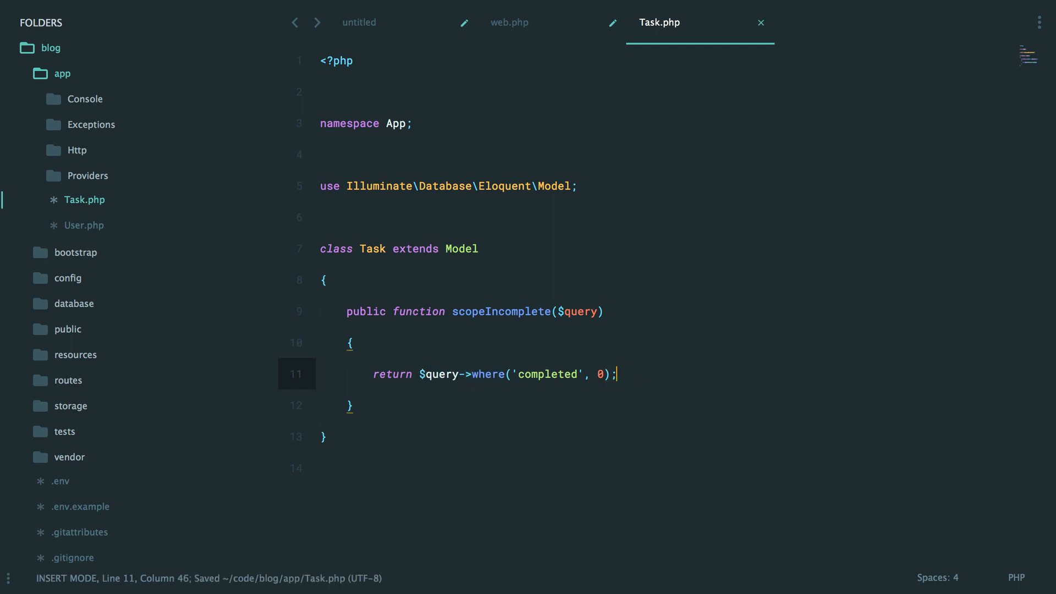
pyautogui.click(487, 374)
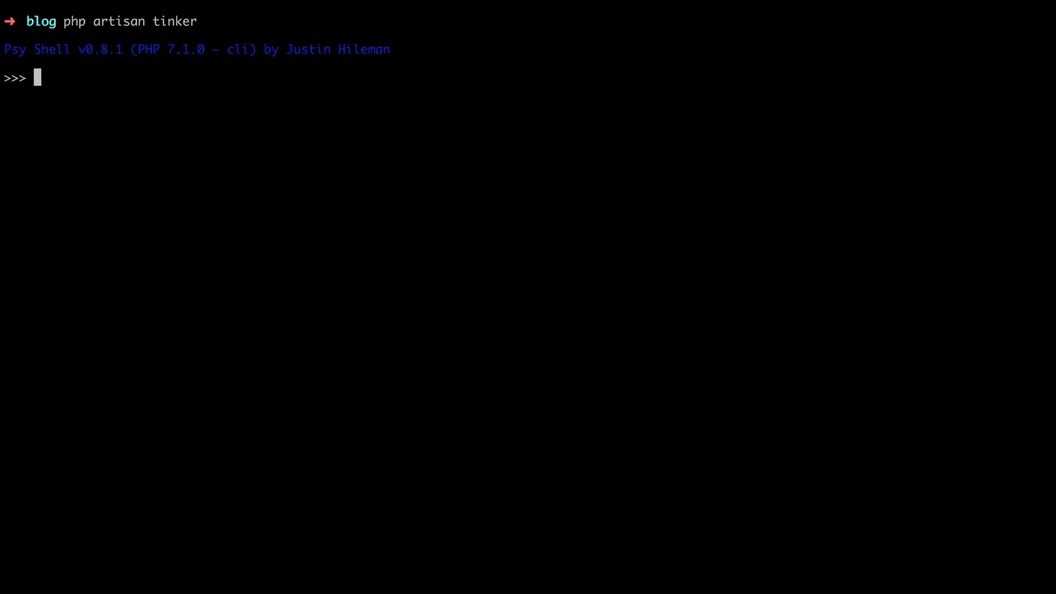
# - Run App\Task::incomplete() in Tinker, then with ->get() to list the incomplete tasks
pyautogui.write('App\\Task::incomplete();')
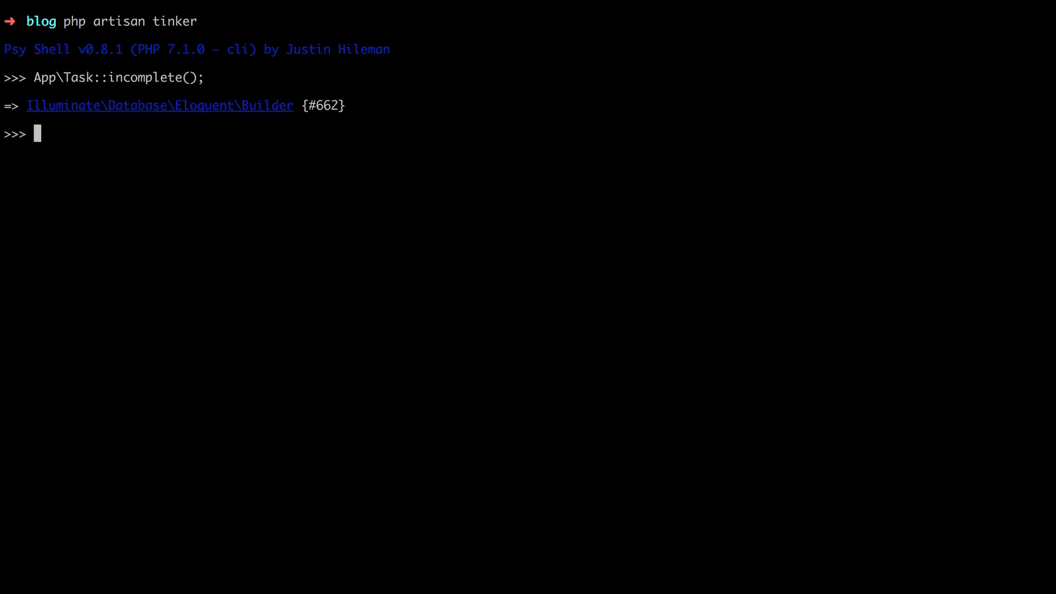
pyautogui.moveTo(277, 113)
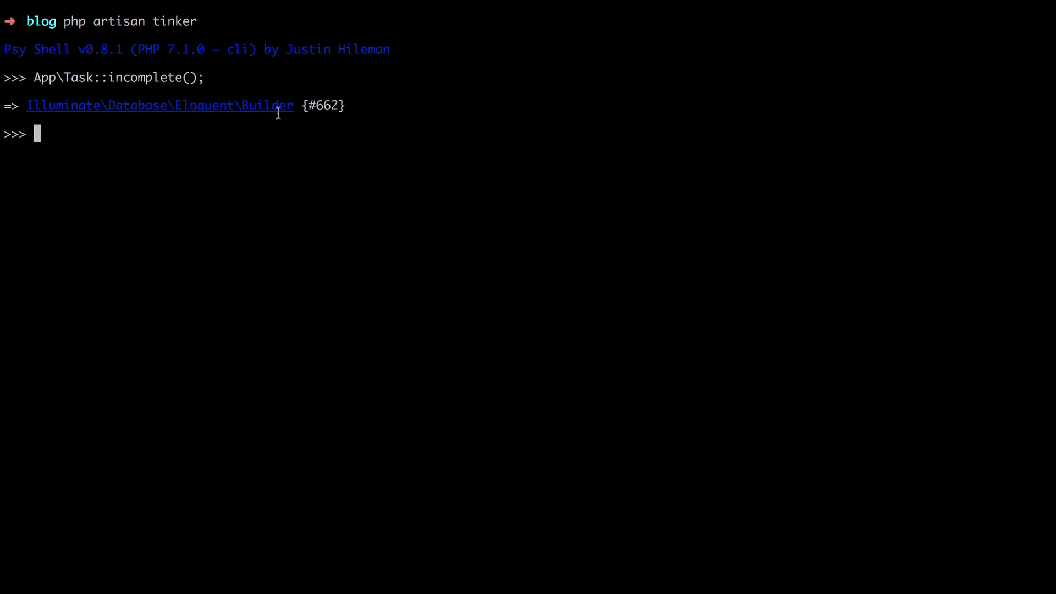
pyautogui.write('App\\Task::incomplete()-')
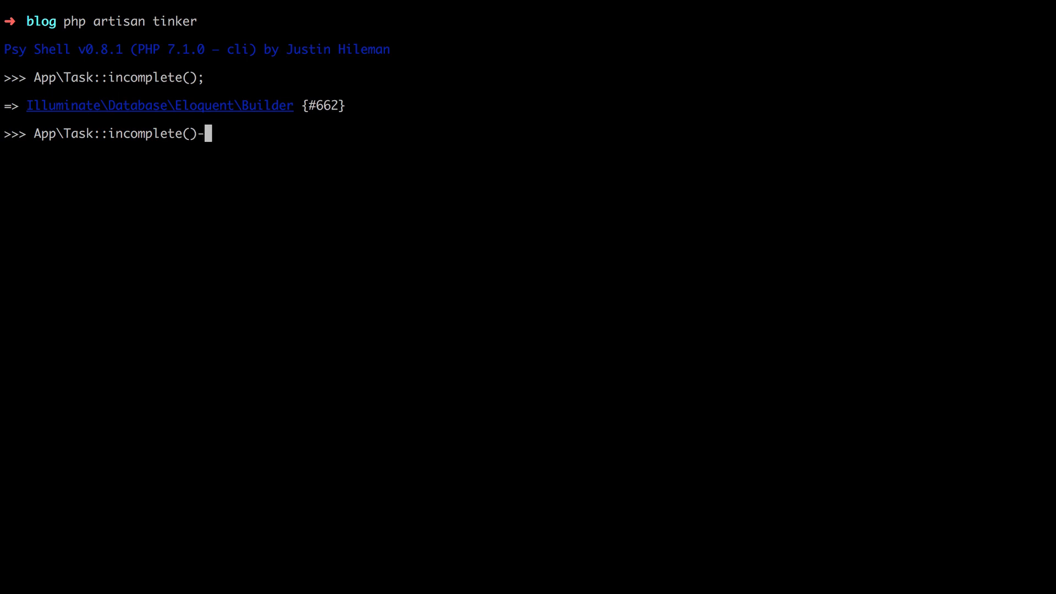
pyautogui.write('>get();')
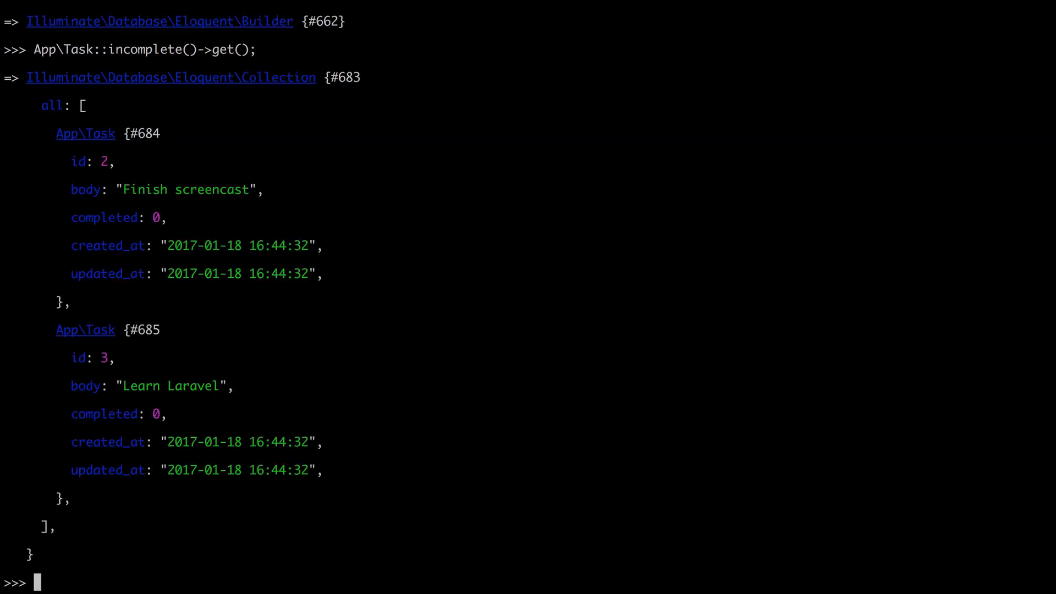
# - Chain App\Task::incomplete()->where('id', '>=', 2)->get() onto the scope
pyautogui.write("App\\Task::incomplete()->where('id', '>-'")
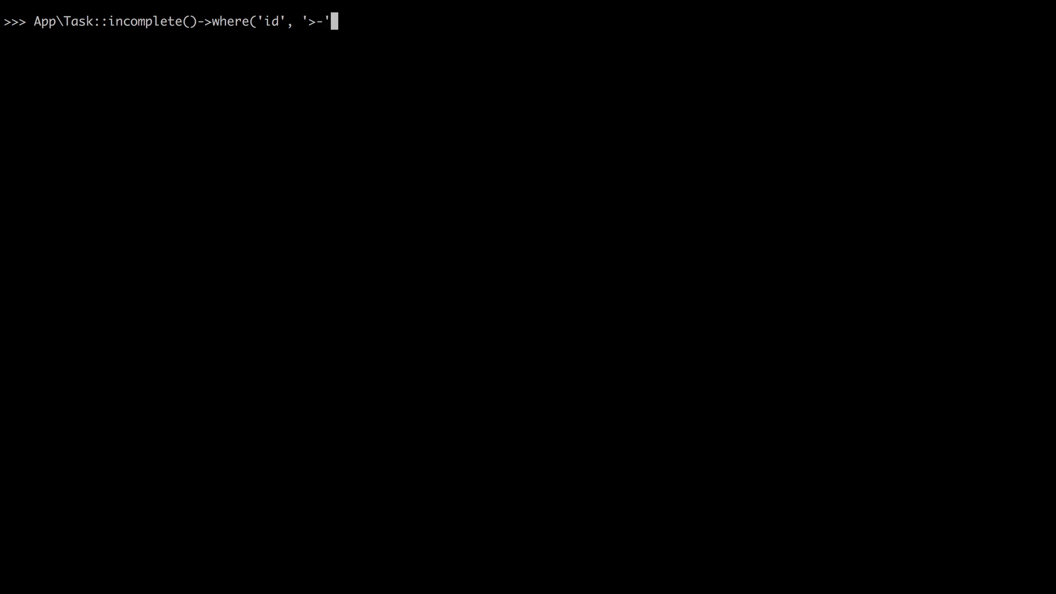
pyautogui.write("=', 2)->")
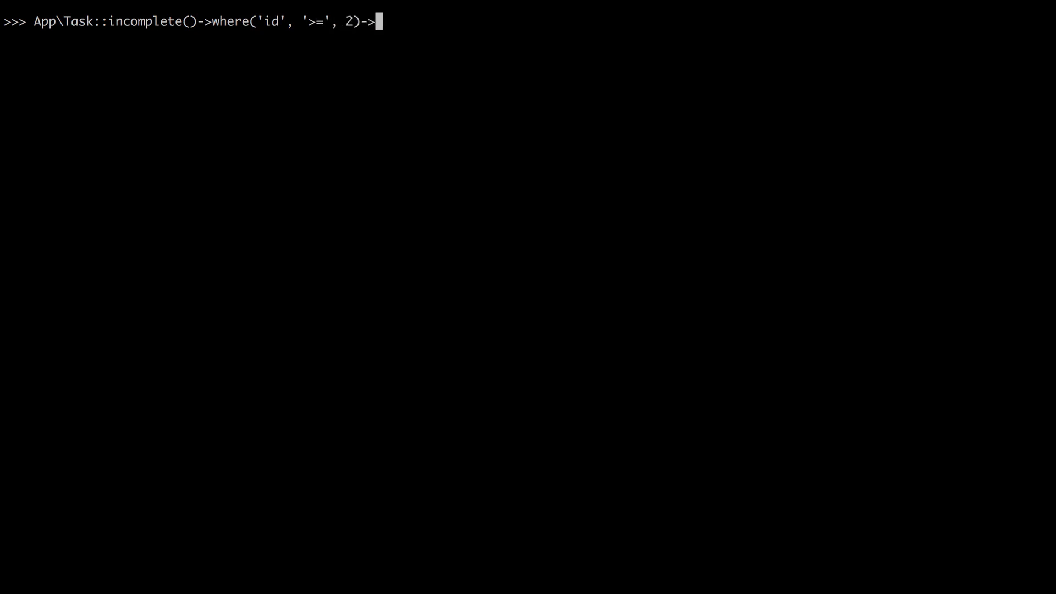
pyautogui.write('get();')
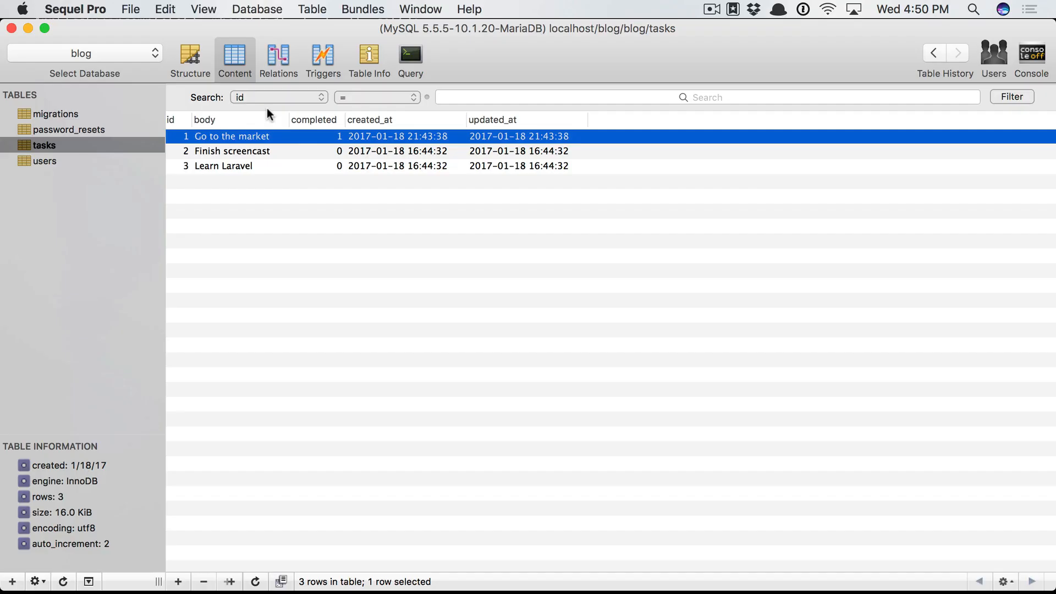
# - View the tasks table rows in Sequel Pro, with only Go to the market completed
pyautogui.doubleClick(314, 166)
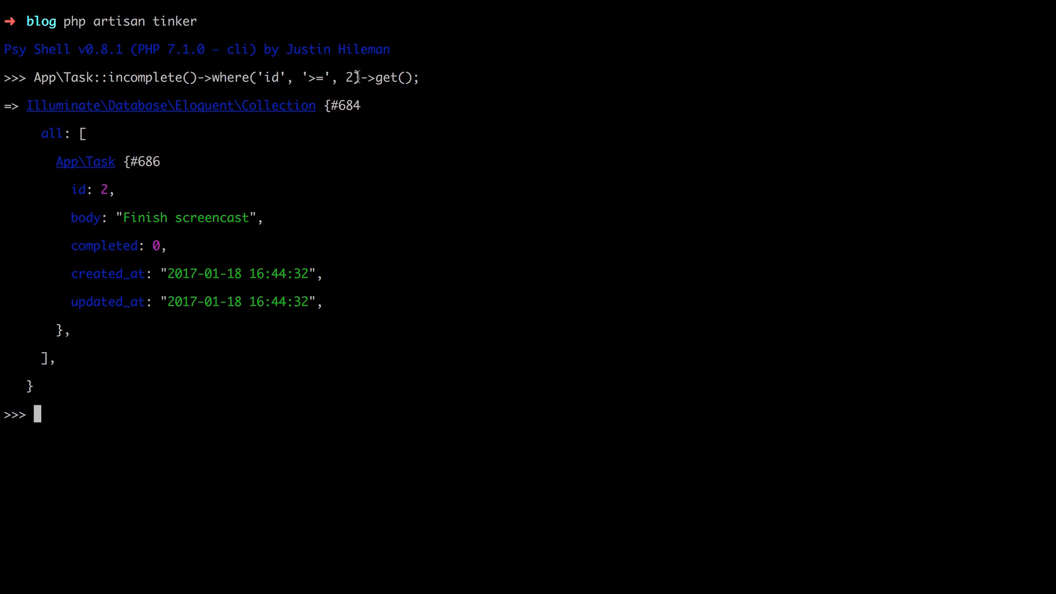
pyautogui.moveTo(165, 276)
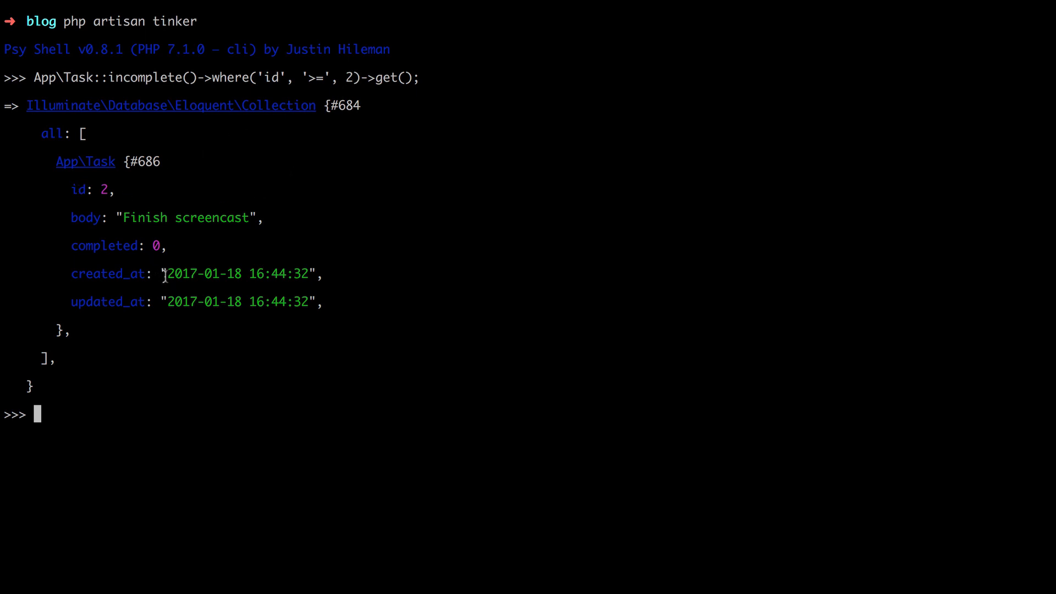
pyautogui.moveTo(197, 265)
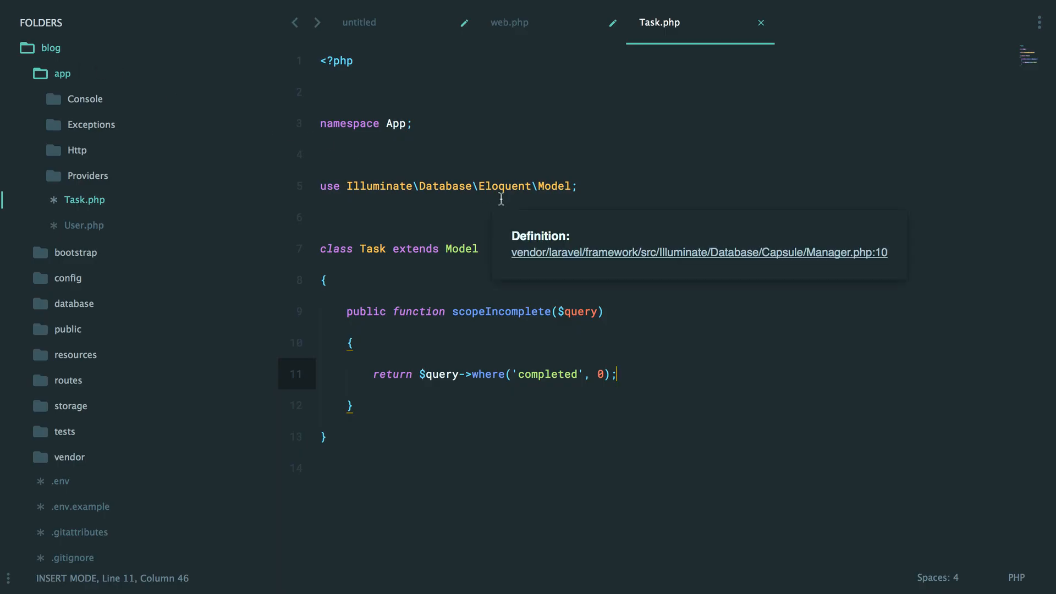
# - Close Task.php and dismiss the welcome view preview
pyautogui.click(509, 22)
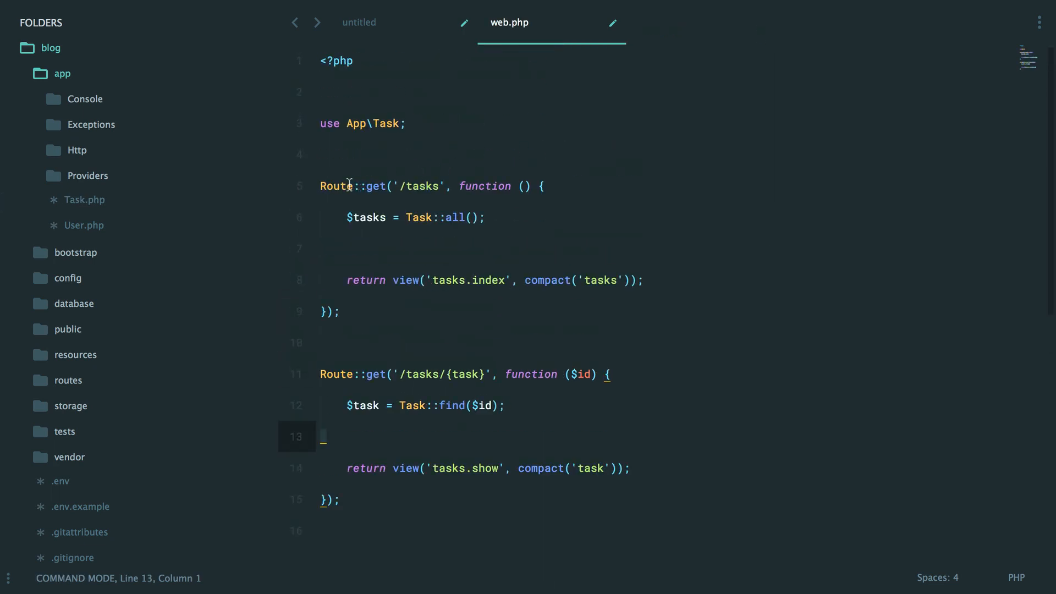
pyautogui.moveTo(451, 246)
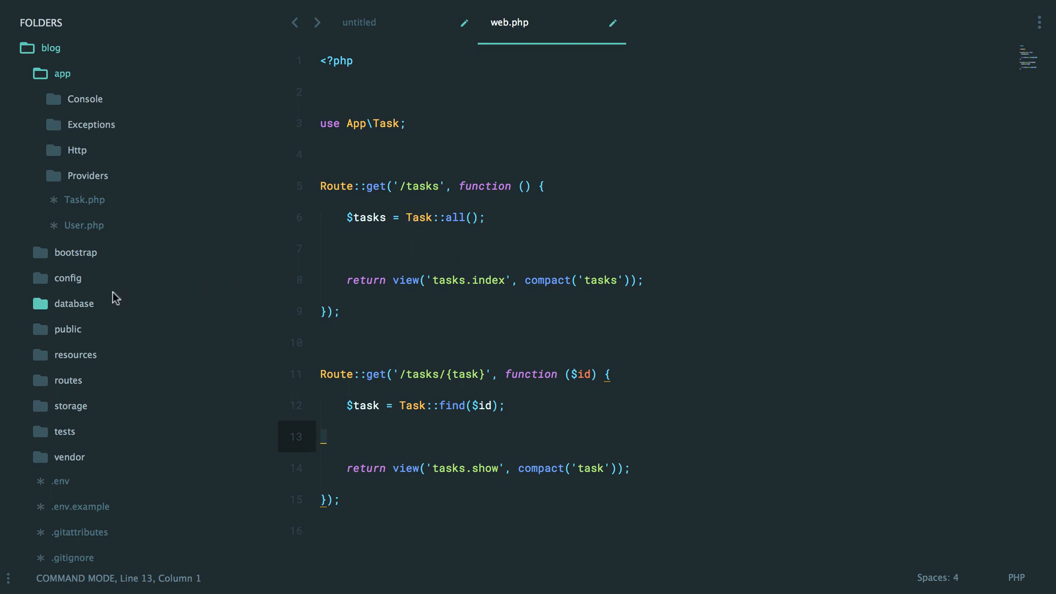
pyautogui.click(74, 304)
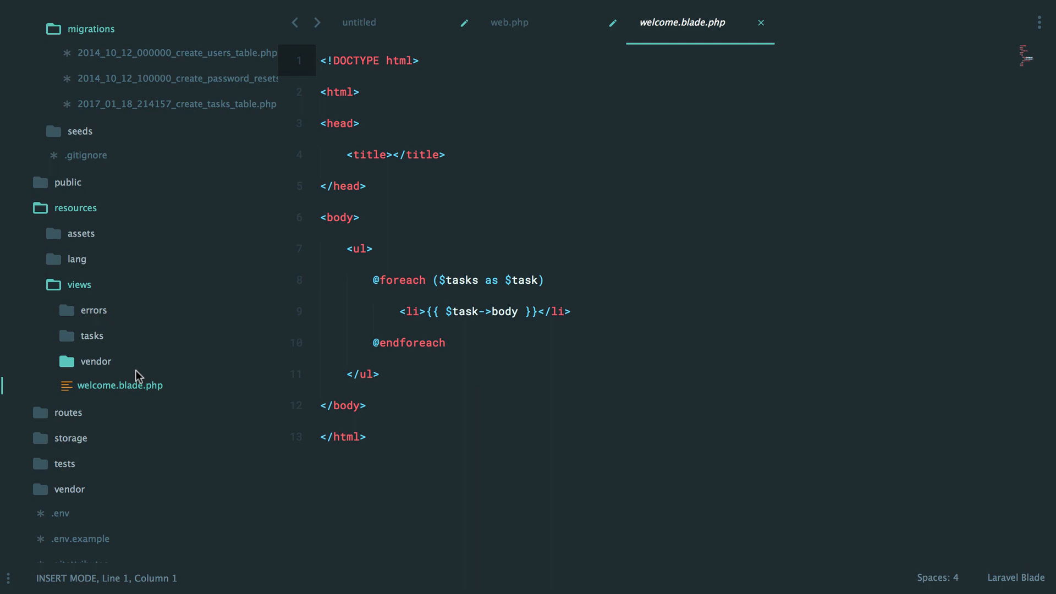
pyautogui.click(510, 22)
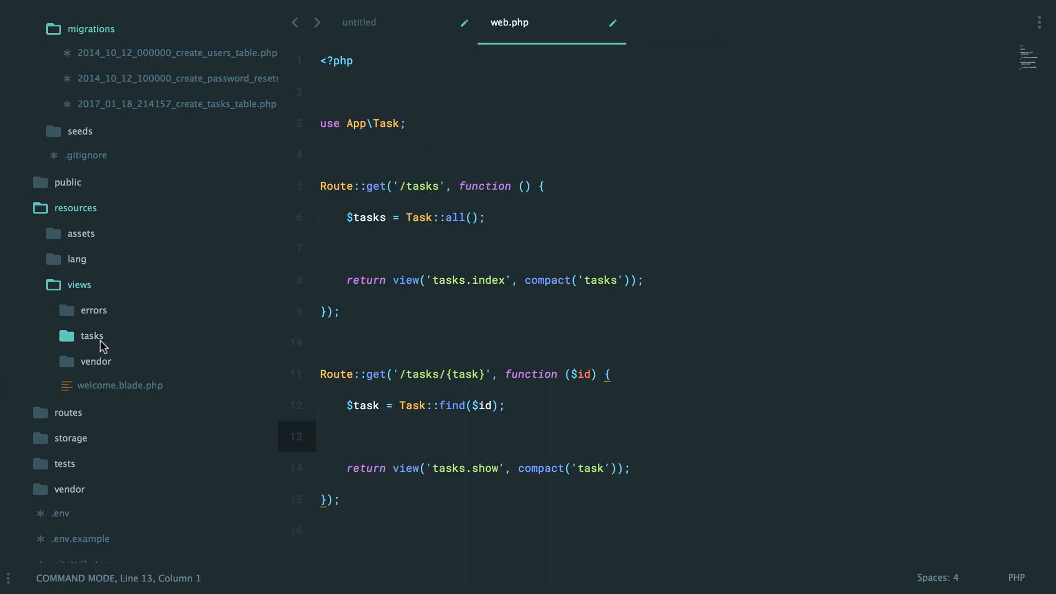
# - Preview the tasks index and show Blade views, then return to web.php
pyautogui.click(91, 336)
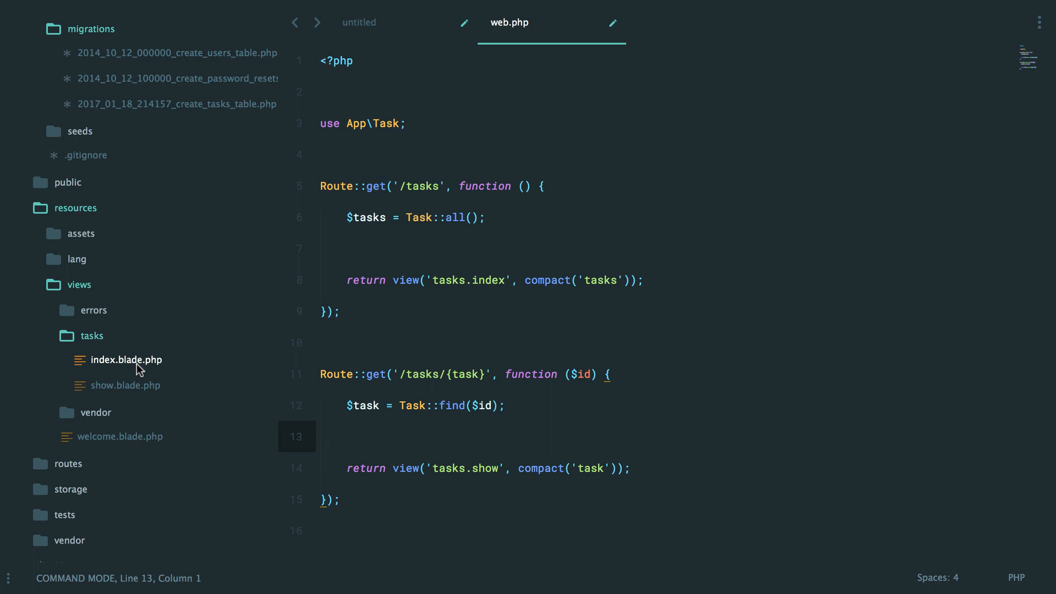
pyautogui.click(125, 359)
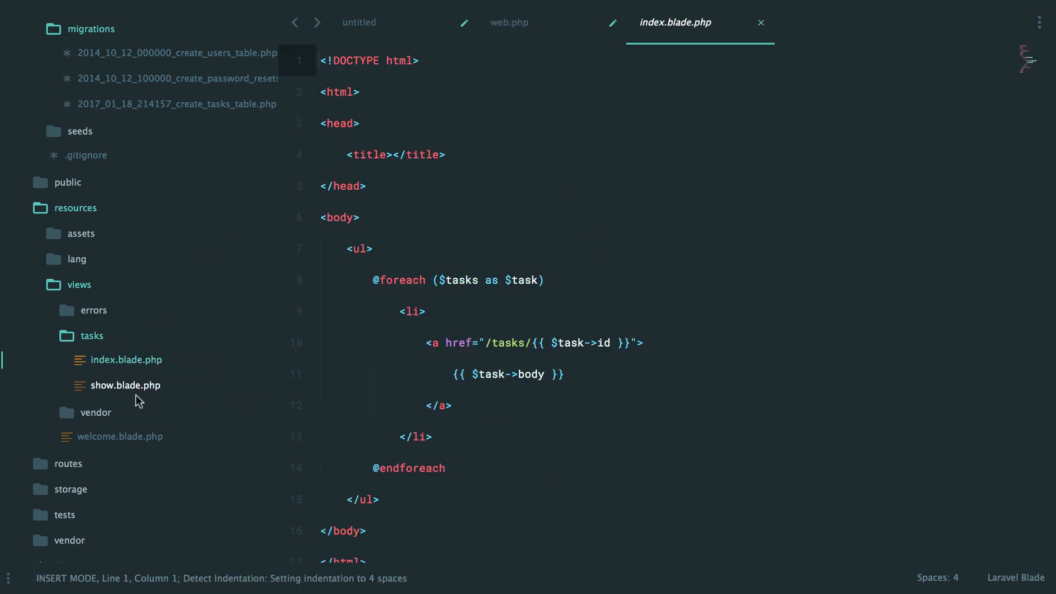
pyautogui.click(125, 385)
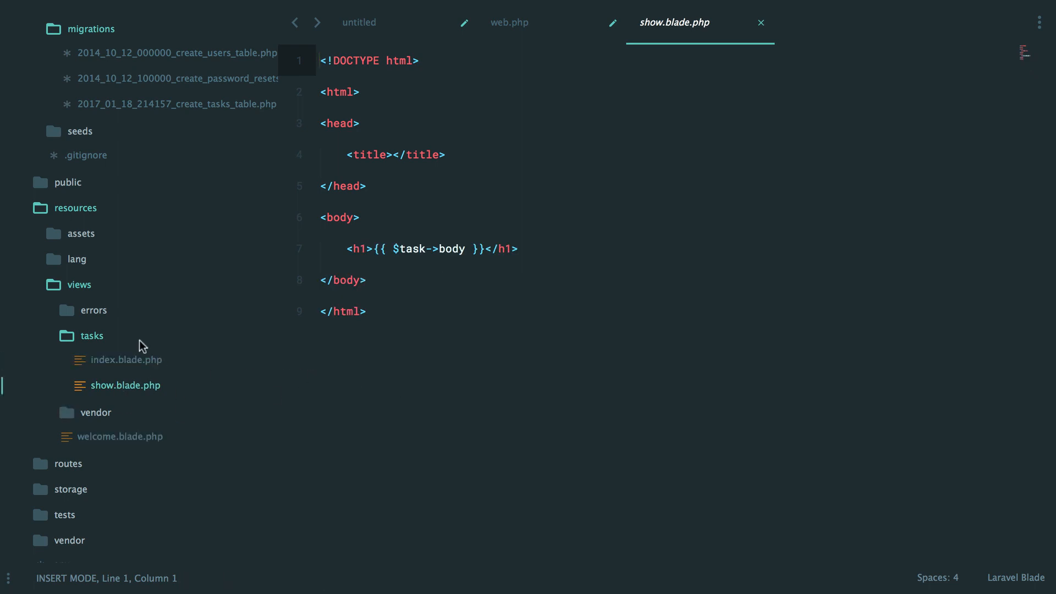
pyautogui.click(510, 22)
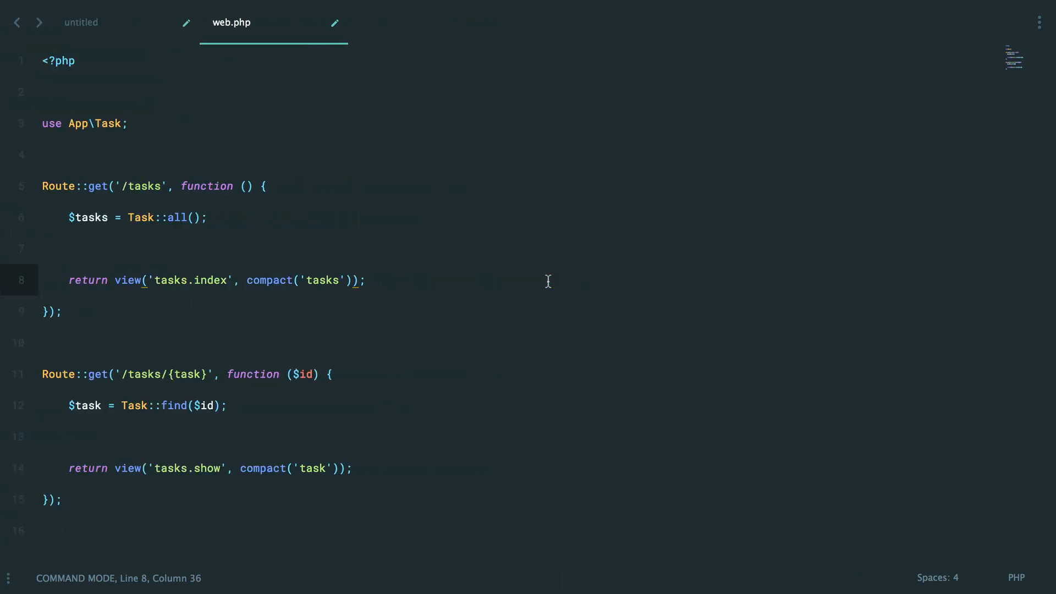
pyautogui.moveTo(154, 211)
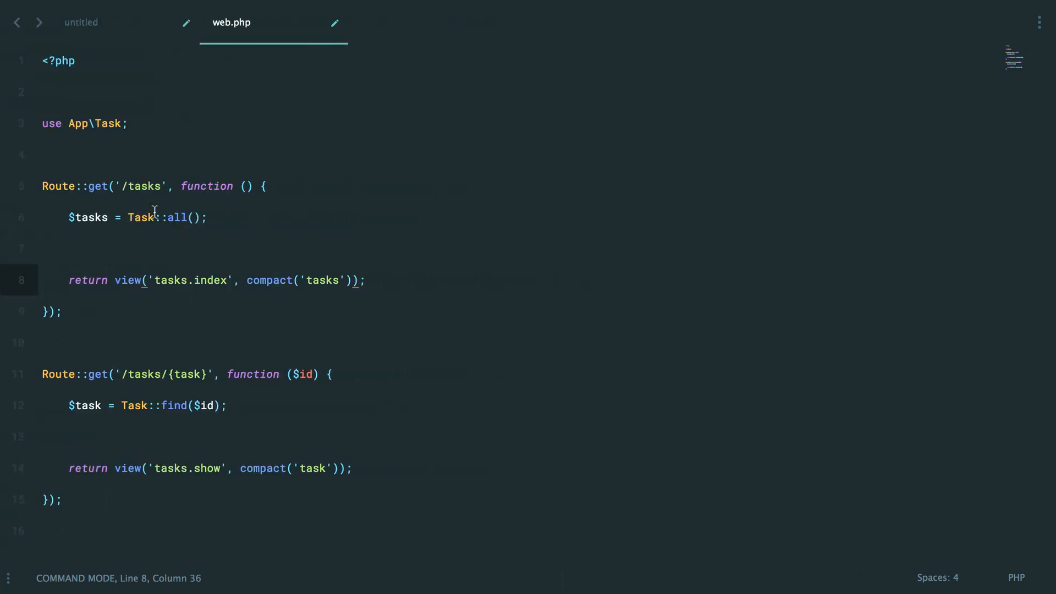